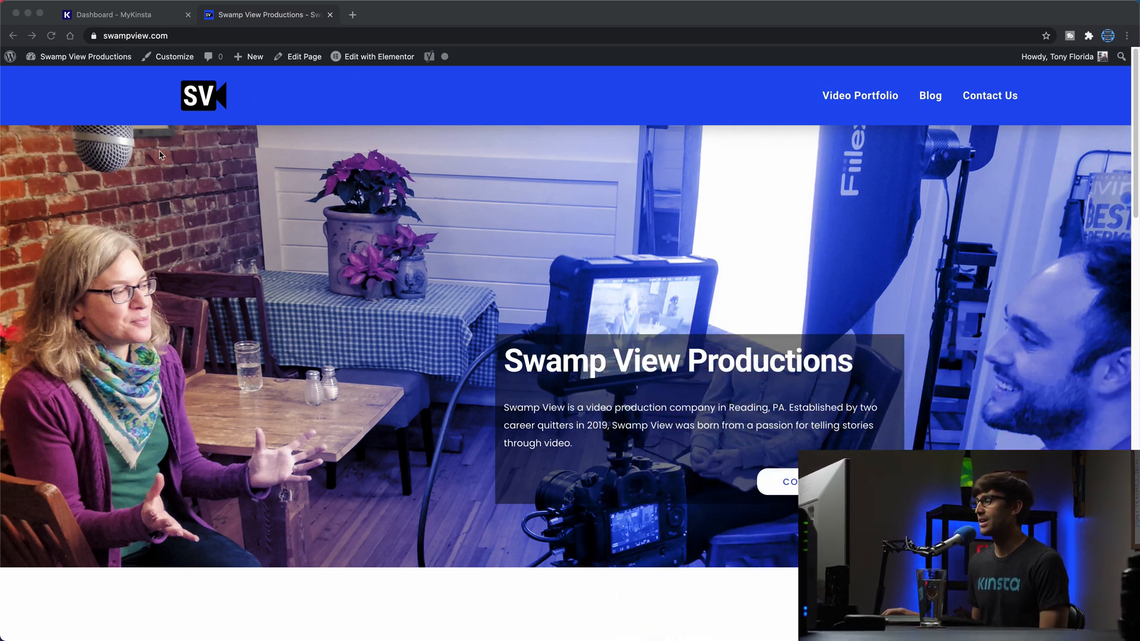
pyautogui.moveTo(544, 305)
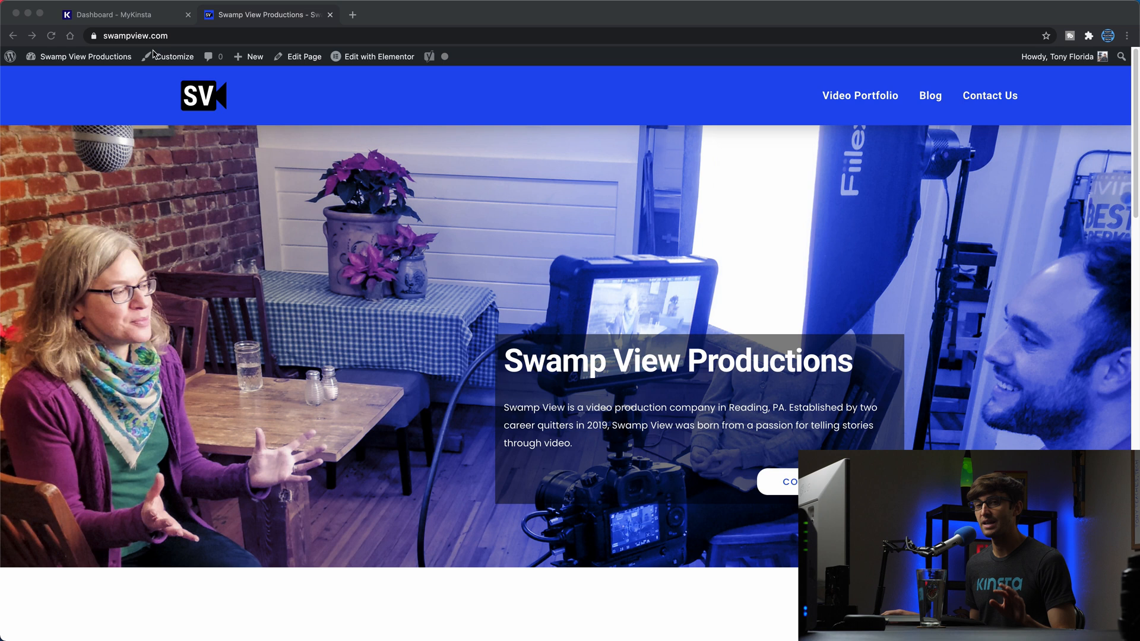
# Switch from the live Swamp View site to the MyKinsta dashboard
pyautogui.click(124, 14)
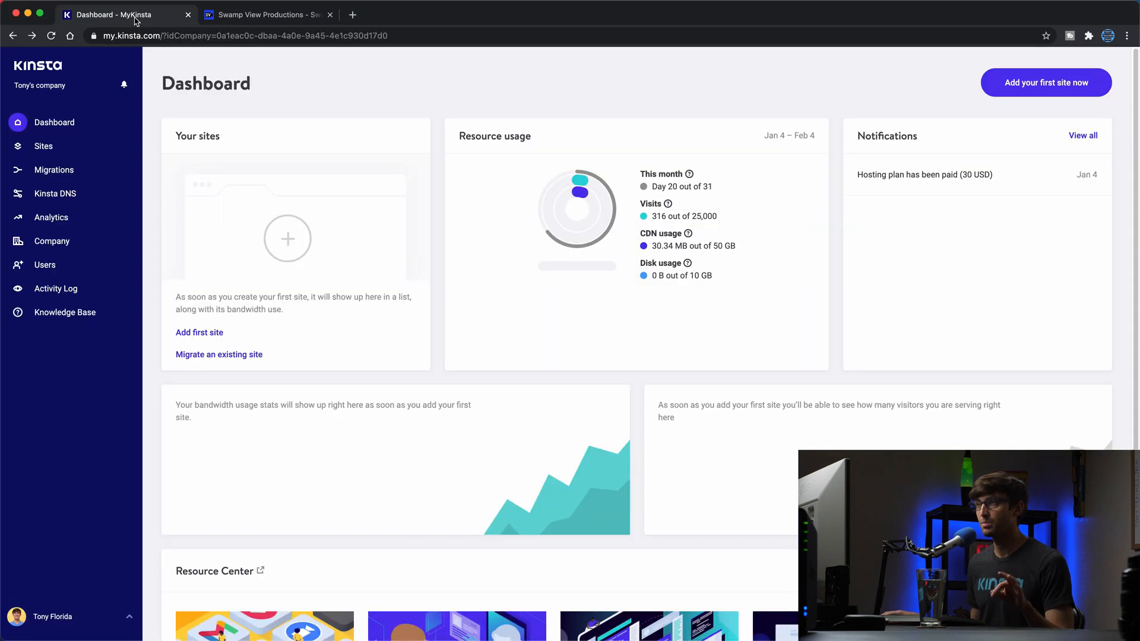
pyautogui.moveTo(507, 159)
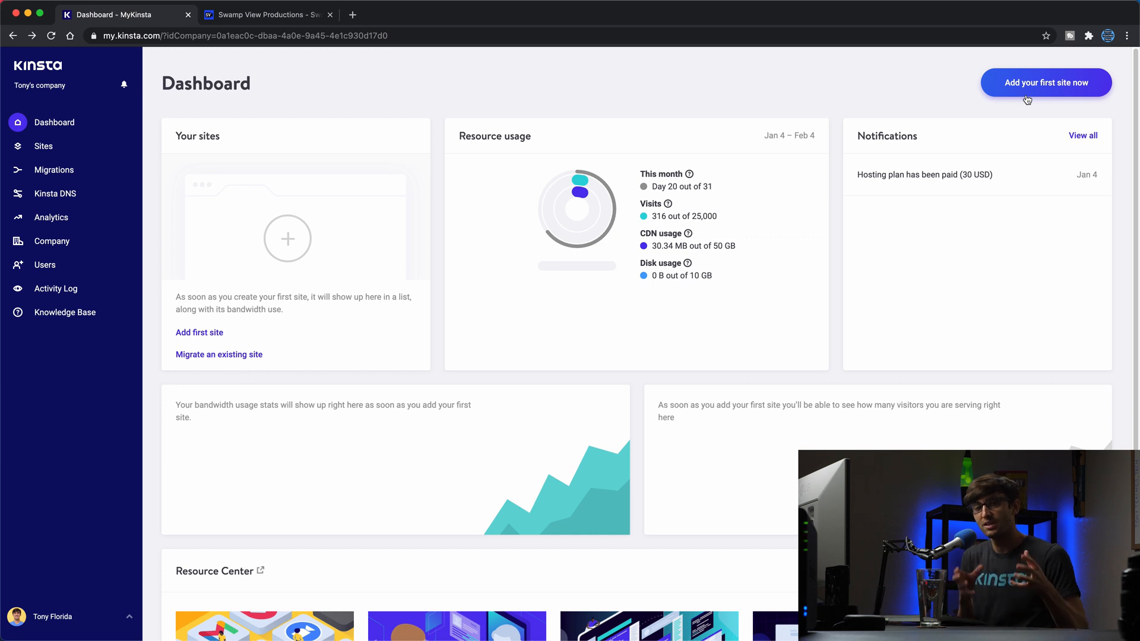
# Begin adding the first Kinsta site as an empty environment without WordPress
pyautogui.click(1045, 82)
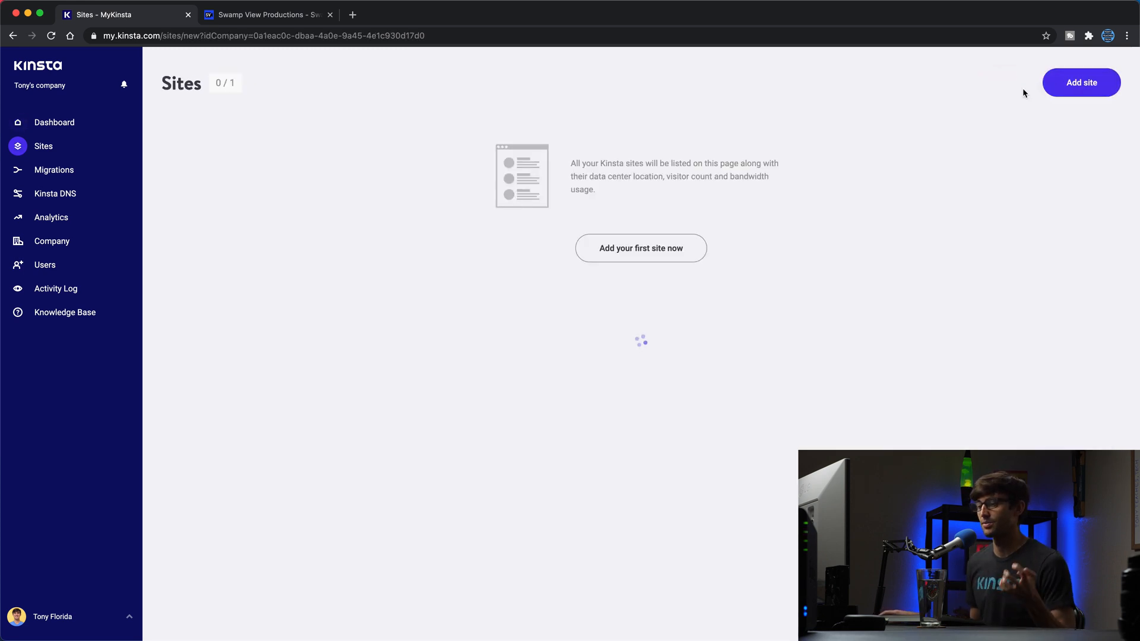
pyautogui.click(1081, 82)
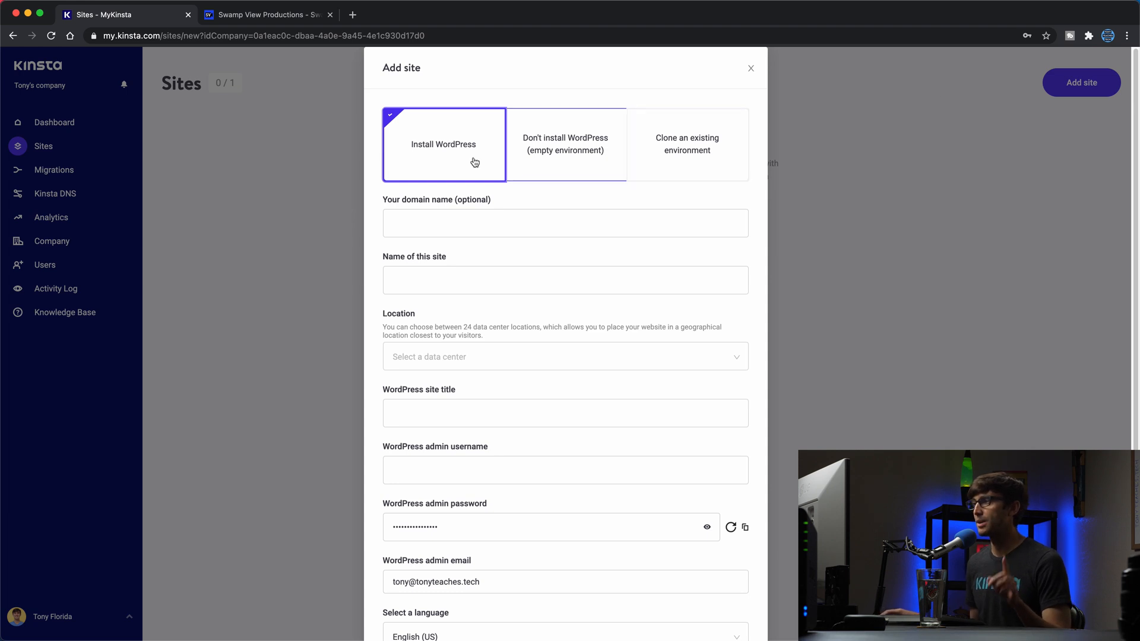
pyautogui.moveTo(488, 186)
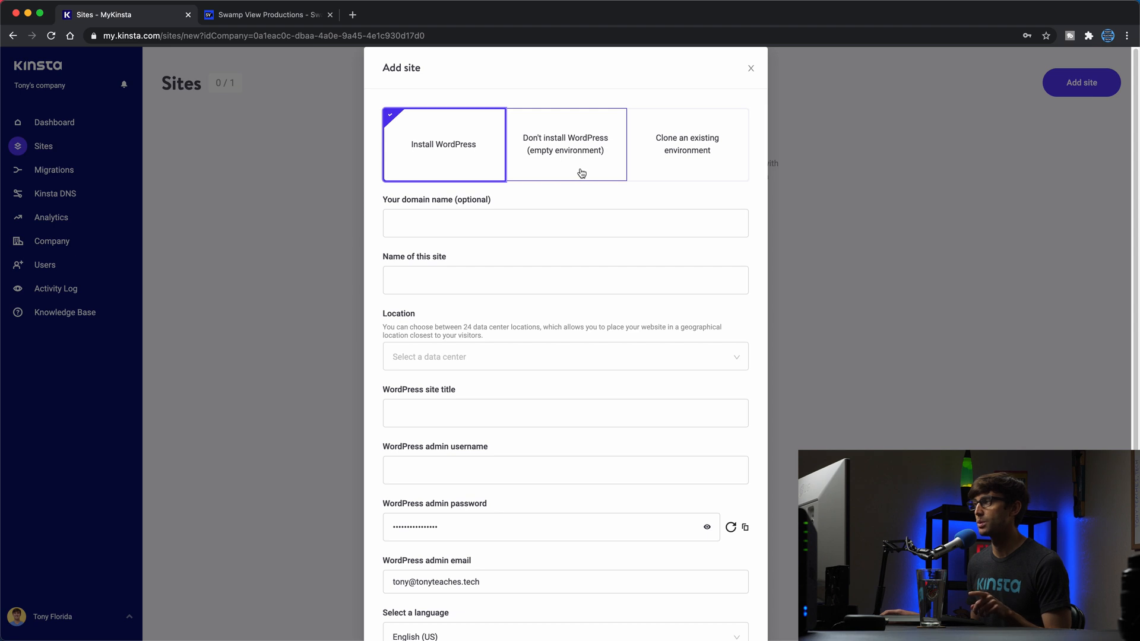
pyautogui.click(566, 143)
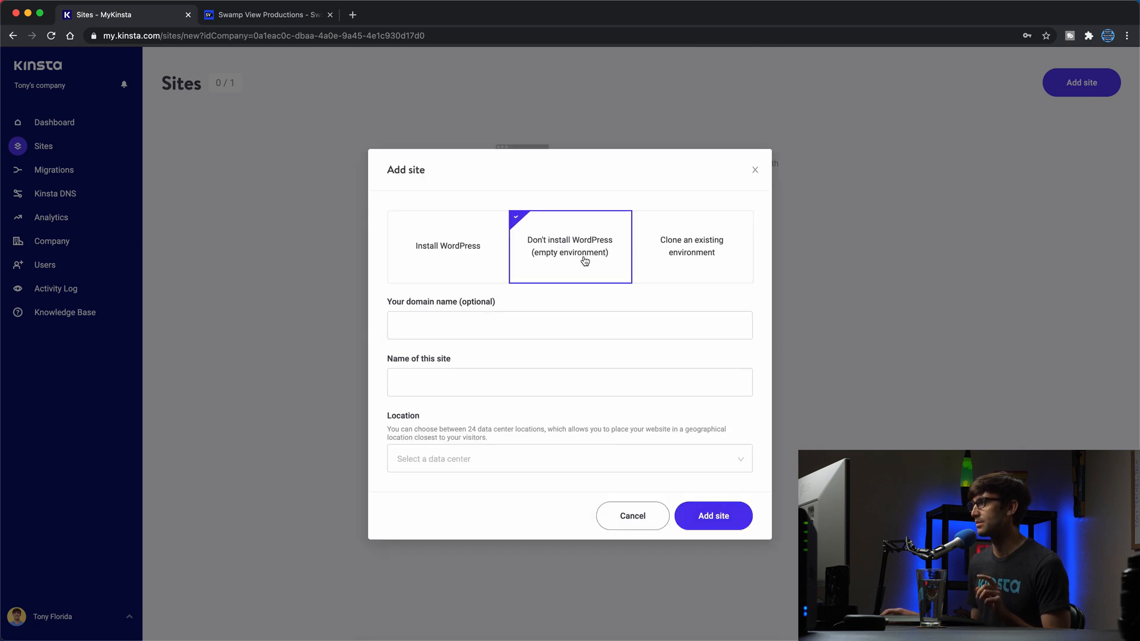
pyautogui.click(569, 325)
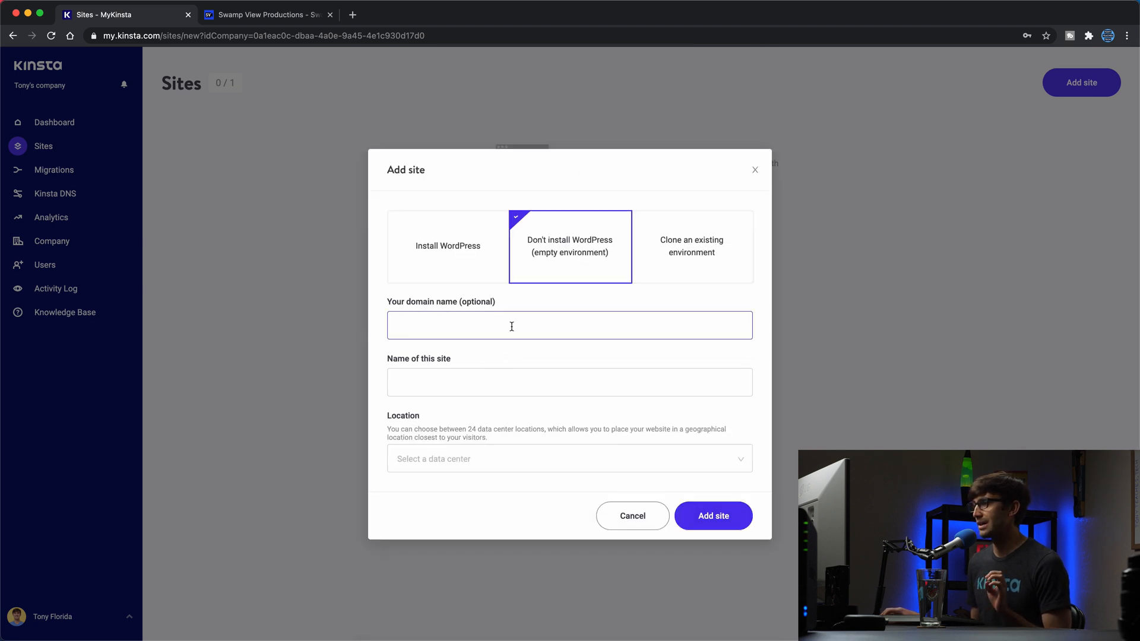
pyautogui.click(569, 325)
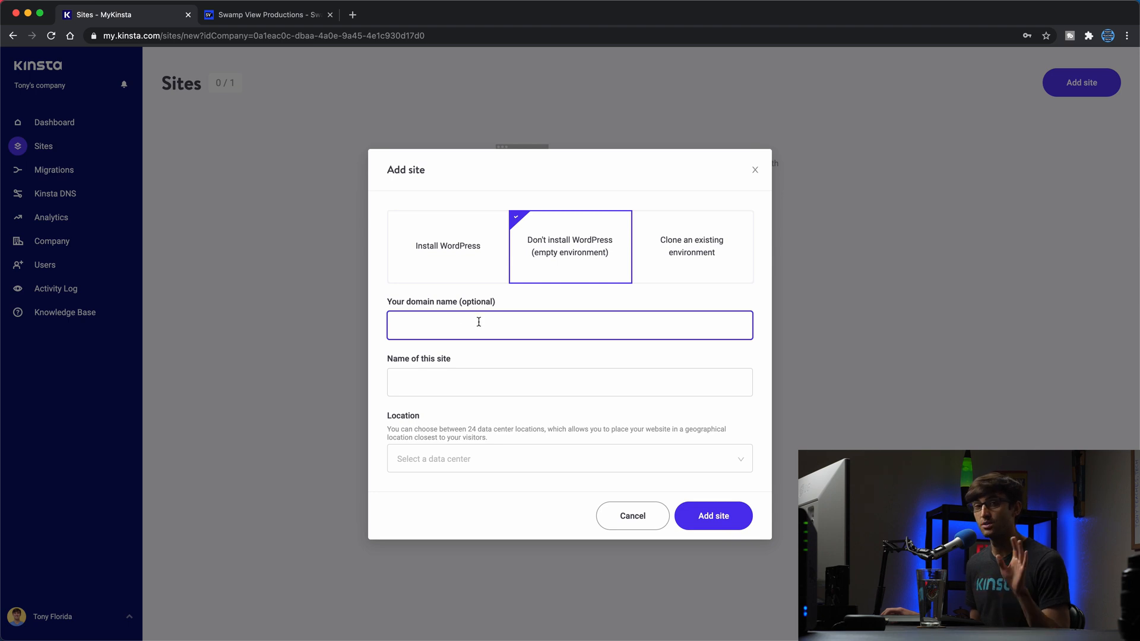
# Name the site 'Swamp View', host it in Iowa (US Central), and add it
pyautogui.click(569, 381)
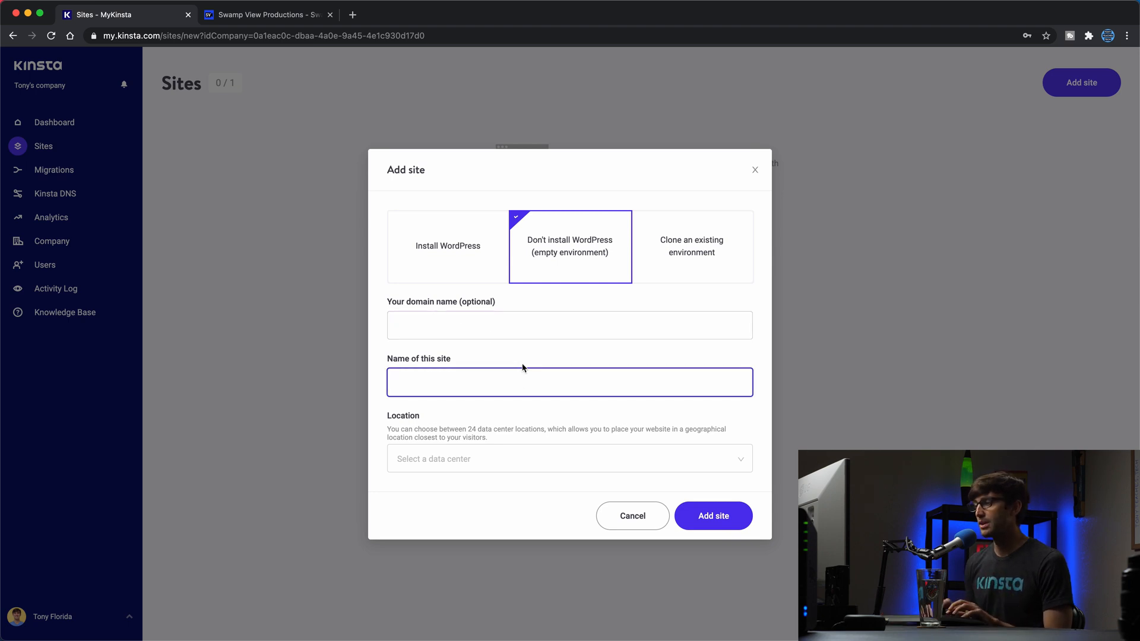
pyautogui.write('Swamp')
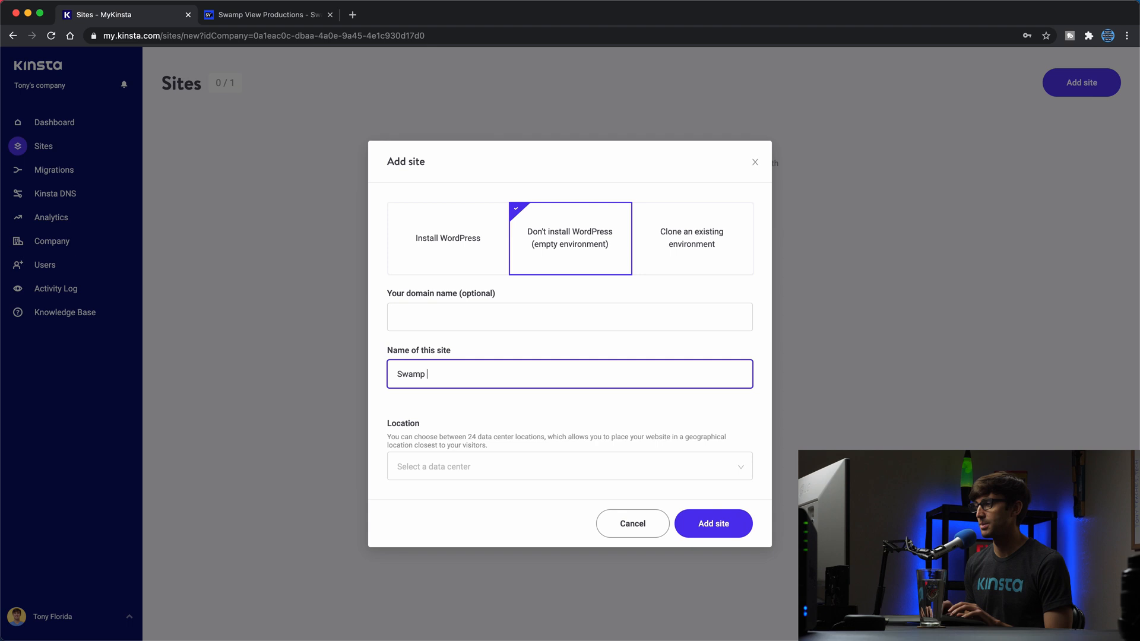
pyautogui.write('View')
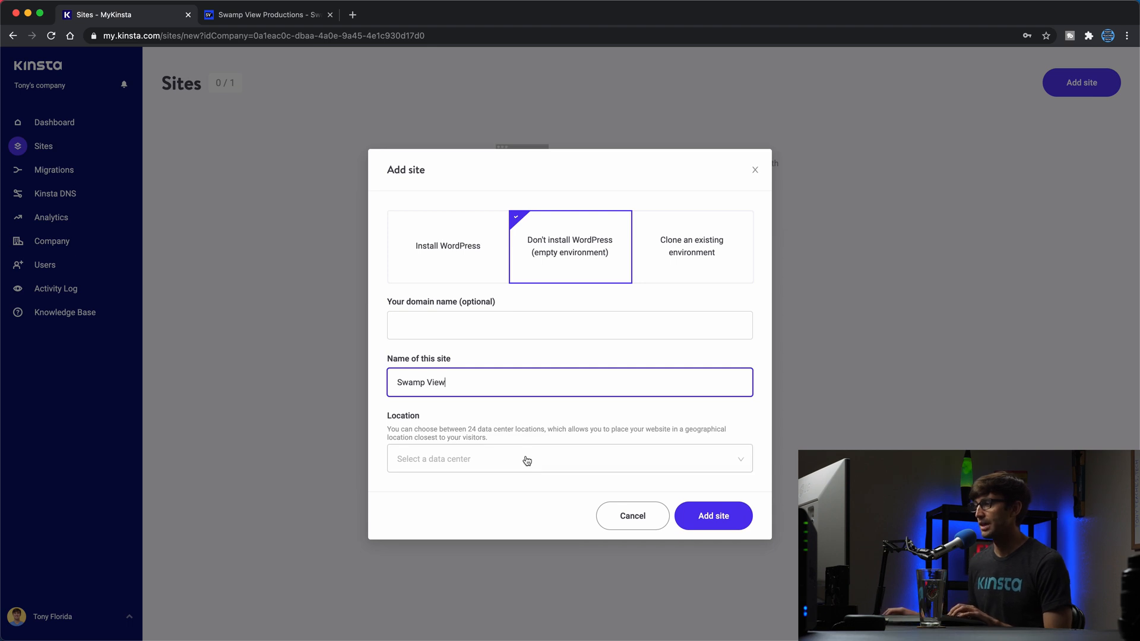
pyautogui.click(569, 459)
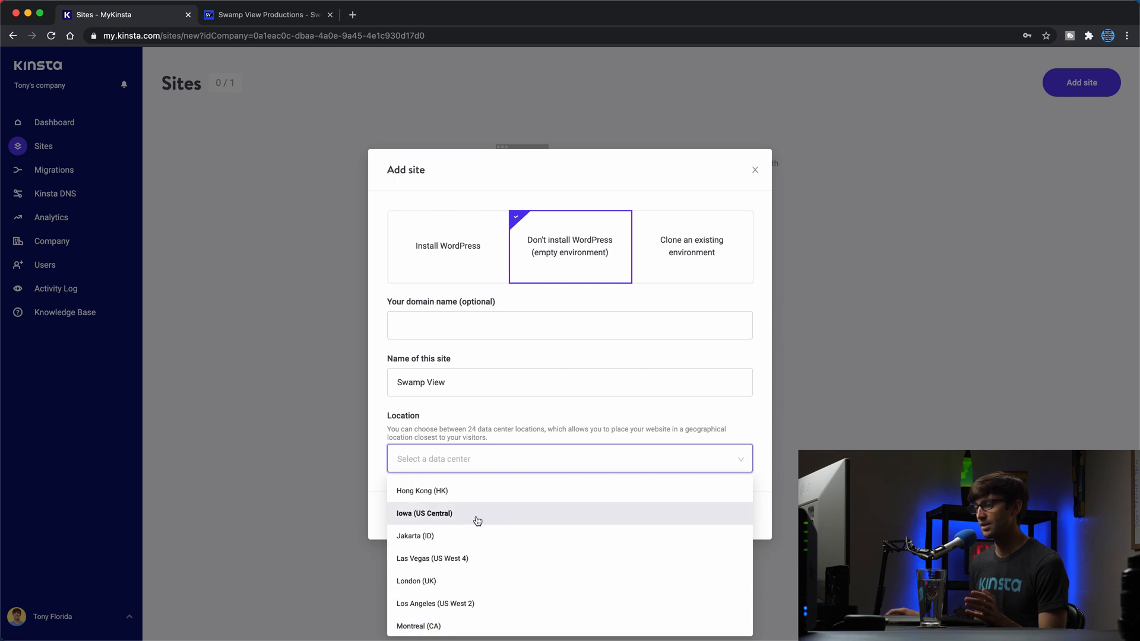
pyautogui.moveTo(476, 520)
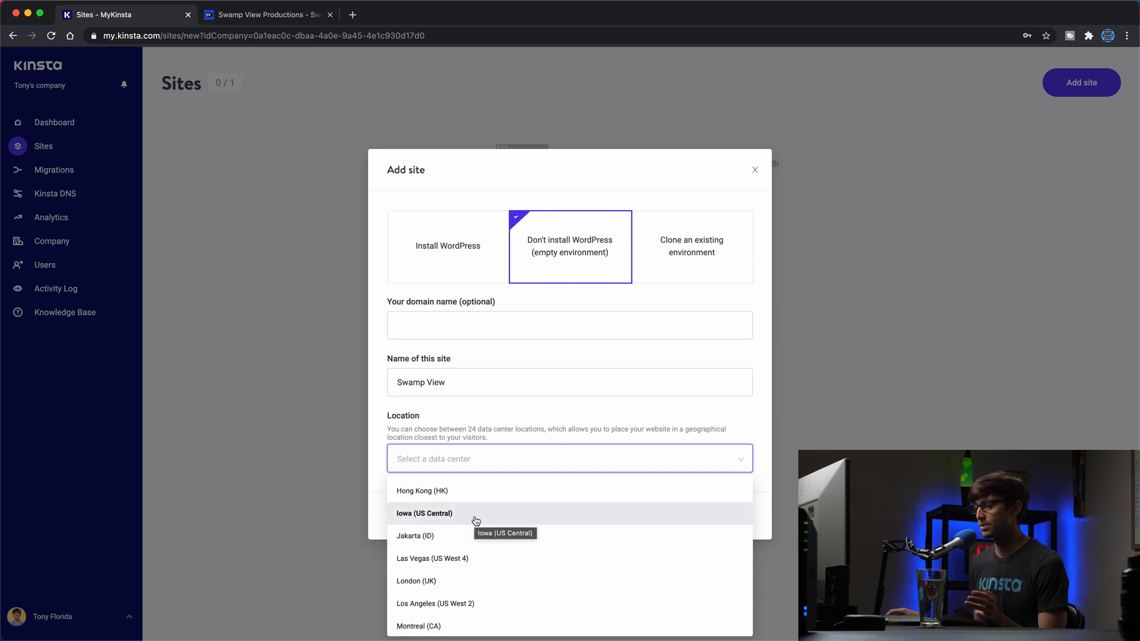
pyautogui.click(425, 513)
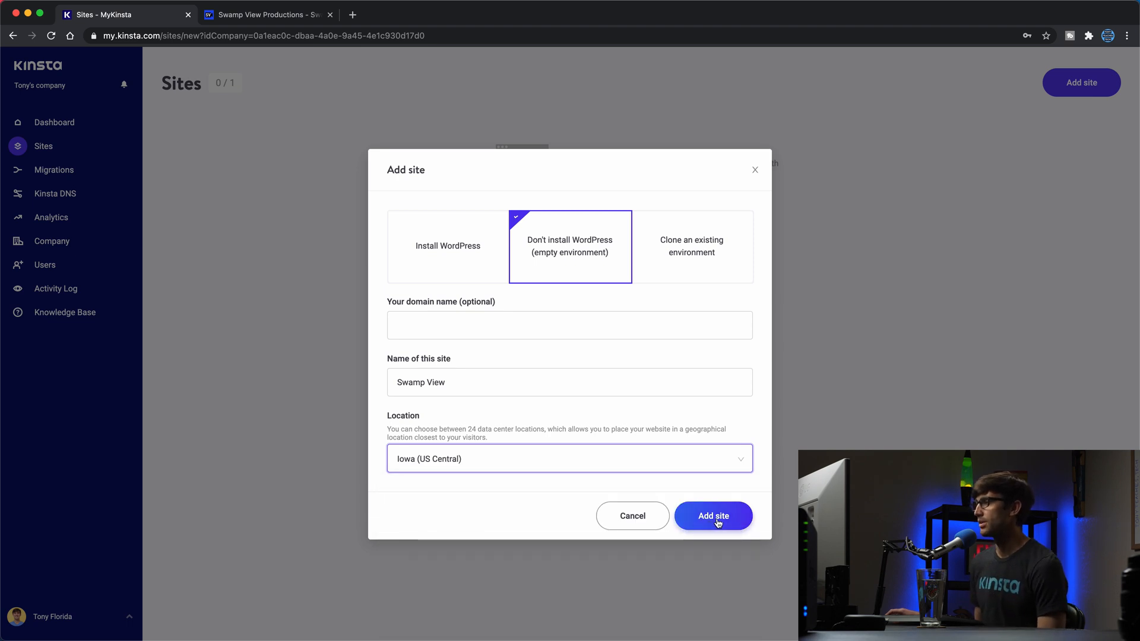
pyautogui.click(713, 516)
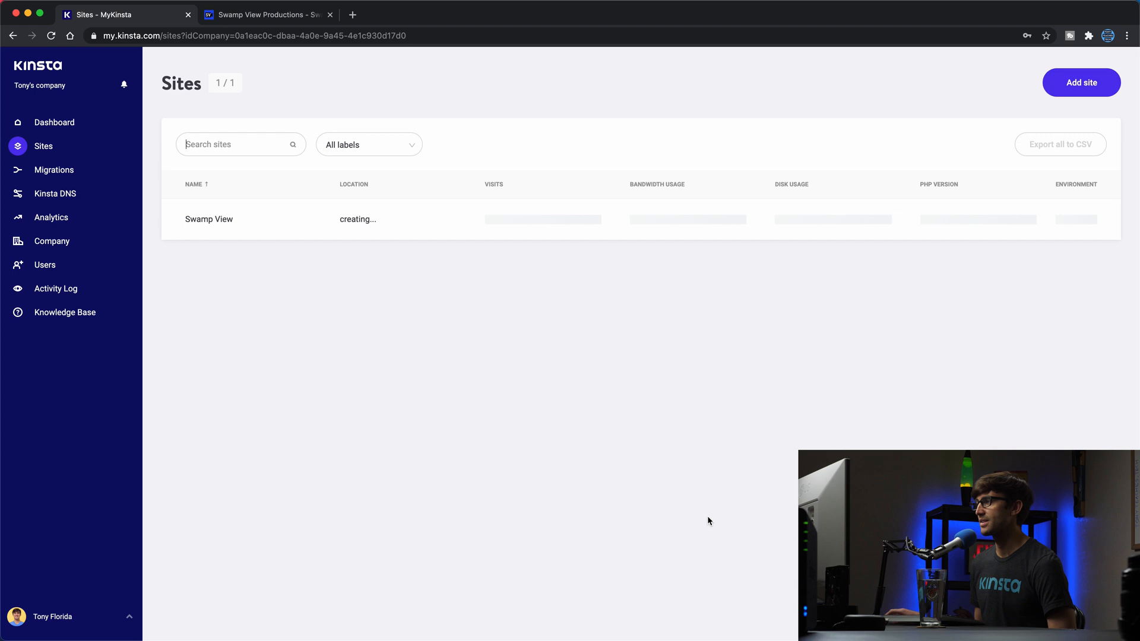
# Return to the live Swamp View Productions site while Kinsta creates the new site
pyautogui.click(241, 144)
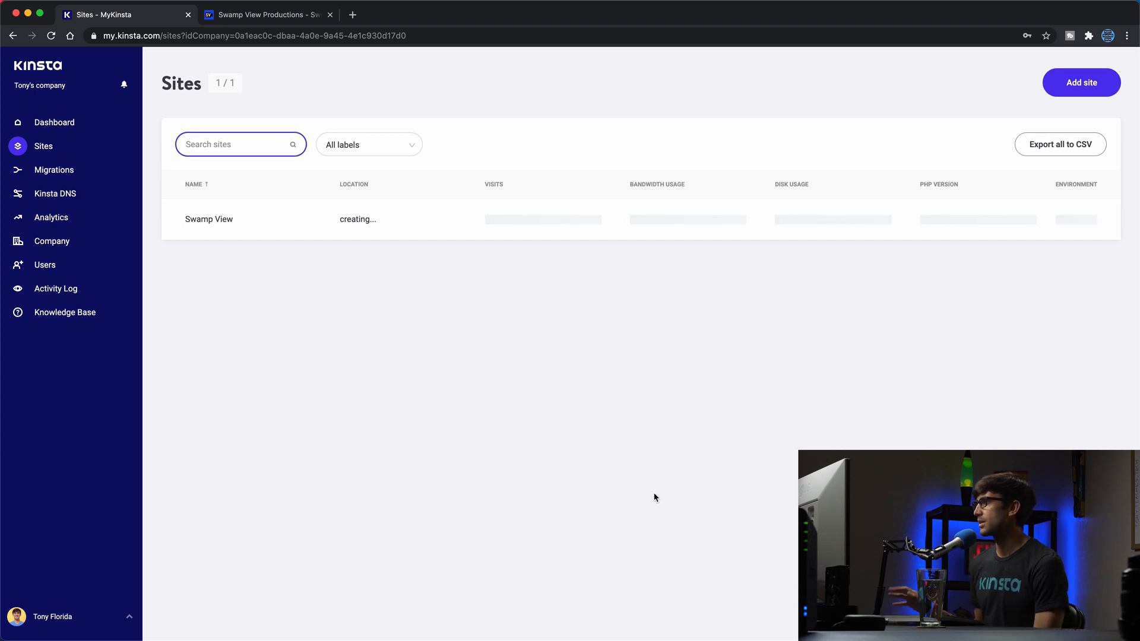
pyautogui.moveTo(702, 484)
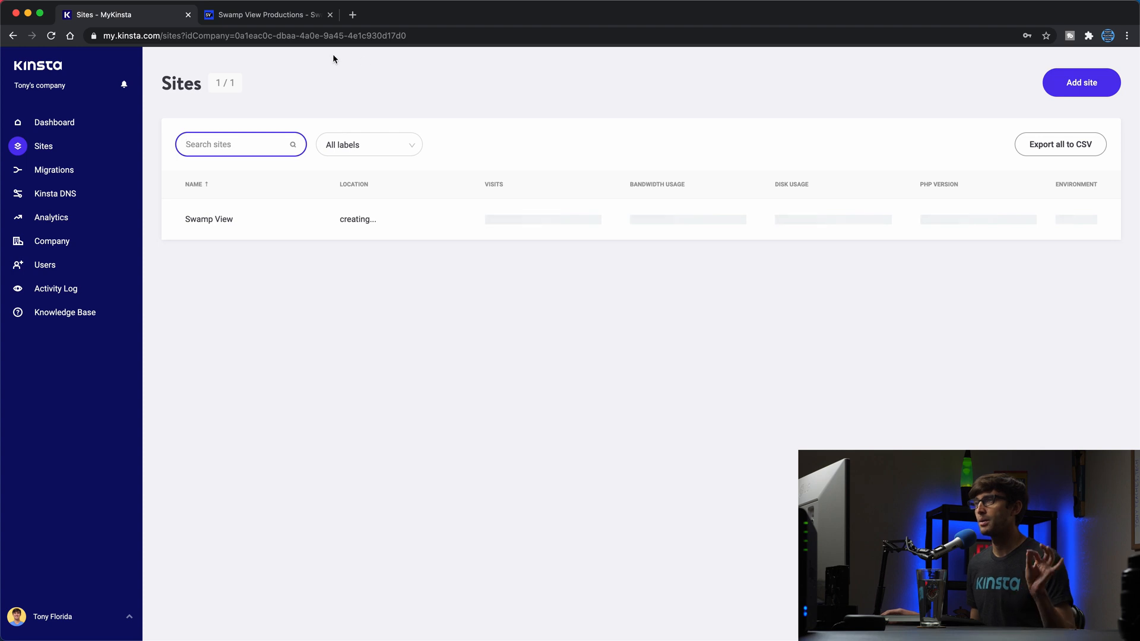
pyautogui.click(267, 14)
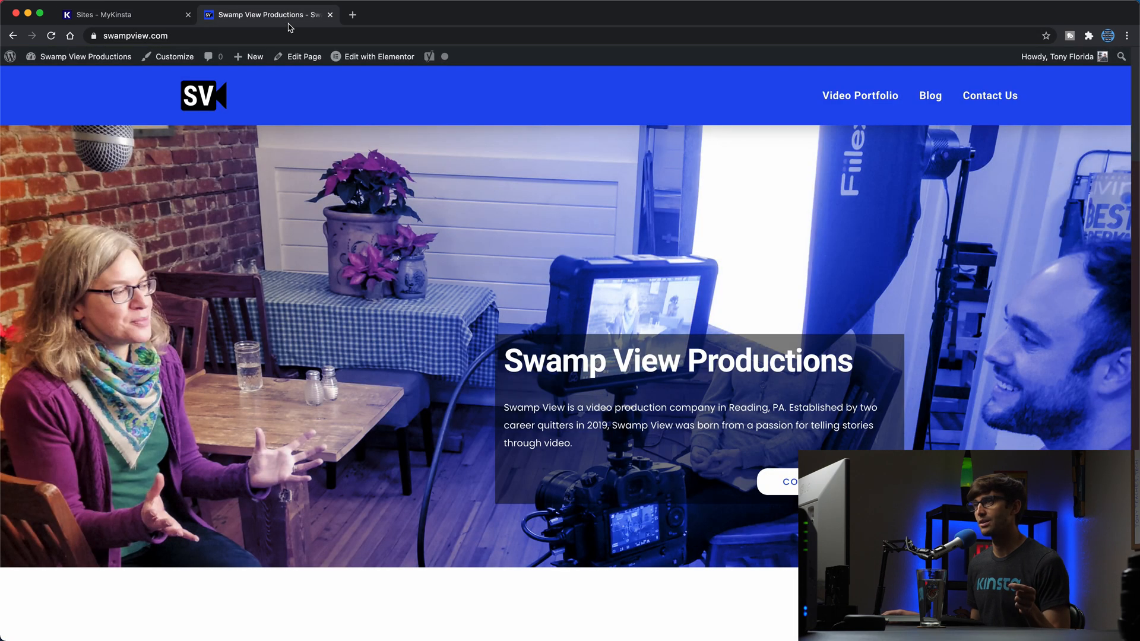
pyautogui.moveTo(193, 140)
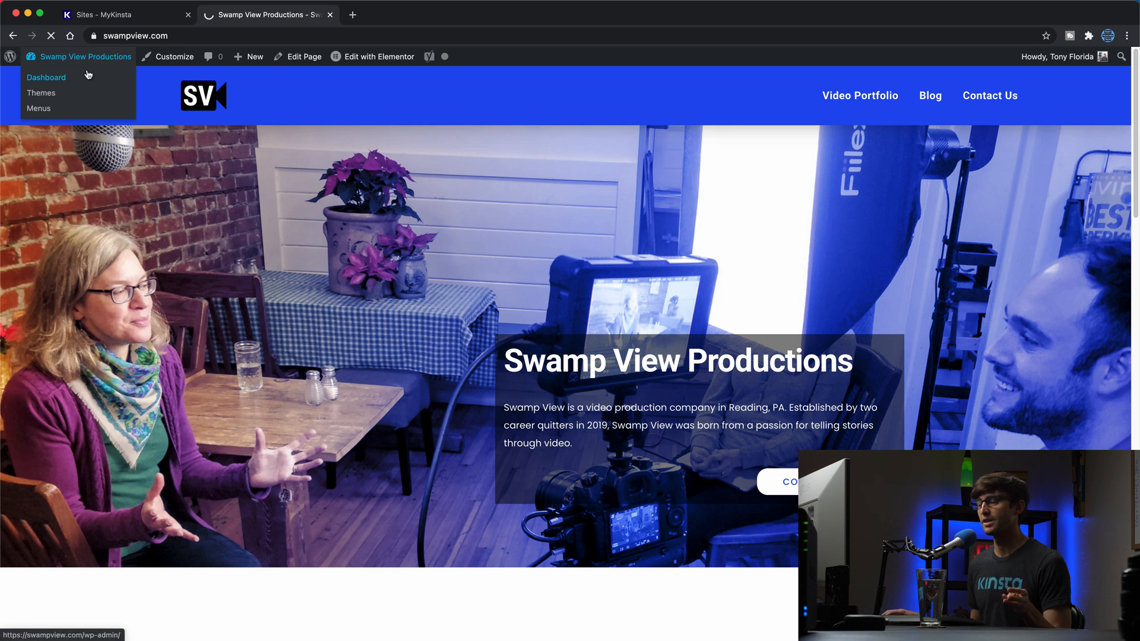
# Go to the WordPress admin's Installed Plugins list and review all 18 plugins
pyautogui.click(46, 77)
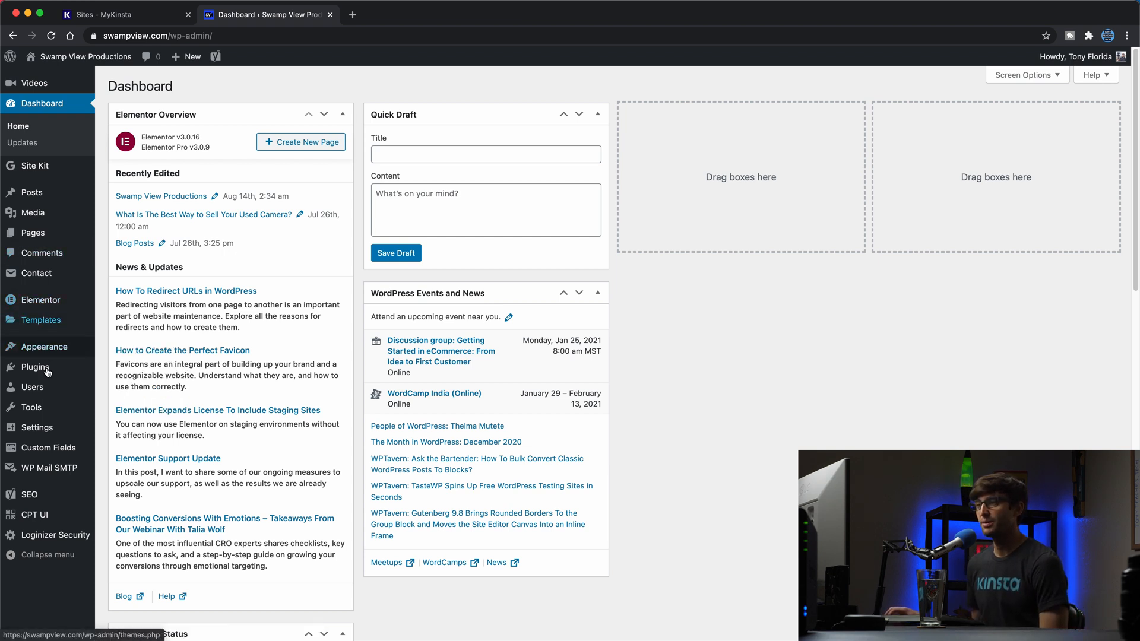
pyautogui.click(35, 367)
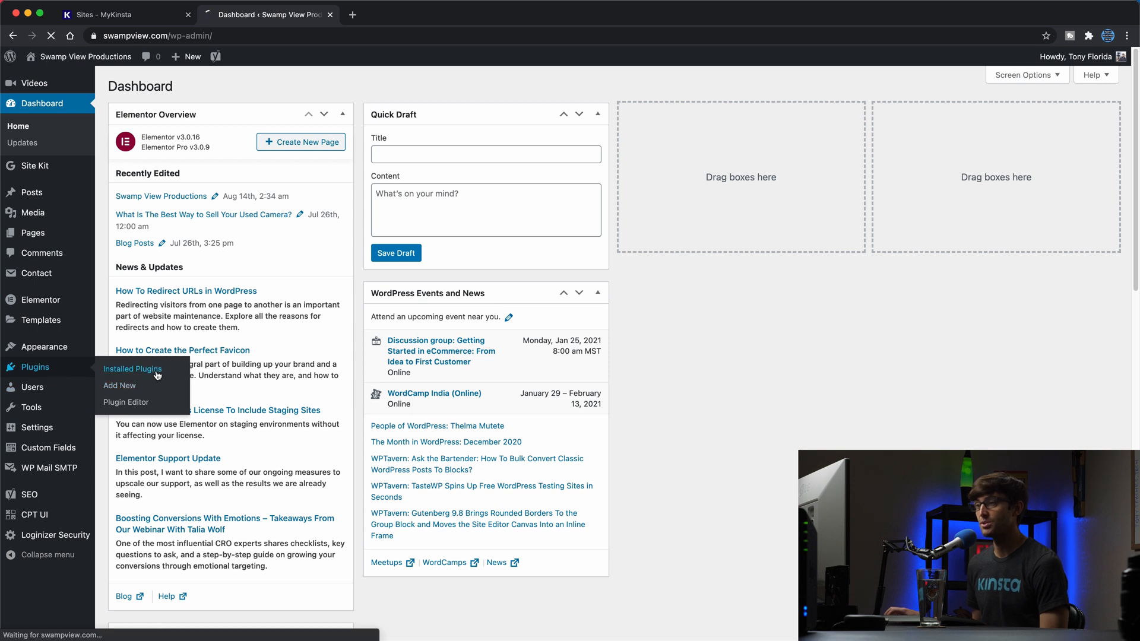
pyautogui.click(131, 368)
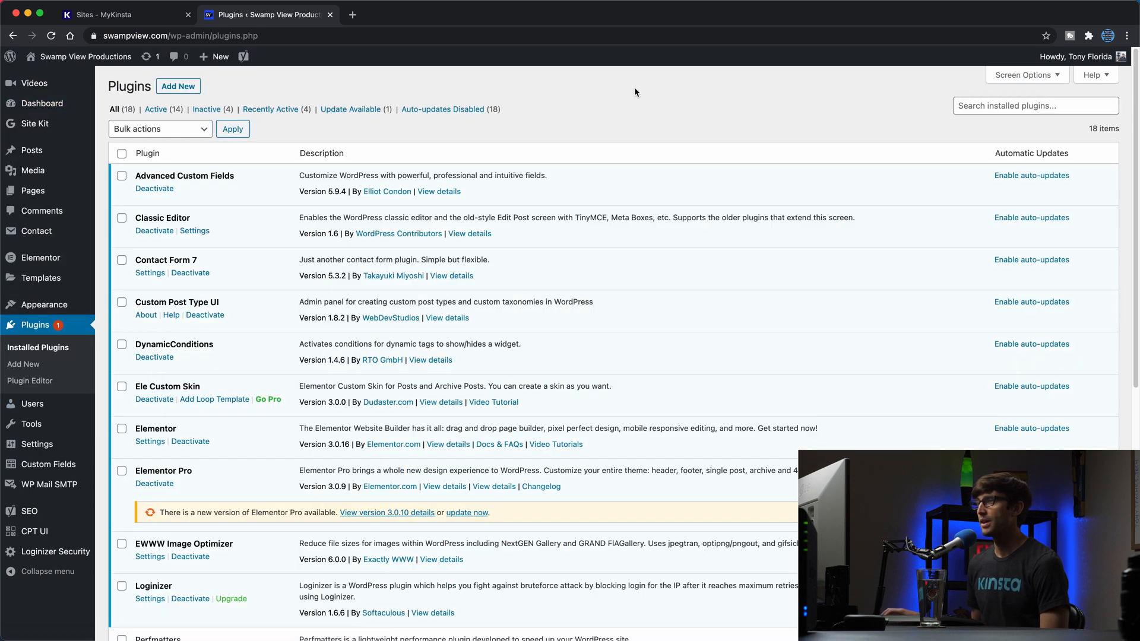
pyautogui.scroll(-3)
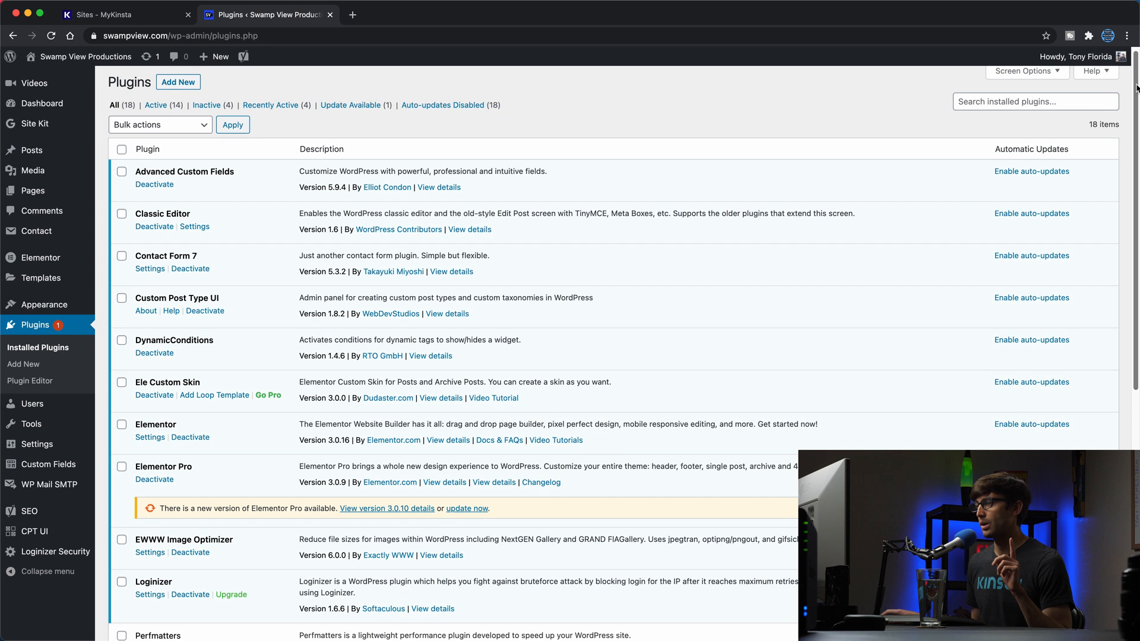
pyautogui.scroll(-3)
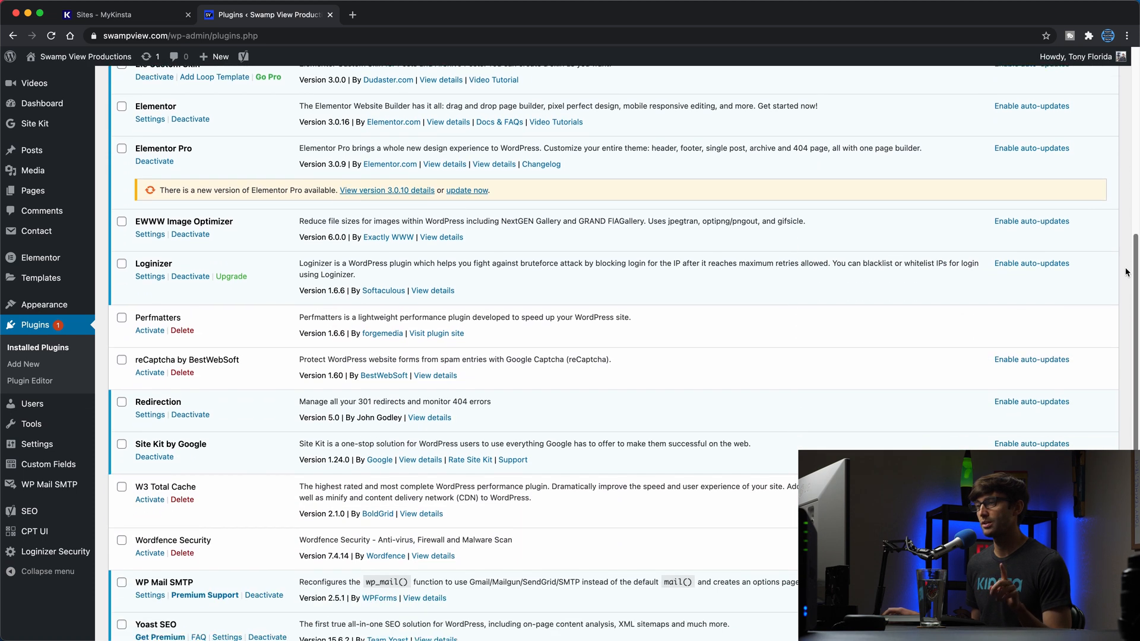
pyautogui.scroll(-3)
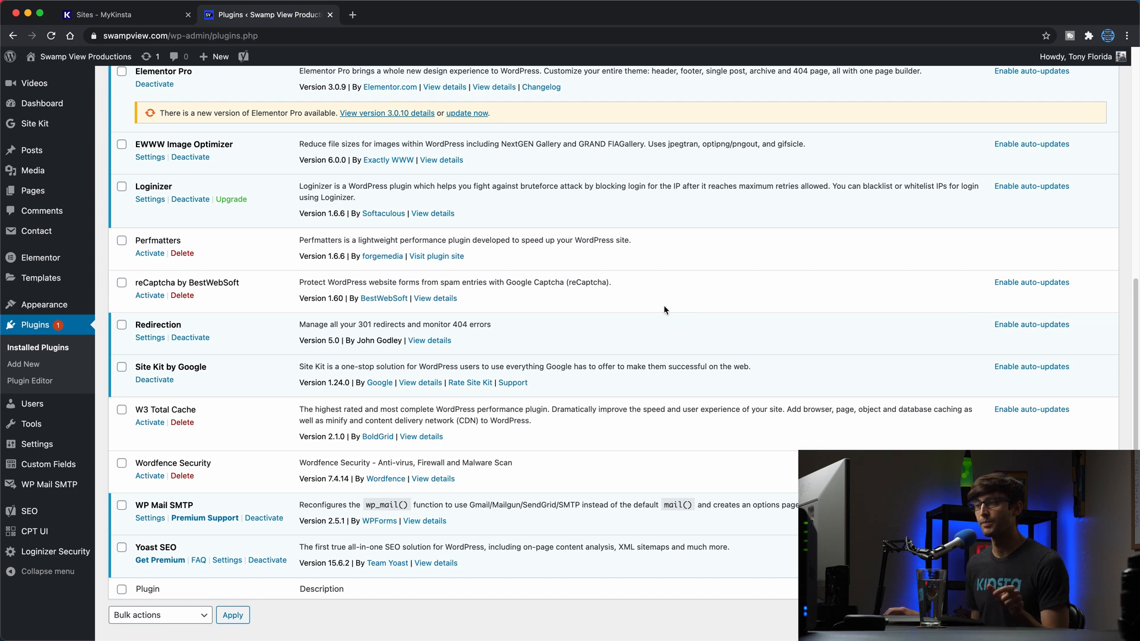
pyautogui.moveTo(284, 248)
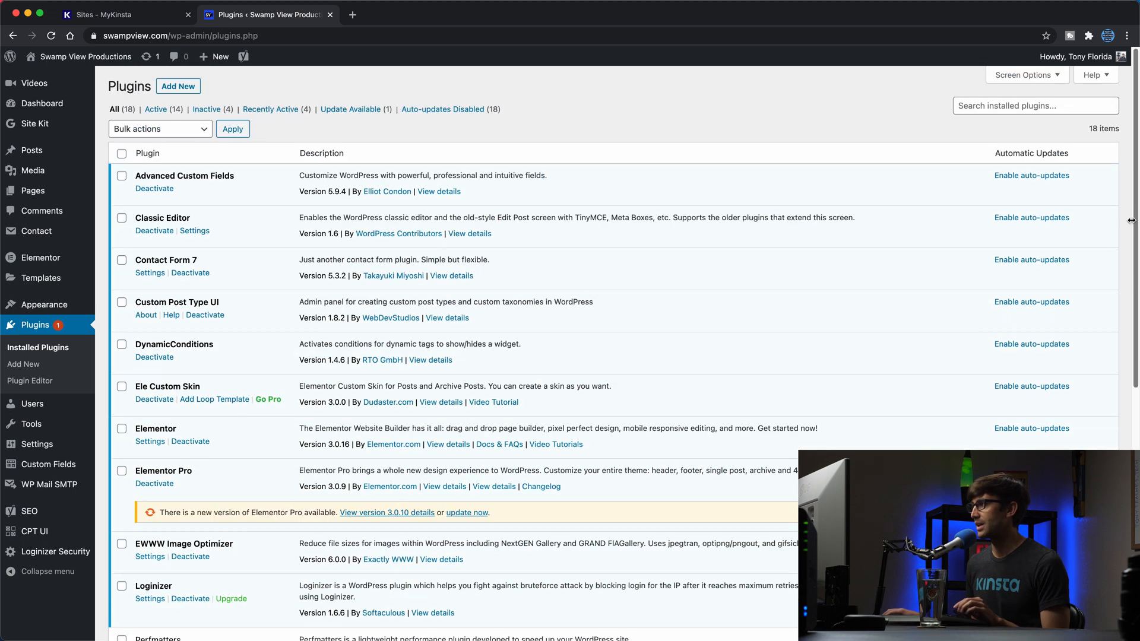
pyautogui.moveTo(177, 86)
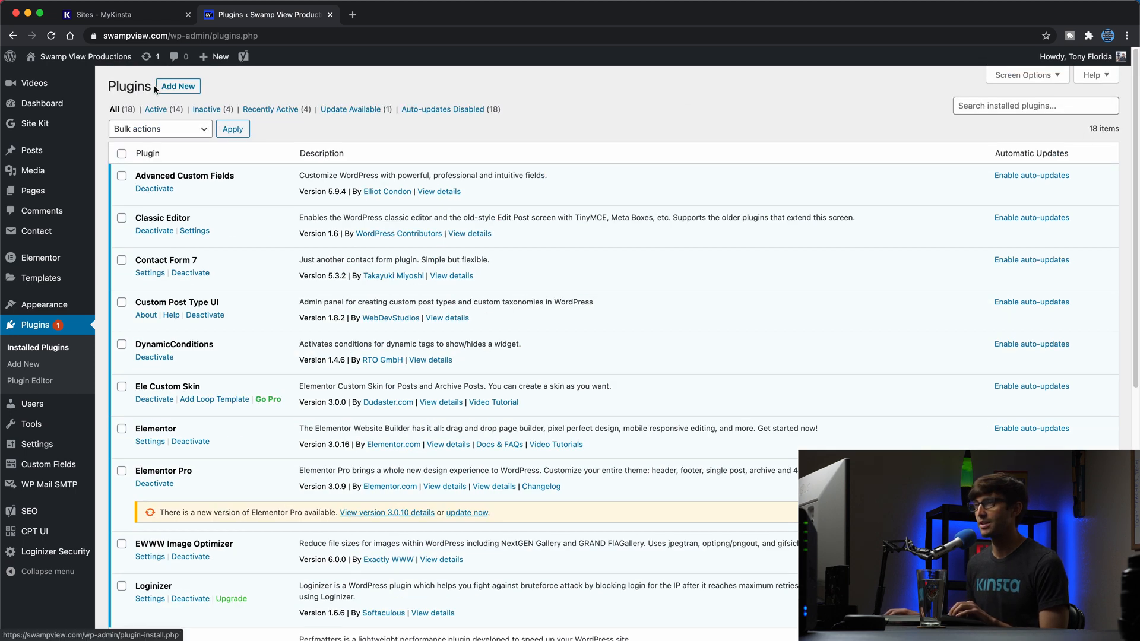
# Search 'dupl' in Add New plugins, then install and activate Duplicator
pyautogui.click(177, 85)
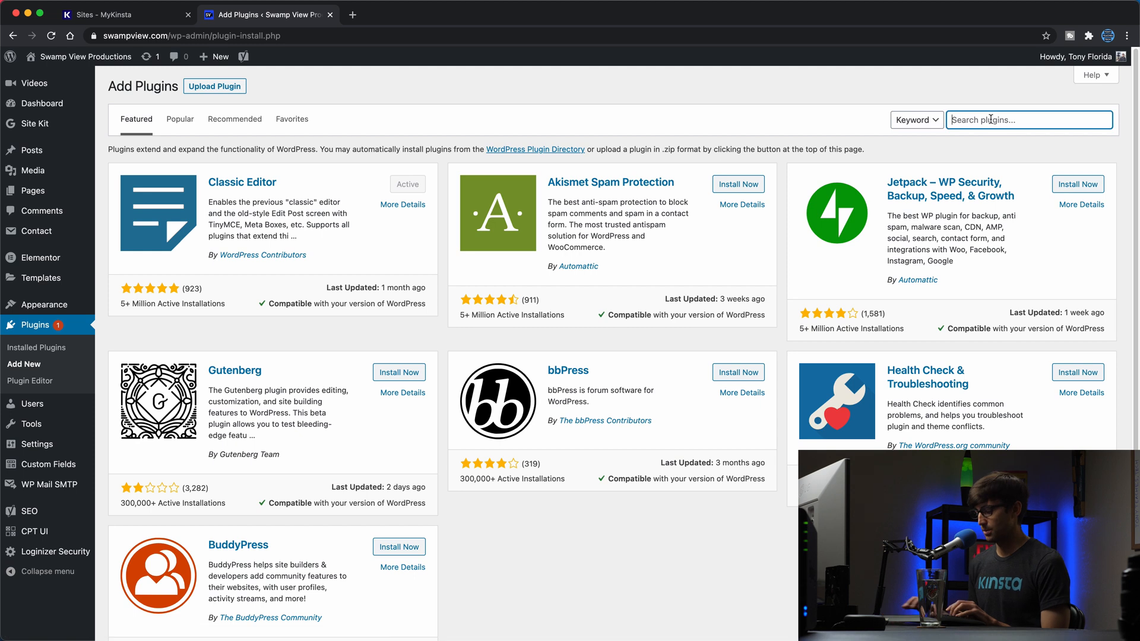
pyautogui.write('duplicator')
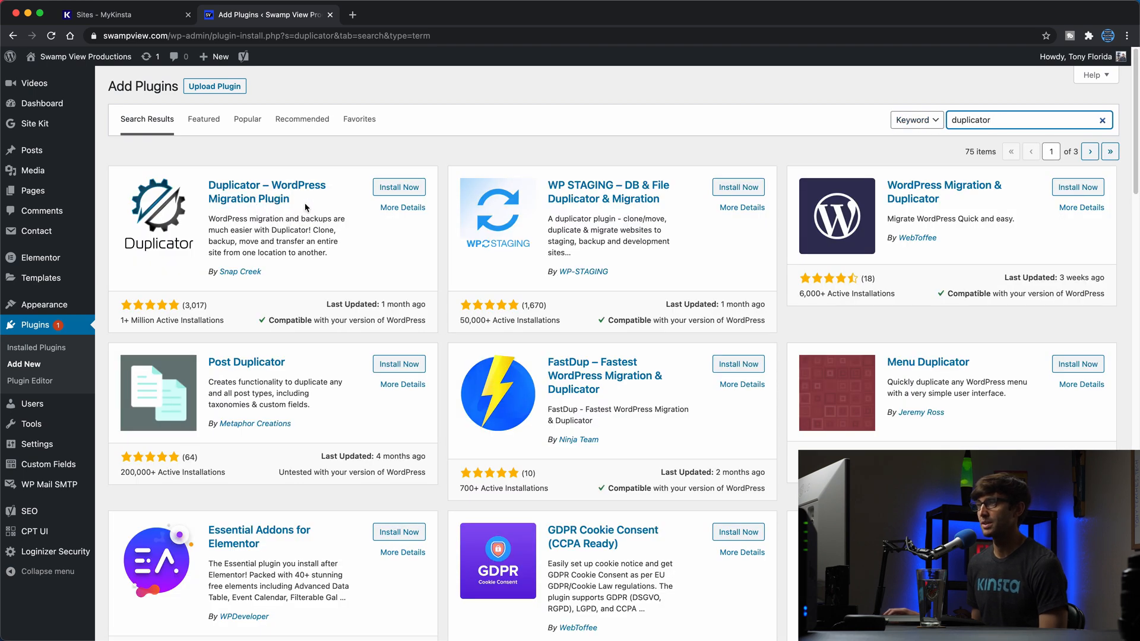
pyautogui.click(399, 187)
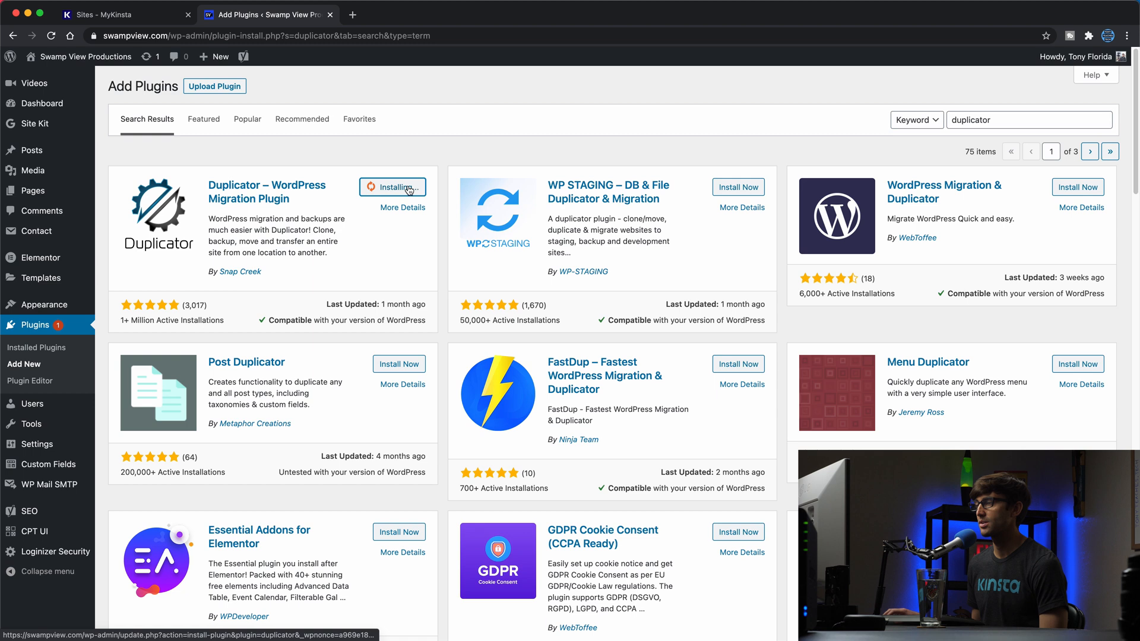
pyautogui.moveTo(448, 211)
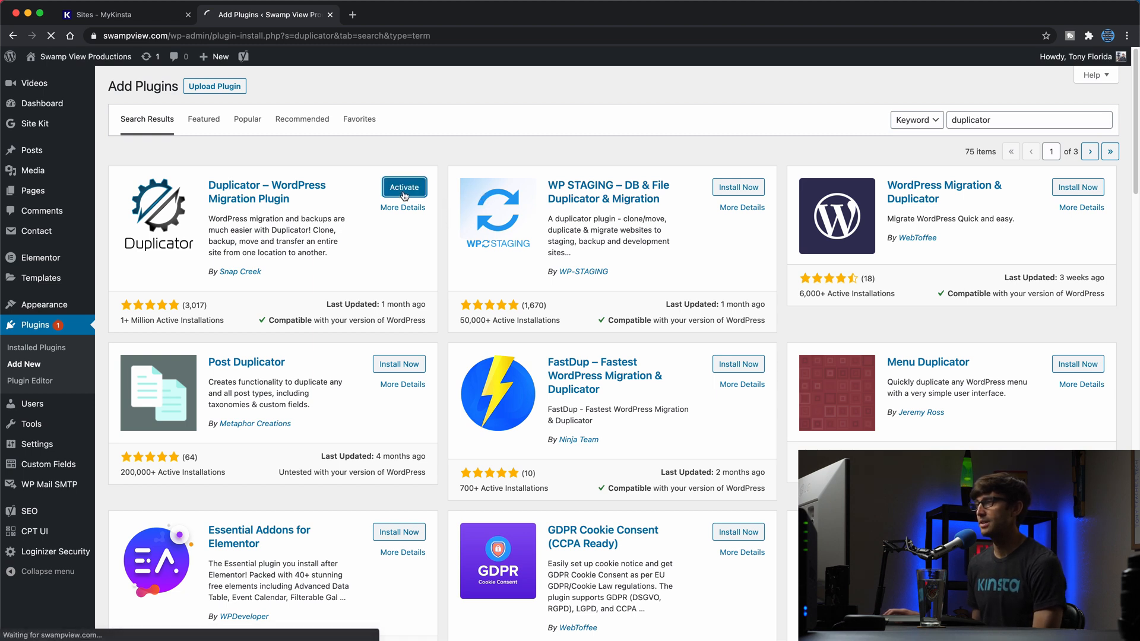
pyautogui.click(404, 187)
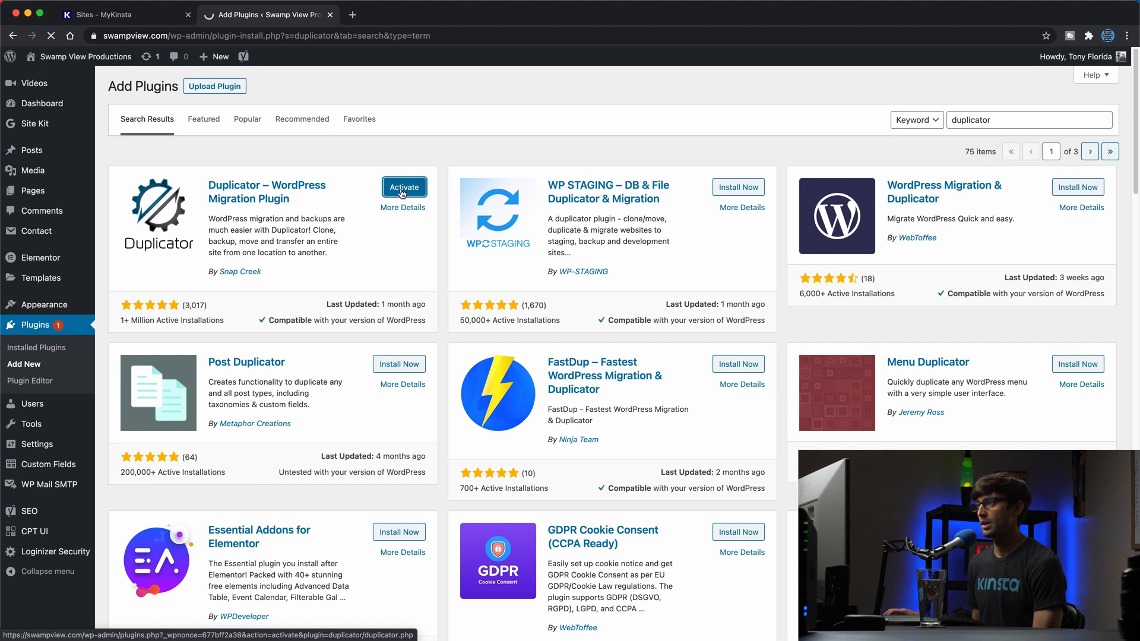
pyautogui.click(404, 186)
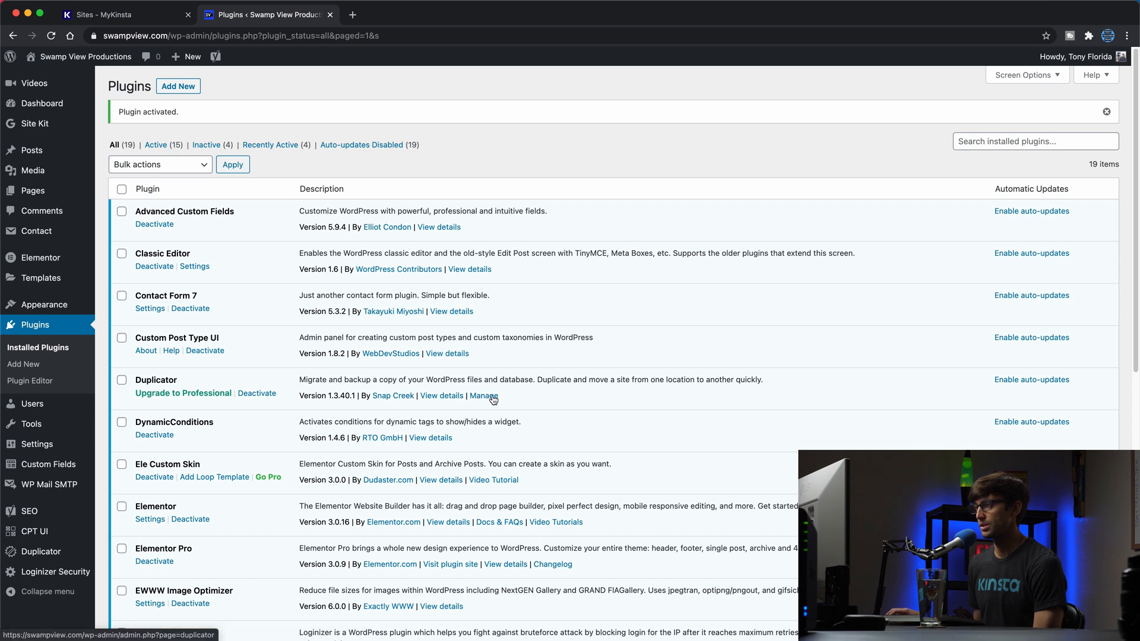
# Create a new Duplicator package keeping the default name 20210124_swampviewproductions
pyautogui.click(483, 396)
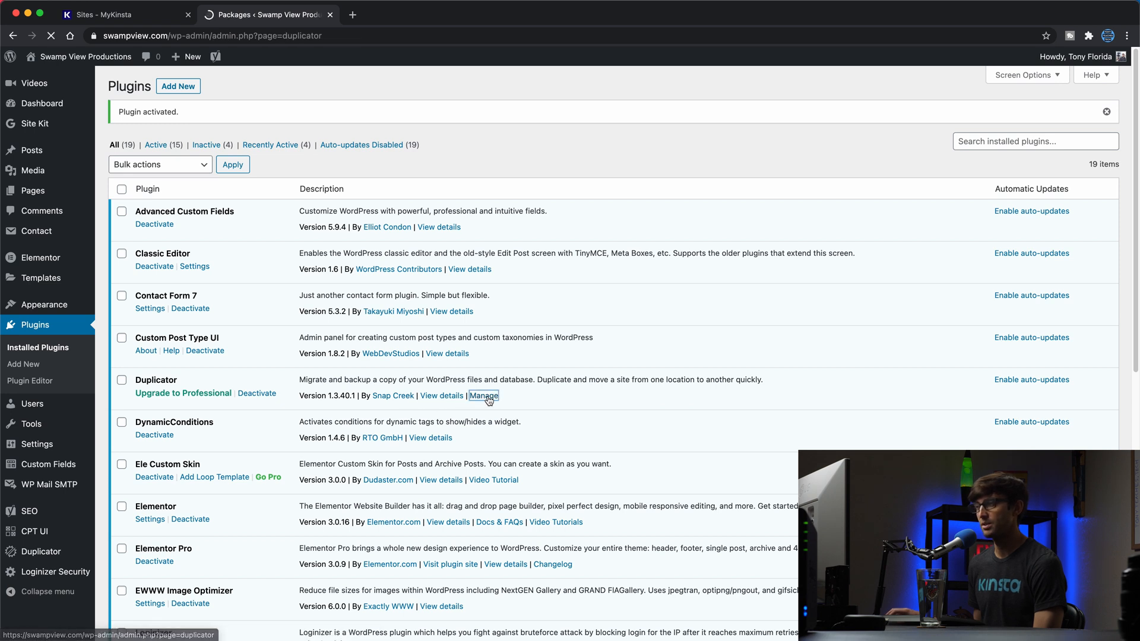
pyautogui.click(483, 396)
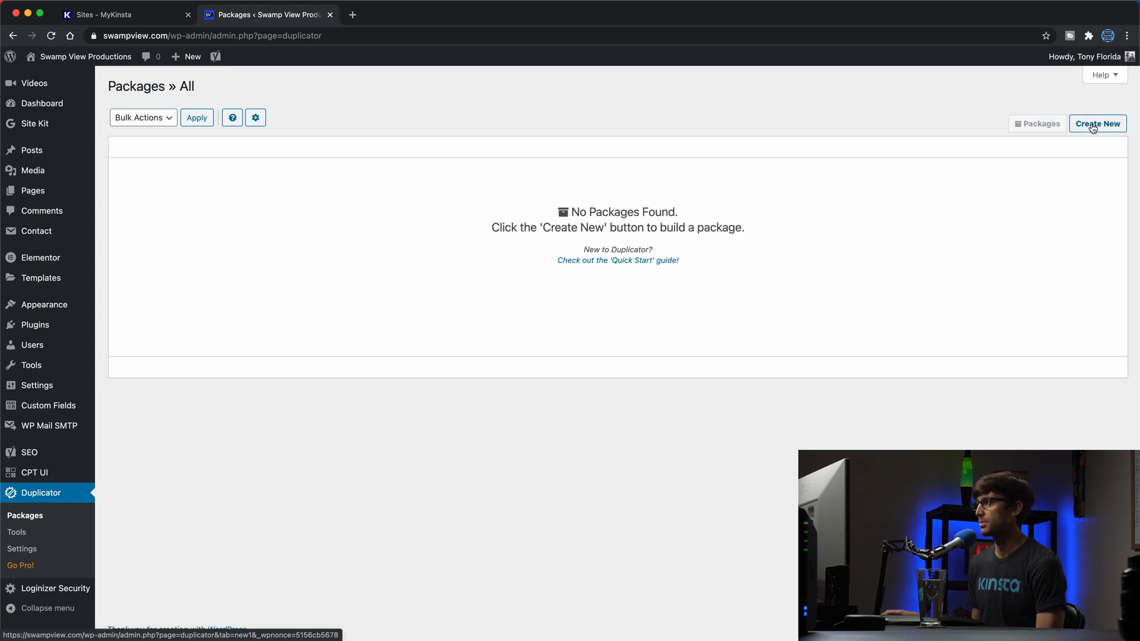
pyautogui.click(1097, 123)
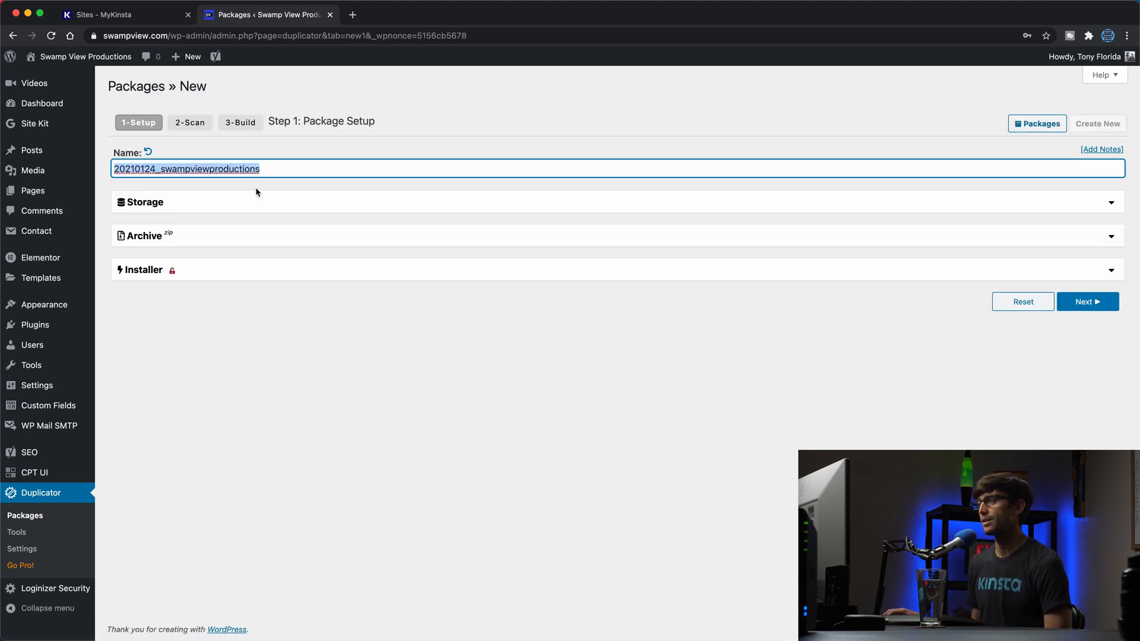
pyautogui.moveTo(284, 258)
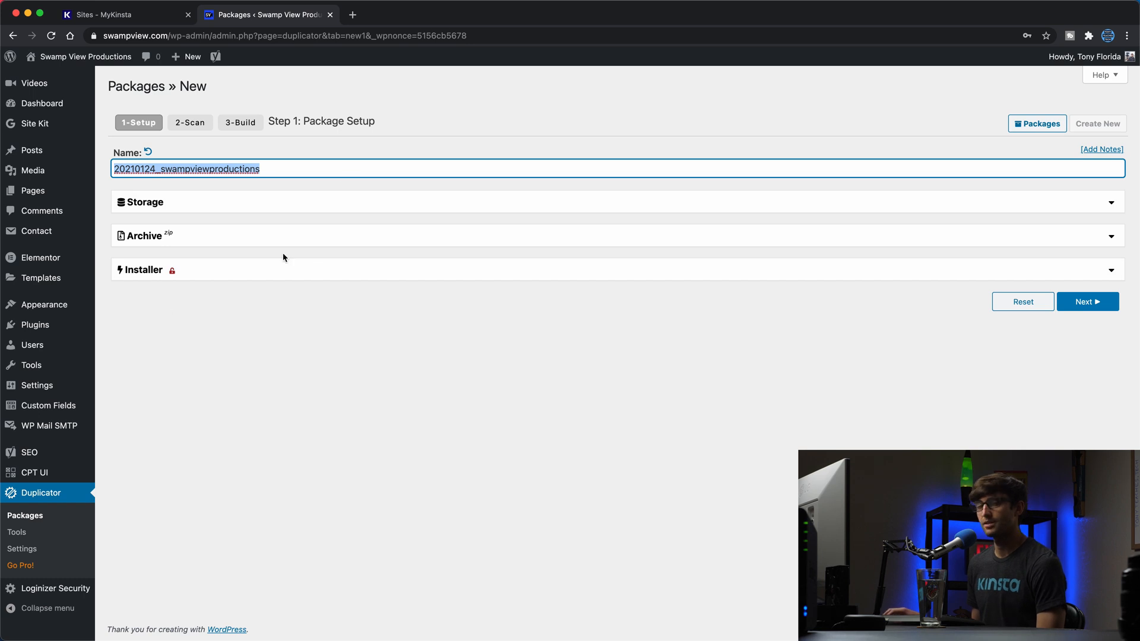
pyautogui.click(1088, 302)
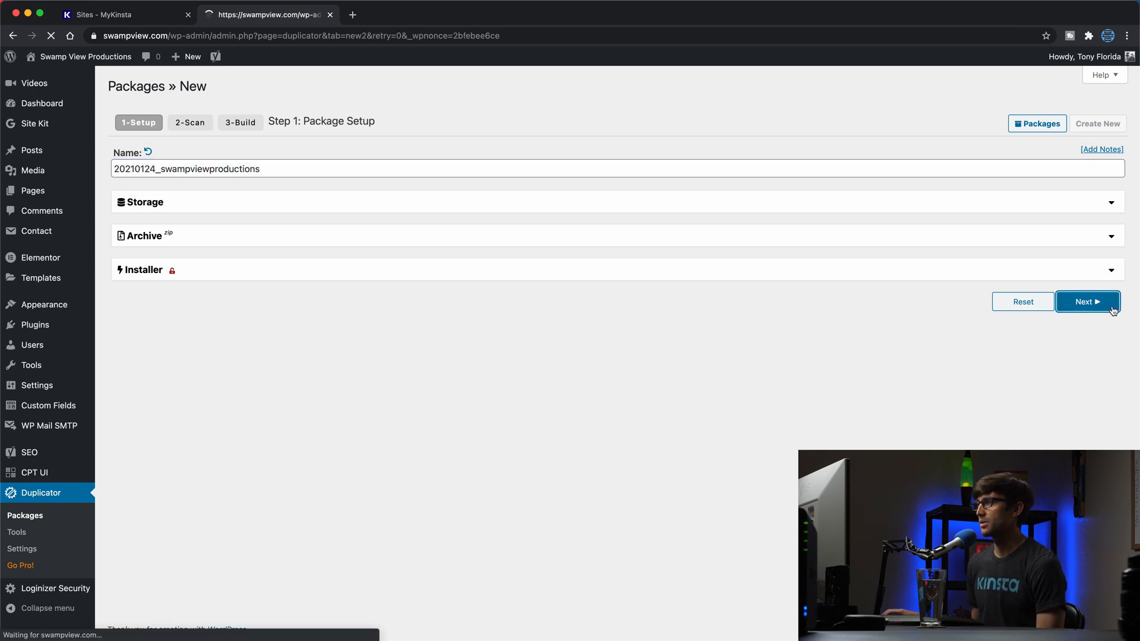
# Run the system scan, confirm 'Yes. Continue with the build process!' and build the package
pyautogui.click(1088, 302)
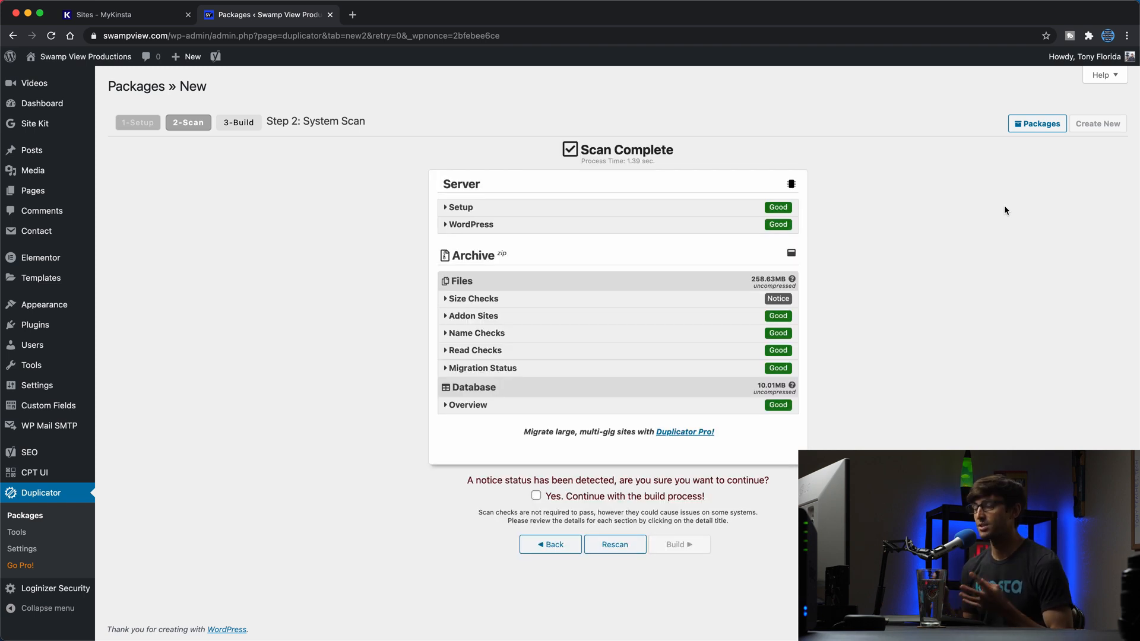
pyautogui.moveTo(747, 288)
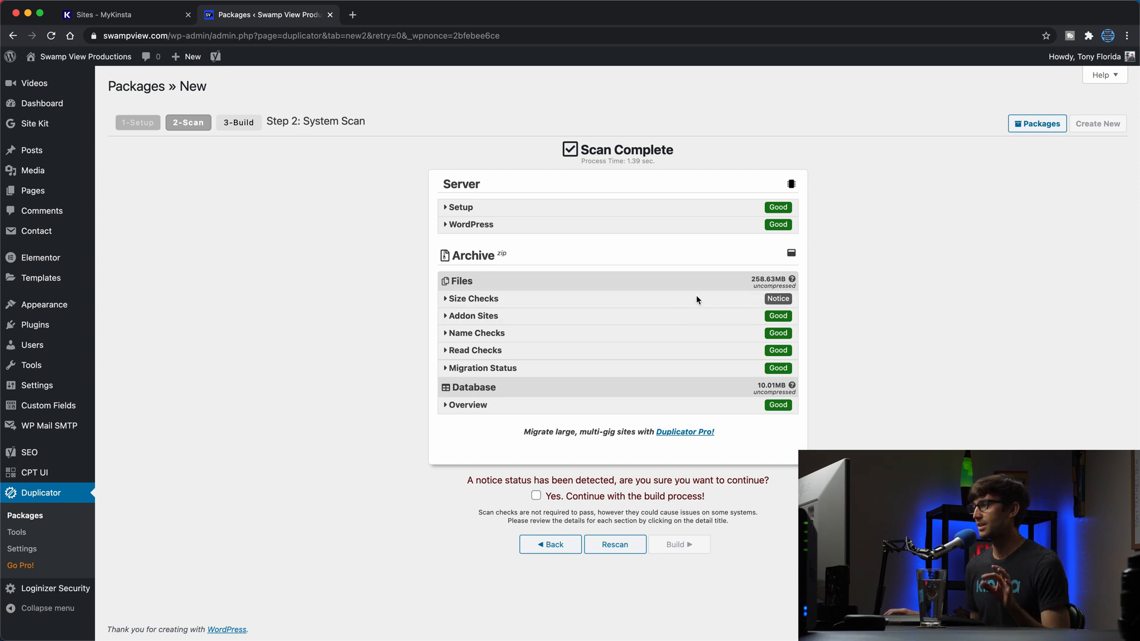
pyautogui.moveTo(702, 349)
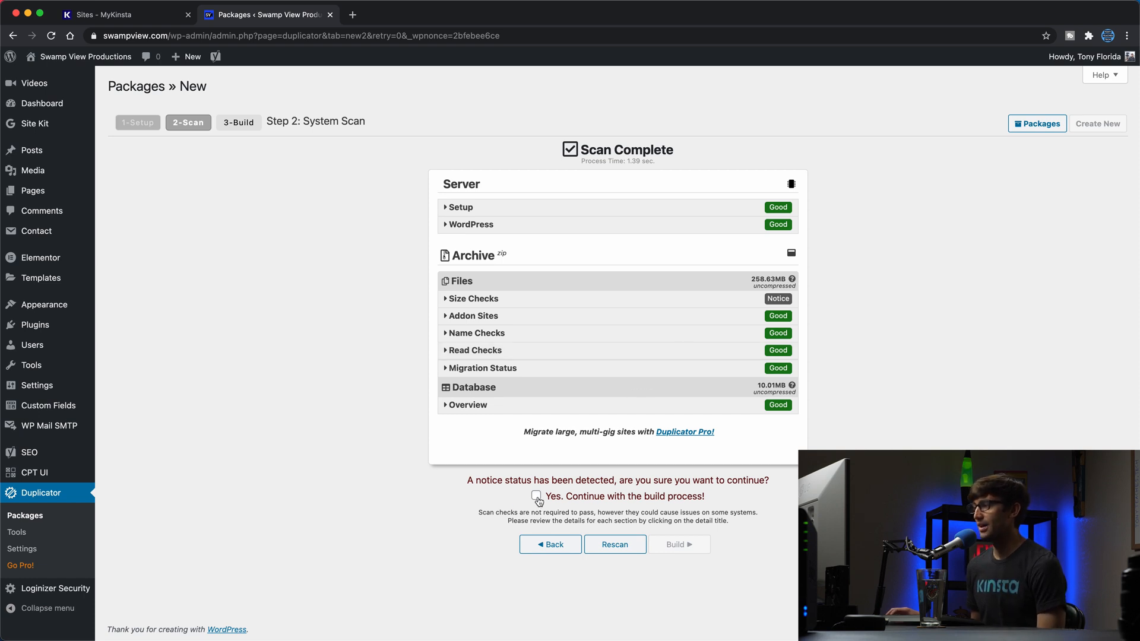
pyautogui.click(537, 496)
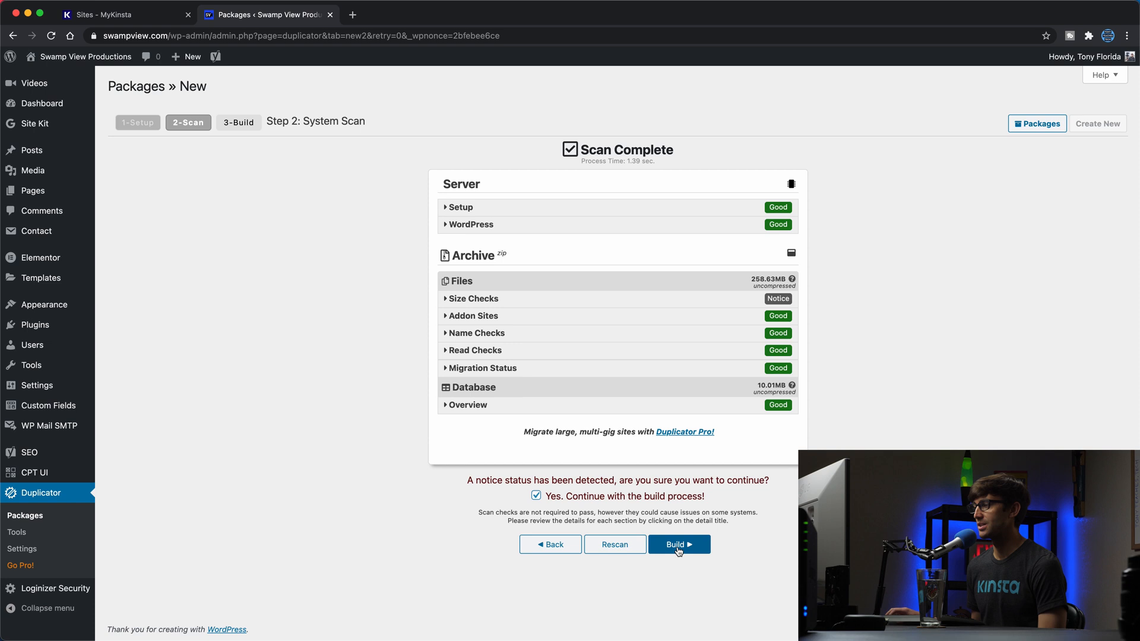
pyautogui.click(679, 544)
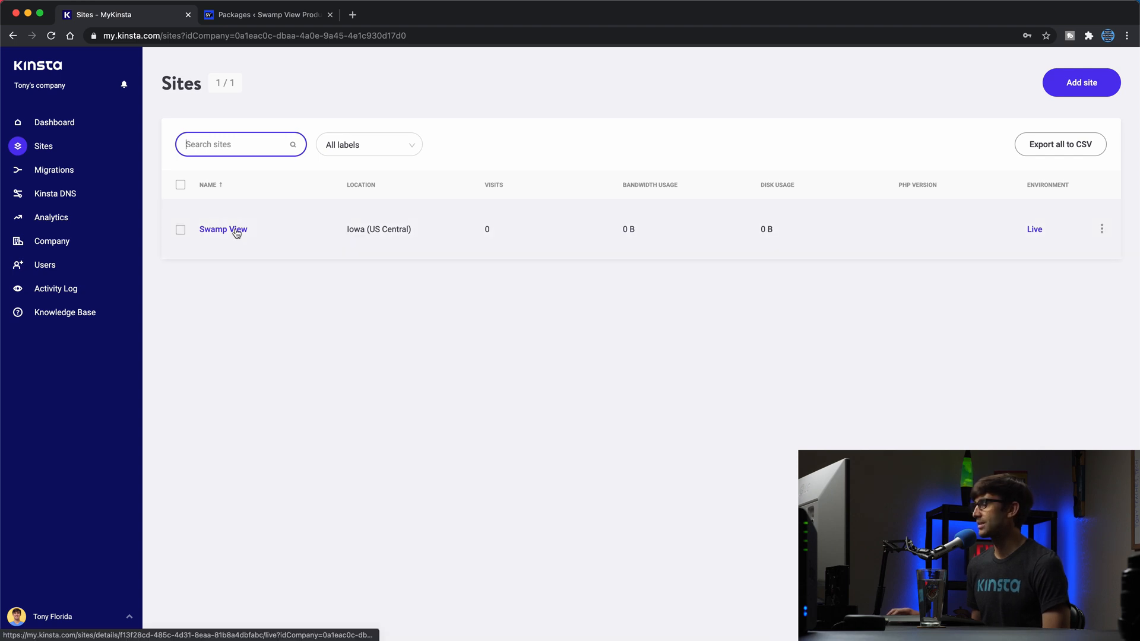
# View the Swamp View site details in MyKinsta, then return to the finished package build
pyautogui.click(223, 229)
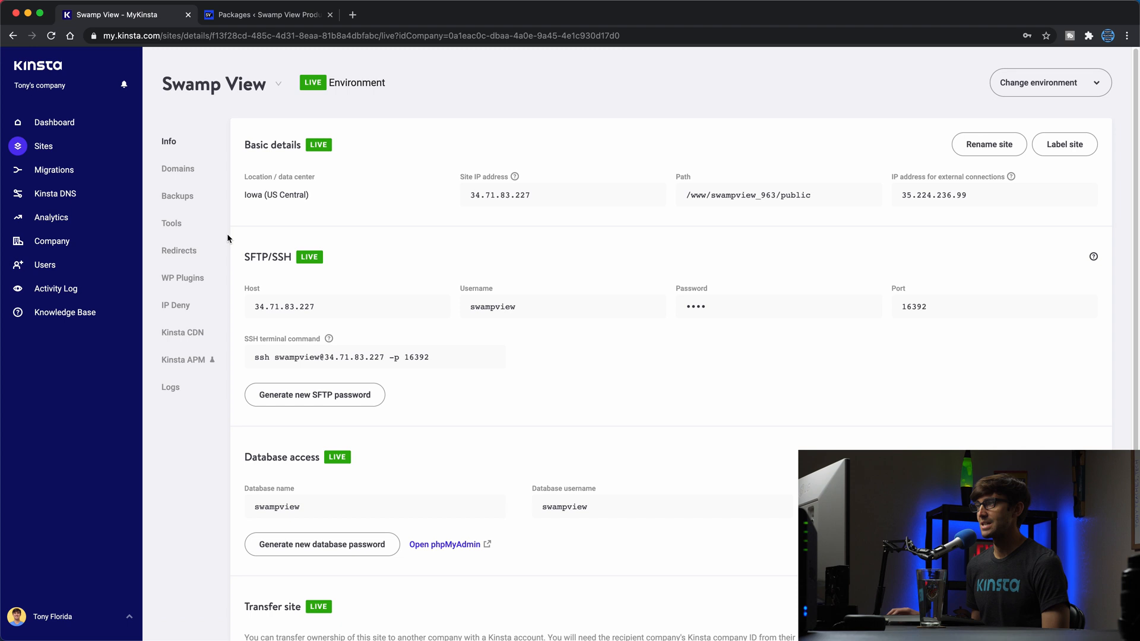
pyautogui.moveTo(243, 222)
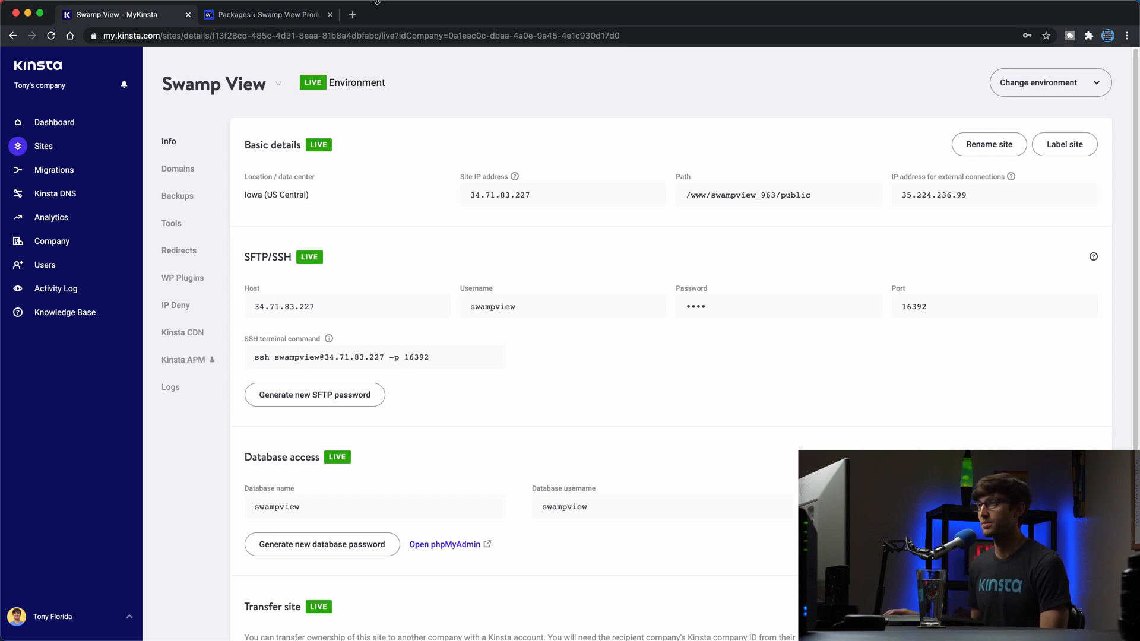
pyautogui.click(264, 14)
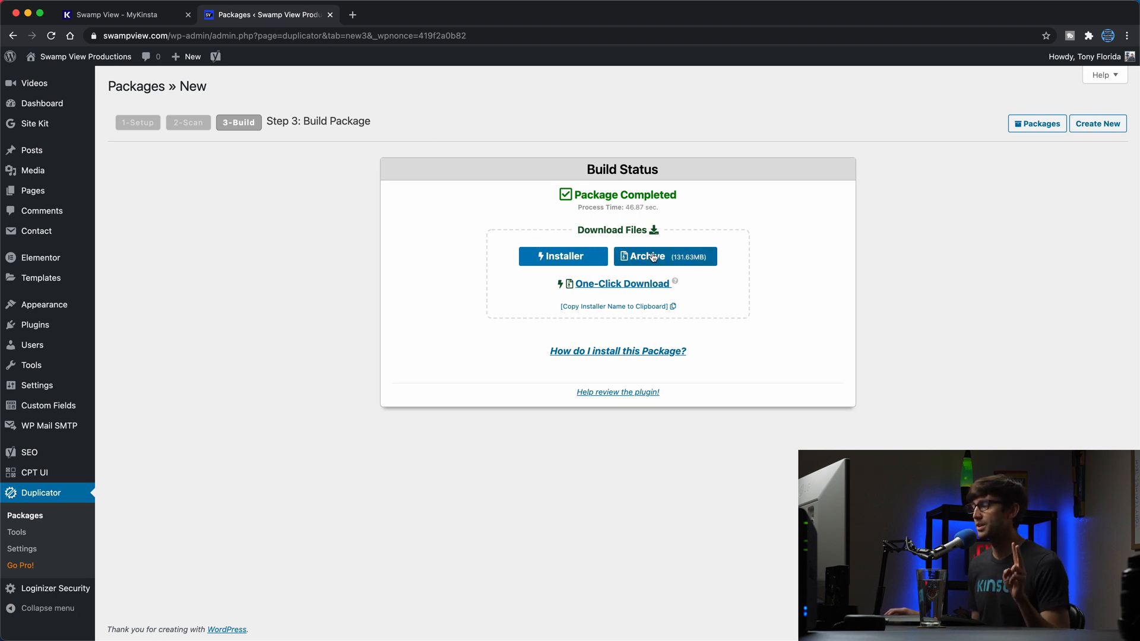
# Download the package's installer.php and archive zip from the Build Status screen
pyautogui.click(558, 257)
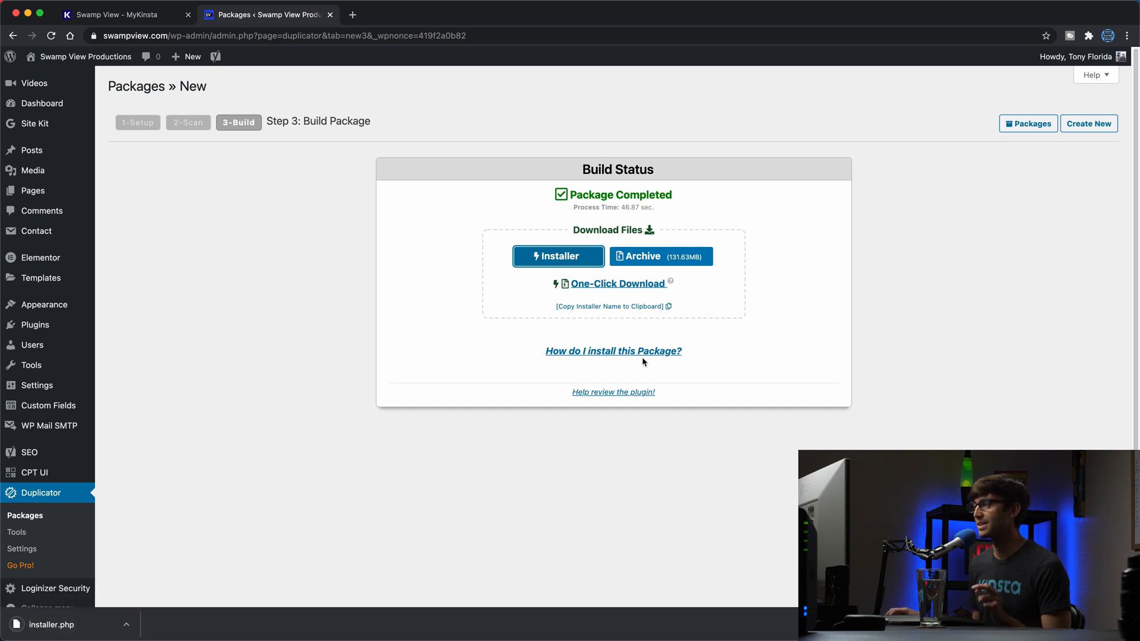
pyautogui.click(660, 256)
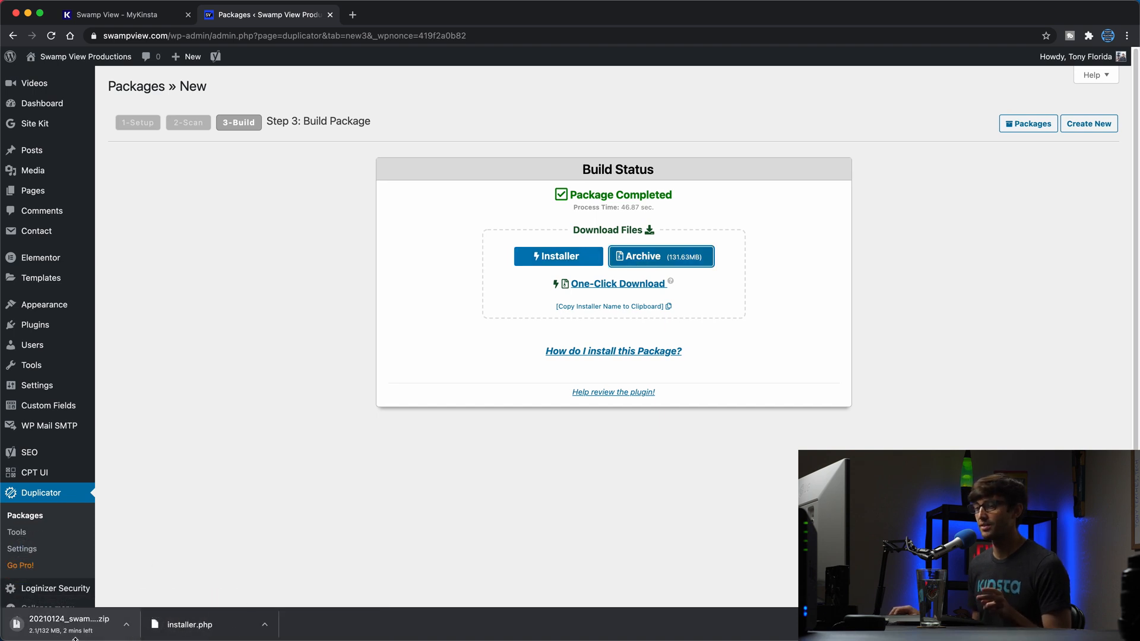
pyautogui.moveTo(287, 485)
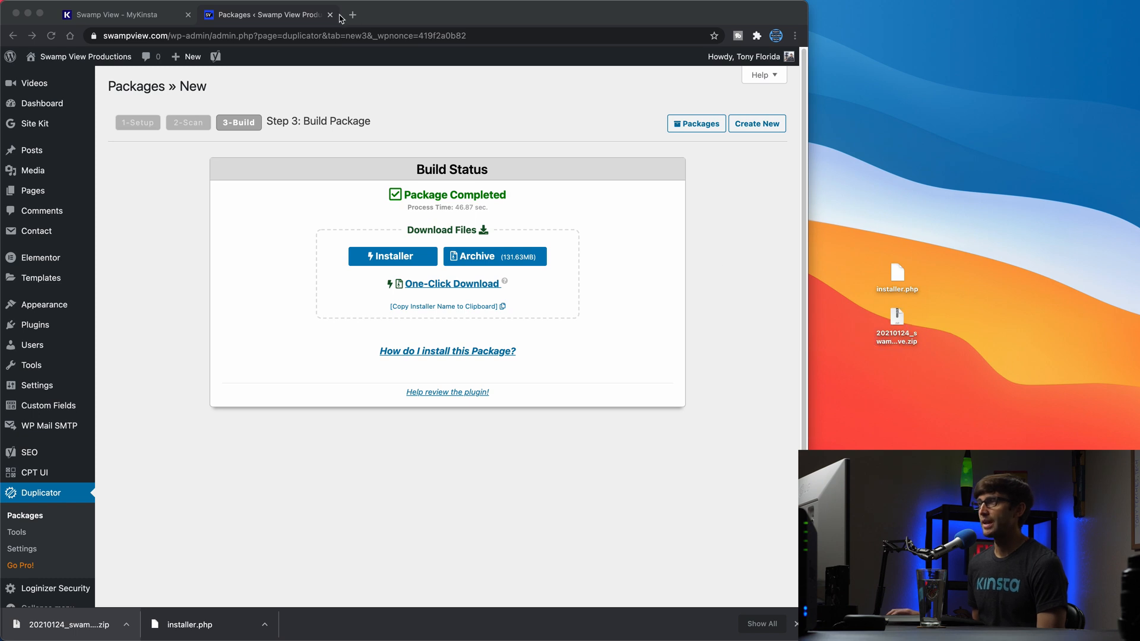
pyautogui.moveTo(318, 24)
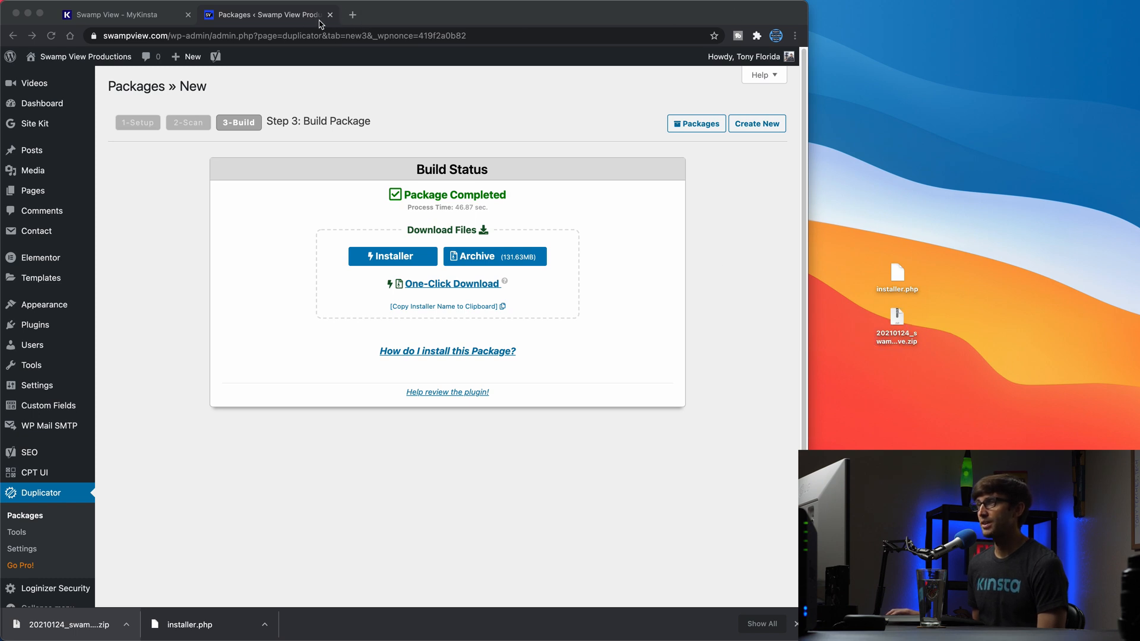
# Show the Swamp View SFTP details in MyKinsta with Cyberduck positioned beside them
pyautogui.click(495, 256)
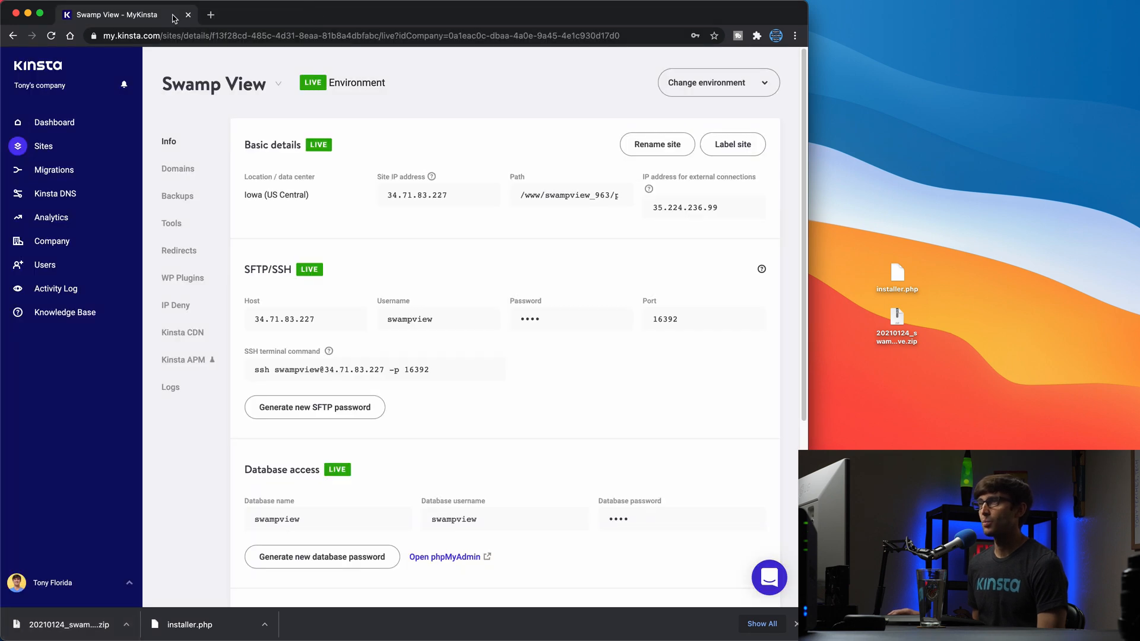
pyautogui.moveTo(116, 15)
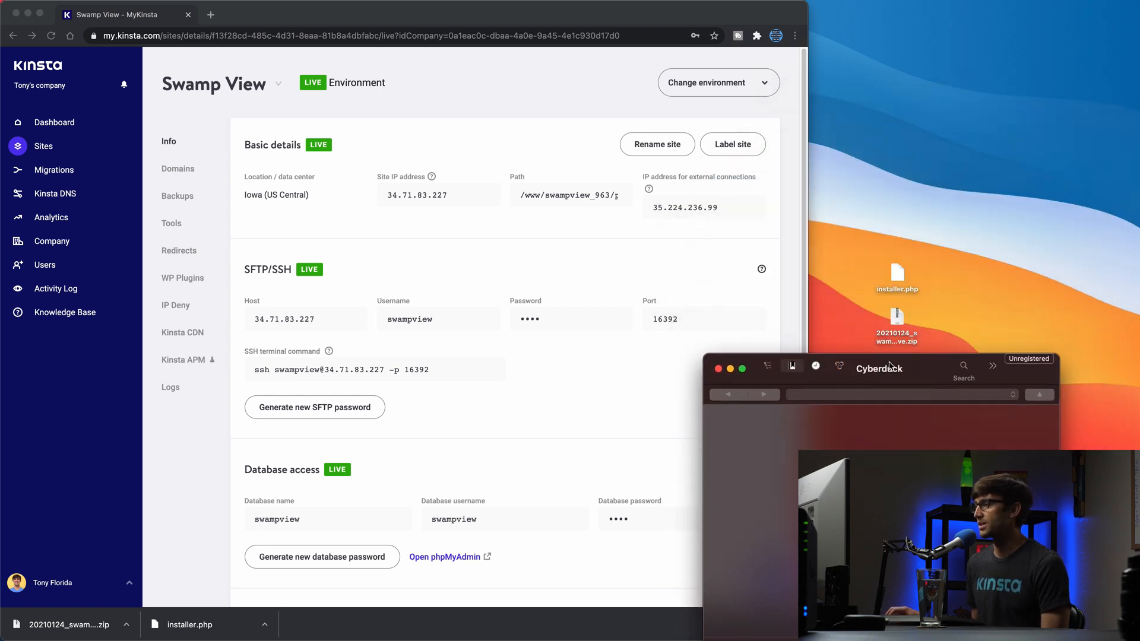
pyautogui.moveTo(879, 367); pyautogui.dragTo(925, 234)
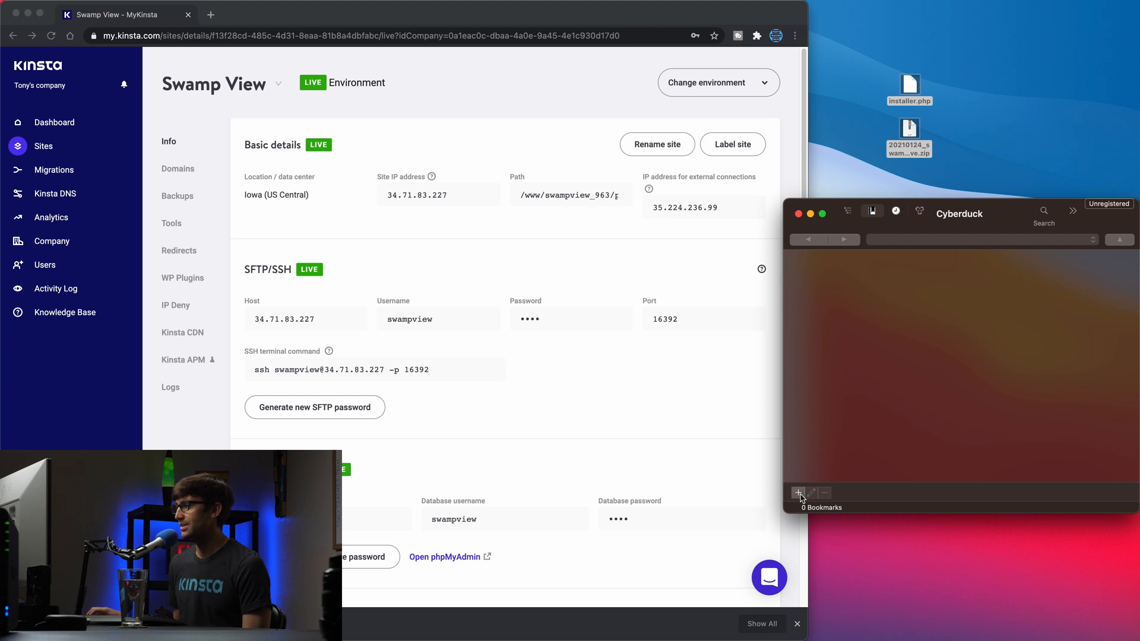
# Create a new Cyberduck bookmark and name it 'Kinsta'
pyautogui.click(799, 493)
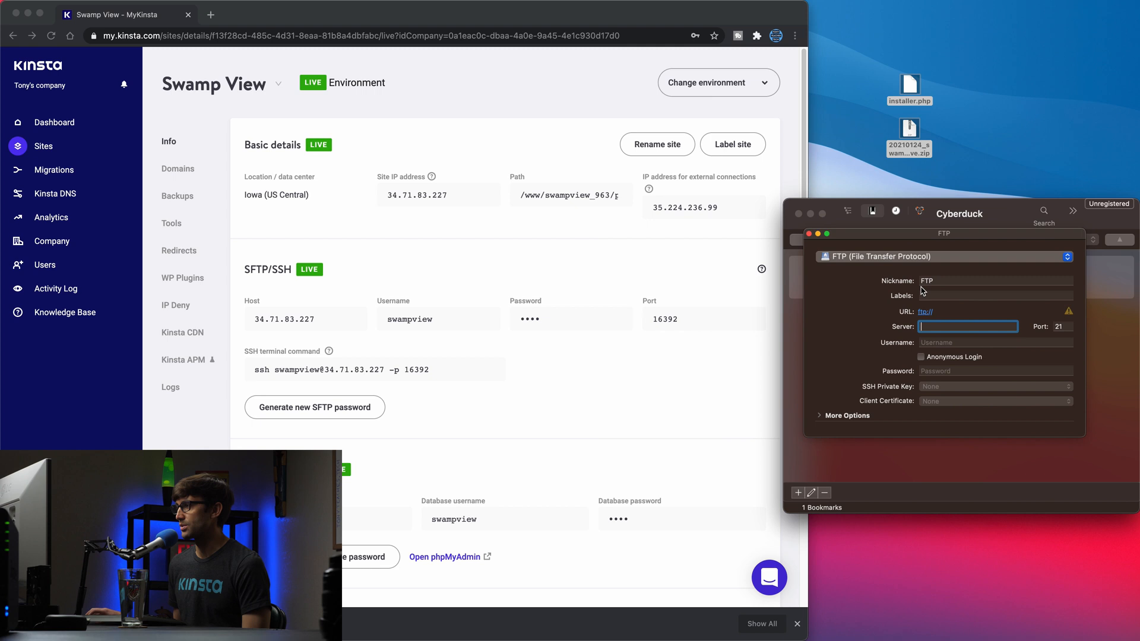
pyautogui.click(995, 281)
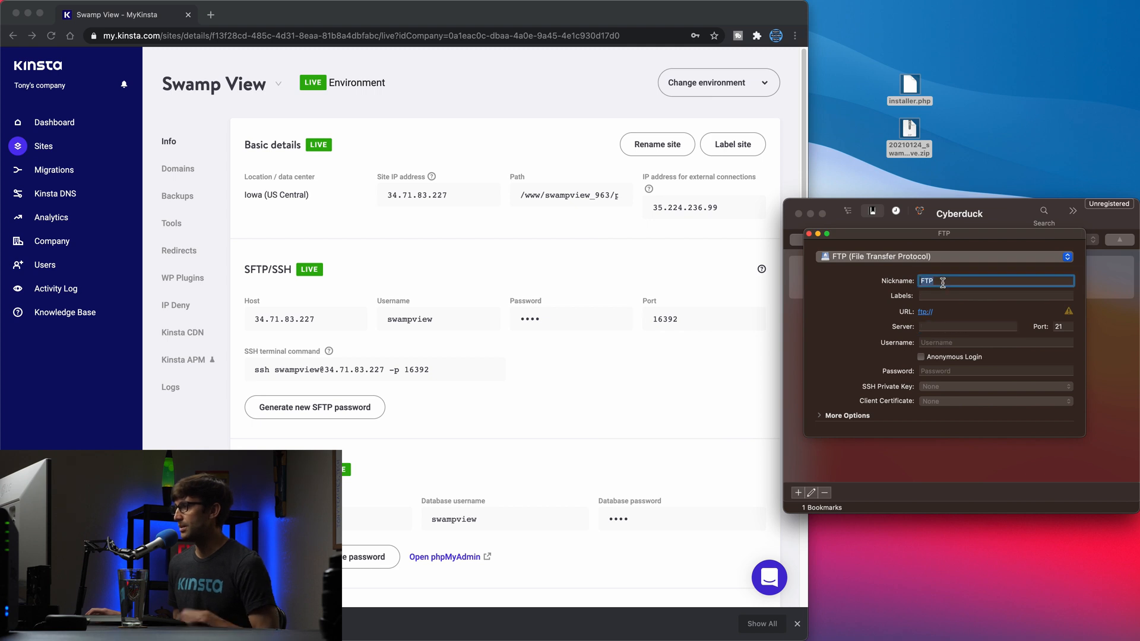
pyautogui.write('Kinsta')
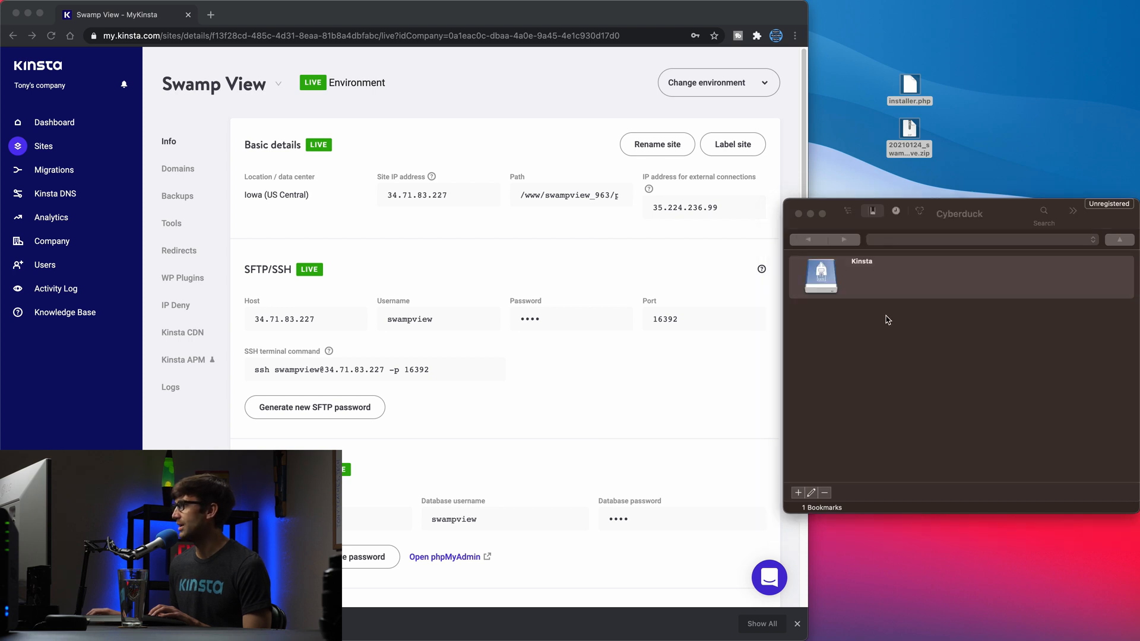
pyautogui.click(810, 493)
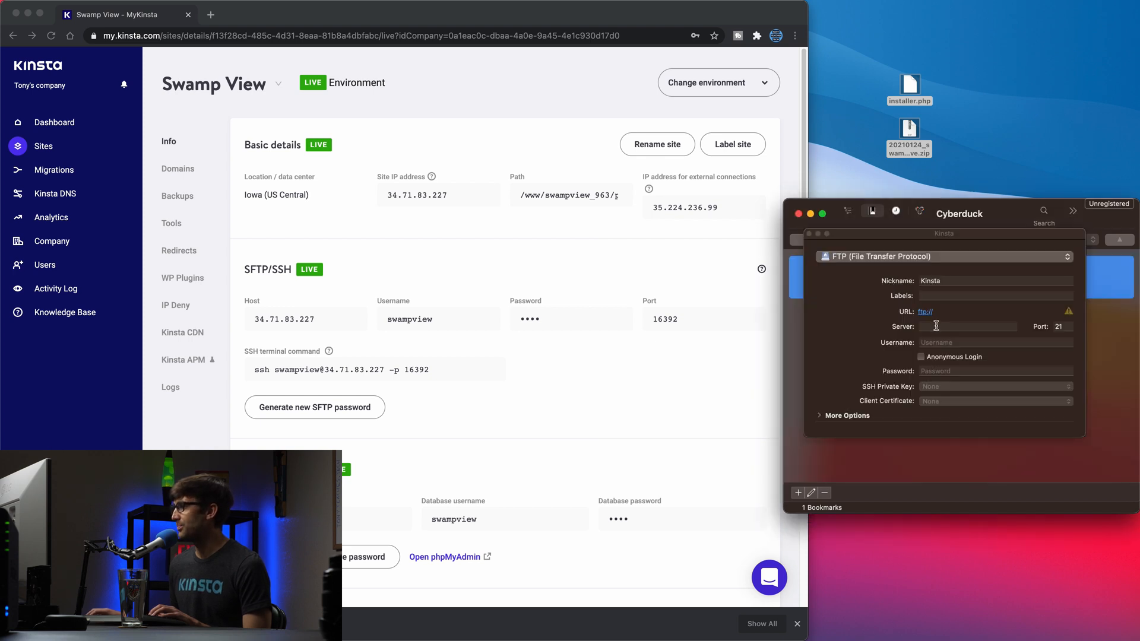
# Fill in server 34.71.83.227, port 16392, username and password, and set the protocol to SFTP
pyautogui.click(967, 326)
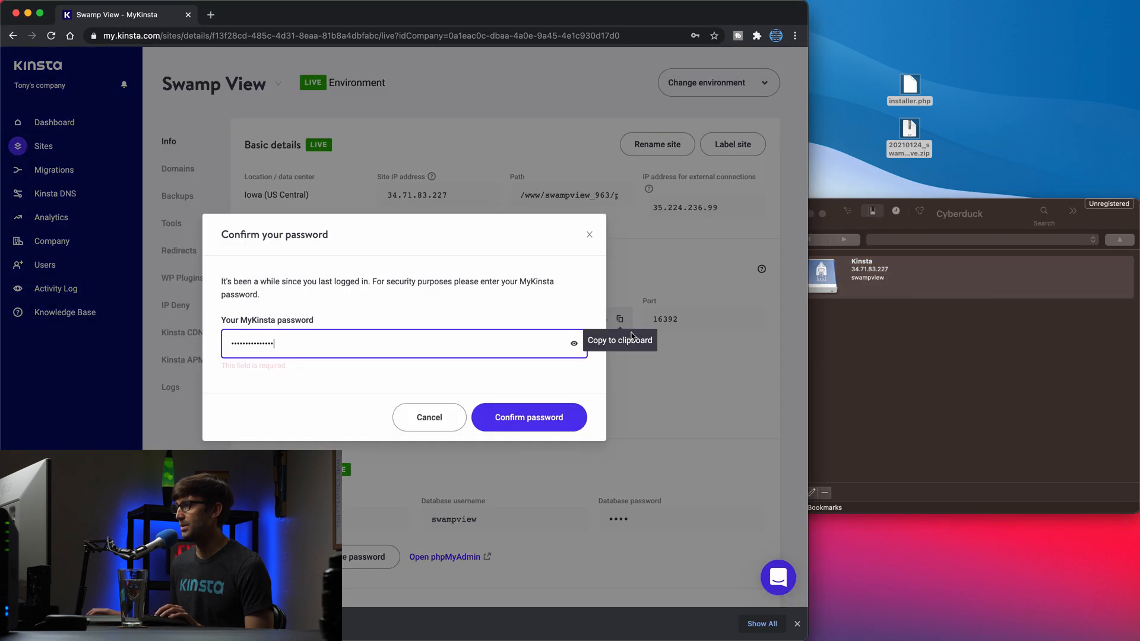
pyautogui.click(529, 417)
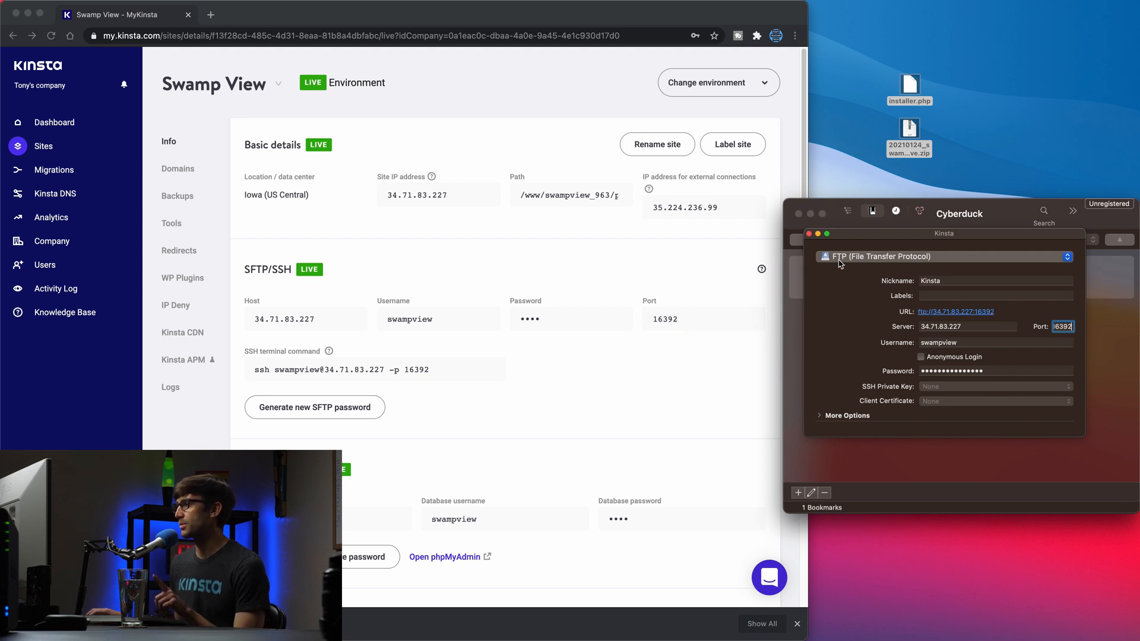
pyautogui.click(944, 257)
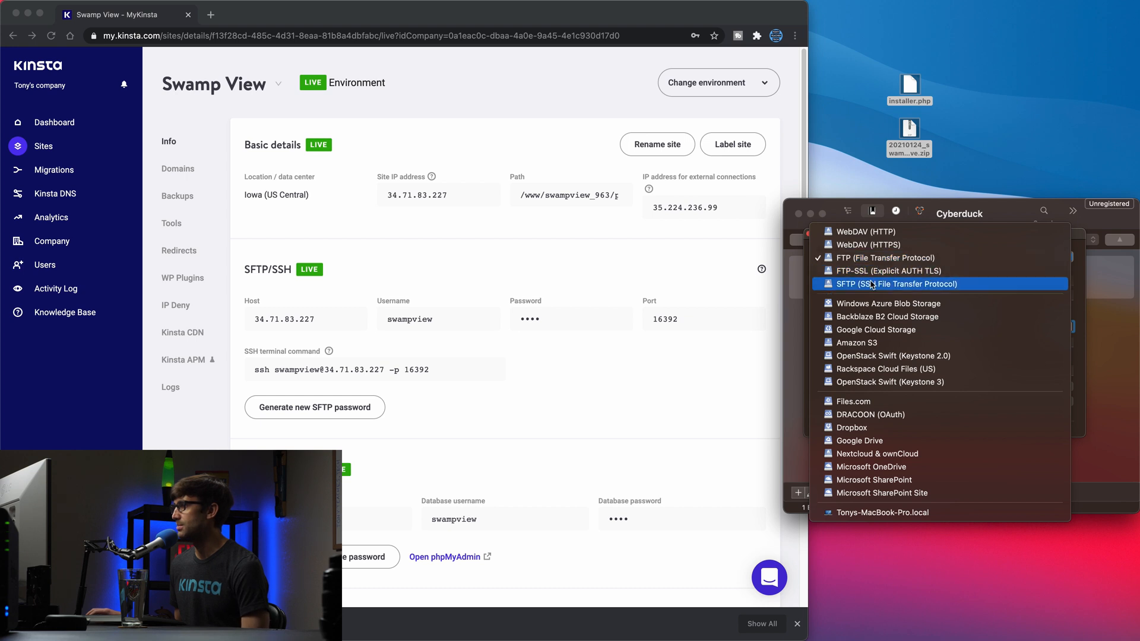
pyautogui.click(872, 284)
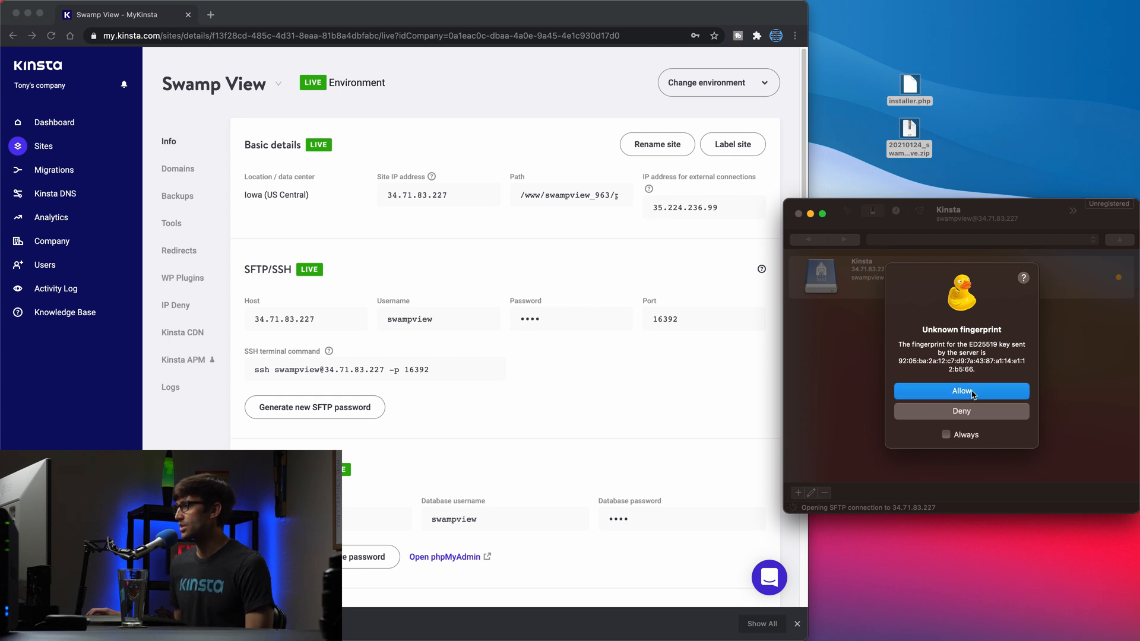
# Trust the server fingerprint, log in, and enter the public folder
pyautogui.click(961, 391)
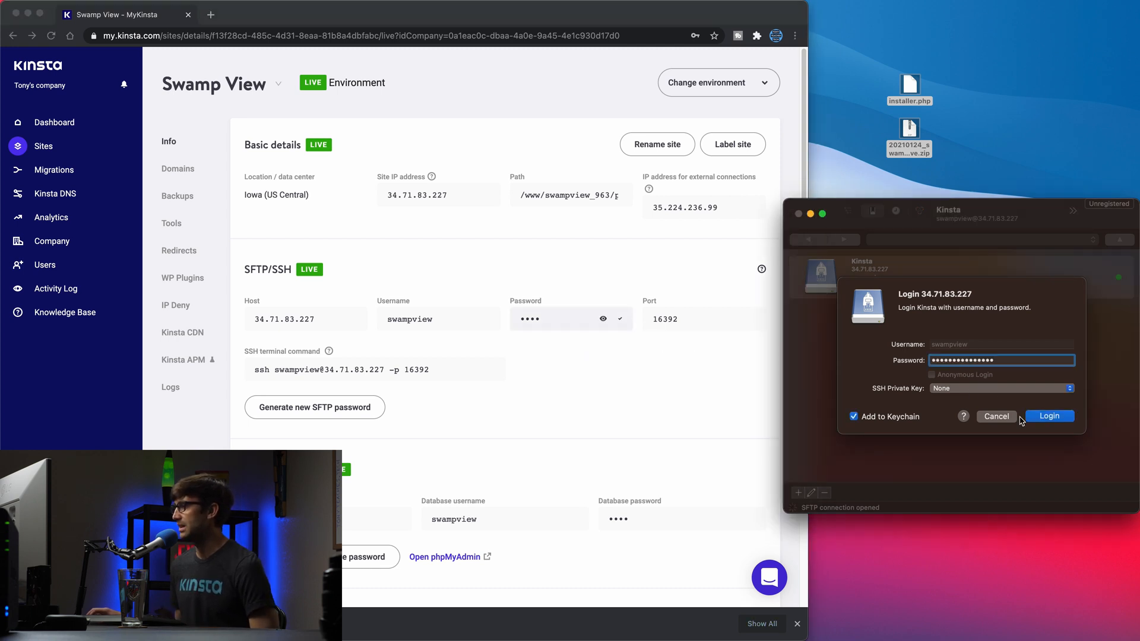
pyautogui.click(1049, 416)
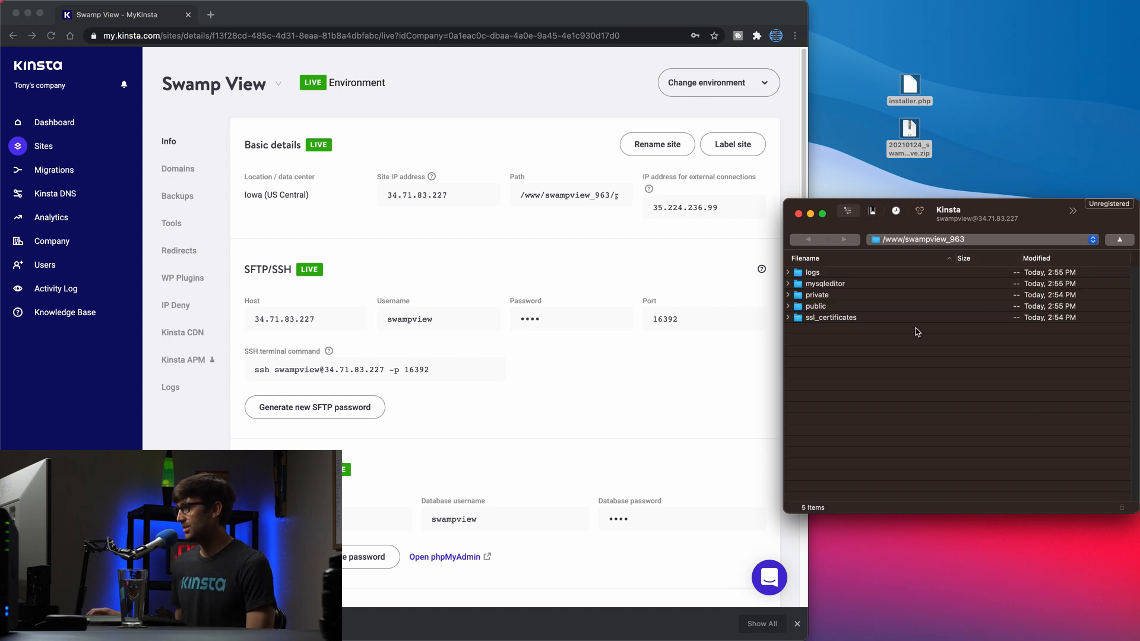
pyautogui.moveTo(856, 296)
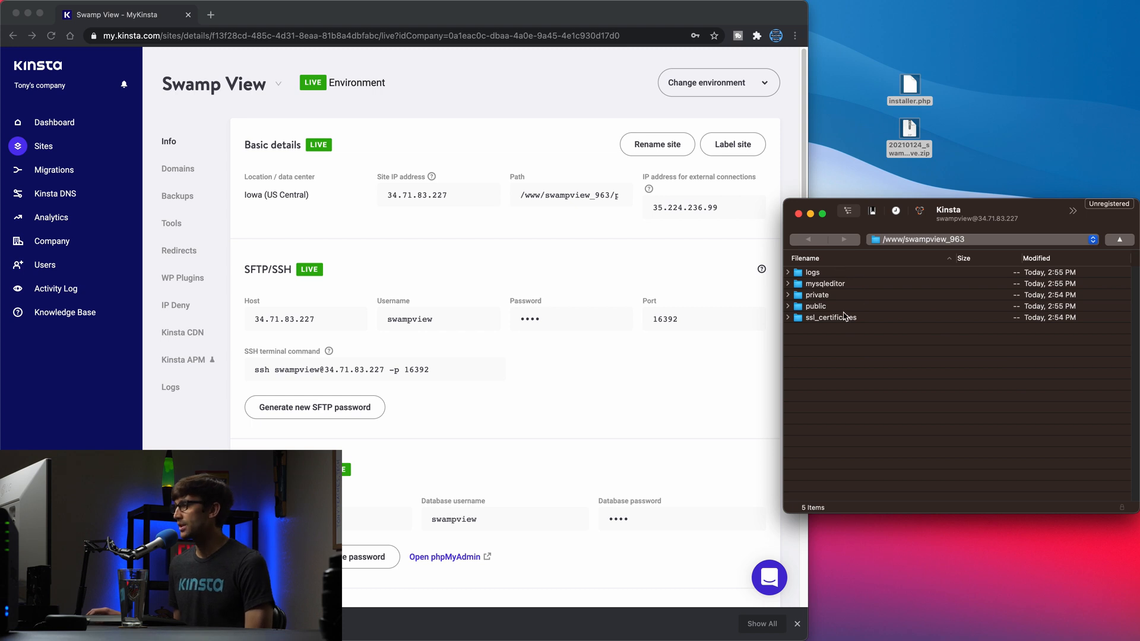
pyautogui.moveTo(819, 312)
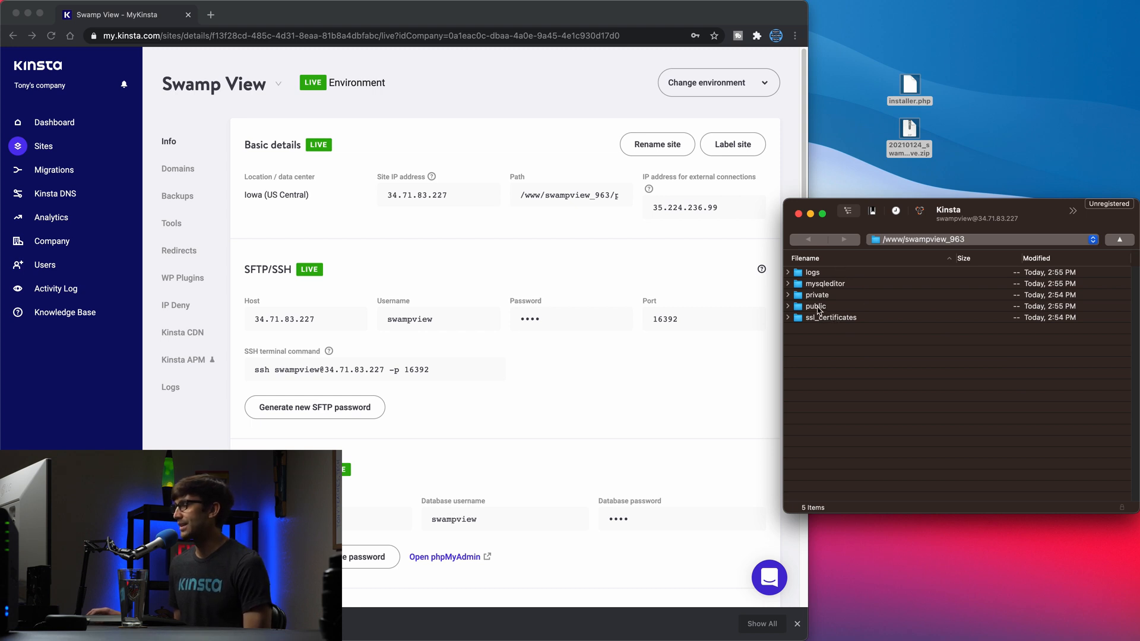
pyautogui.doubleClick(817, 307)
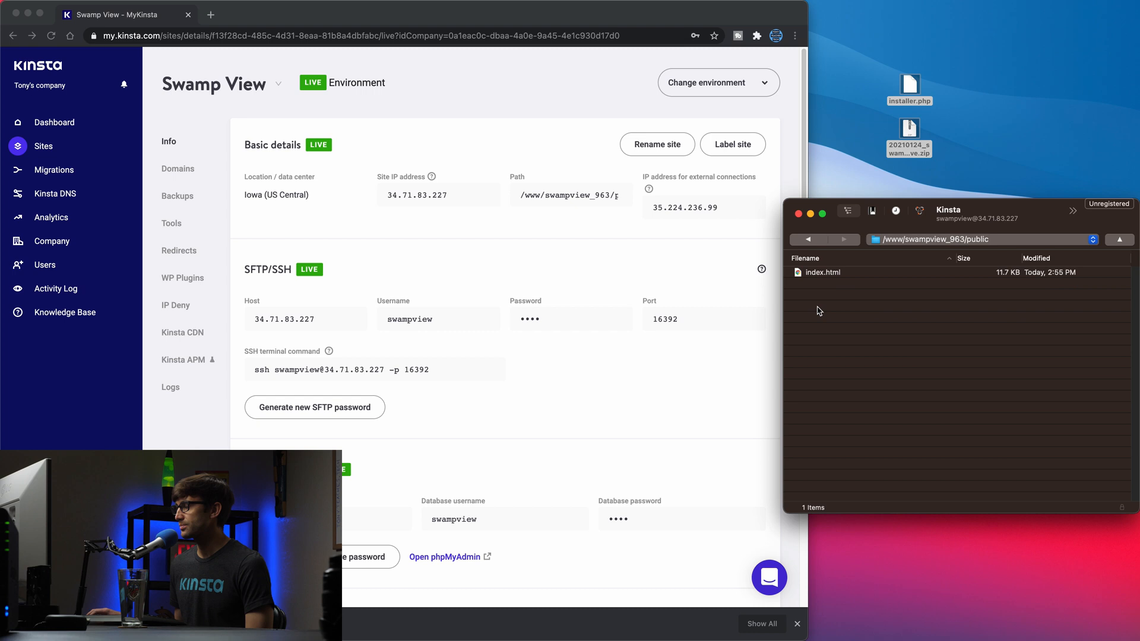
pyautogui.moveTo(945, 29)
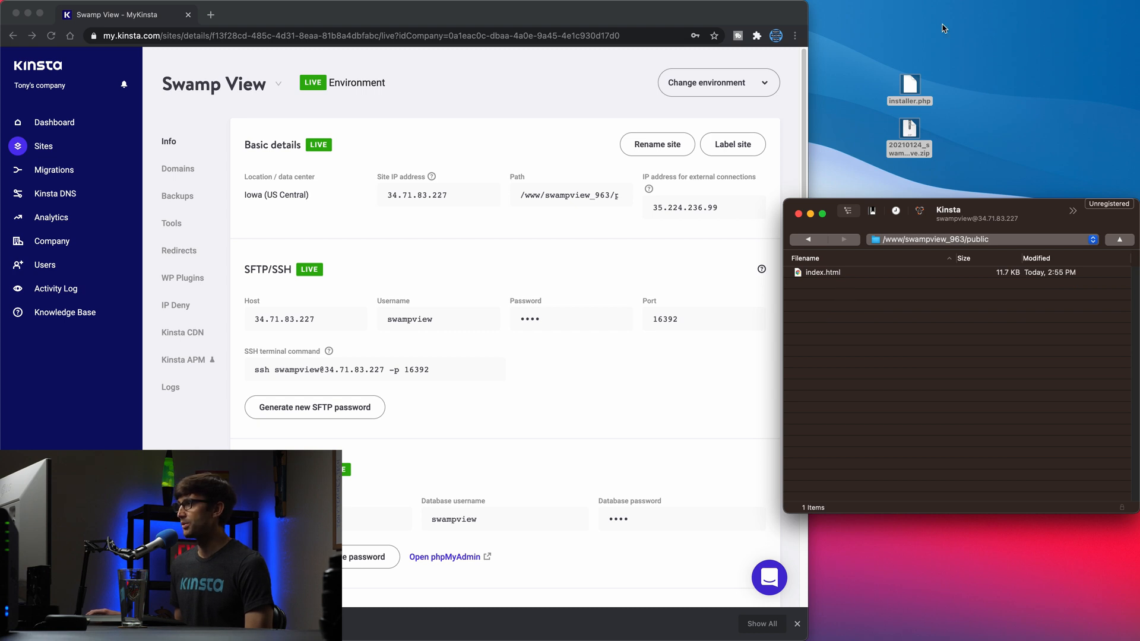
# Upload installer.php and the site archive zip from the desktop into public
pyautogui.moveTo(909, 90); pyautogui.dragTo(906, 295)
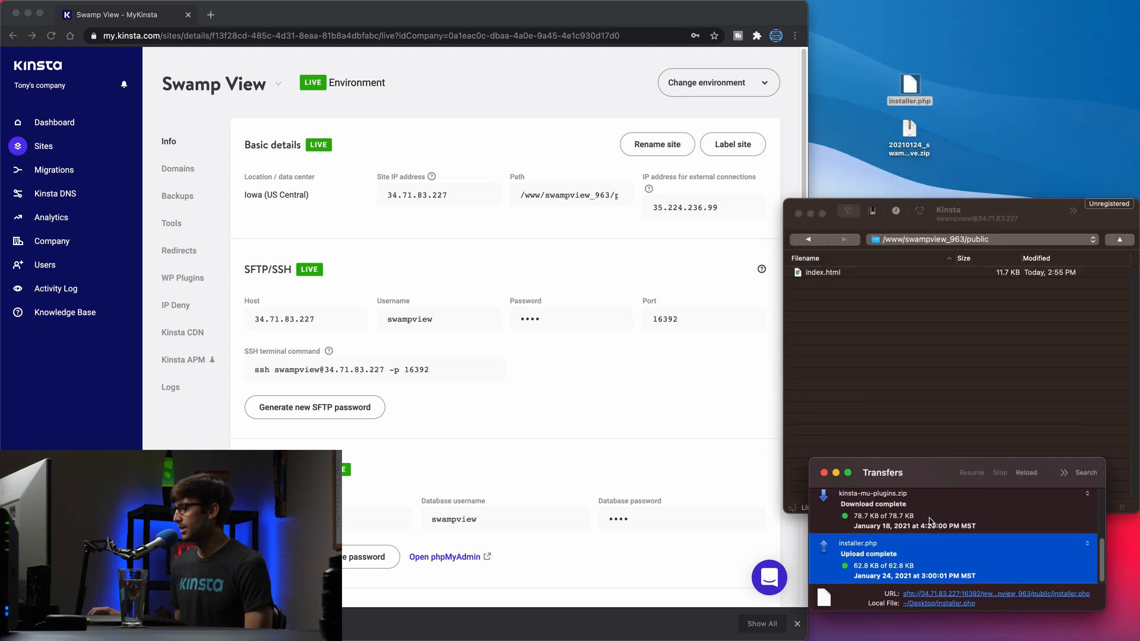
pyautogui.moveTo(909, 141); pyautogui.dragTo(905, 312)
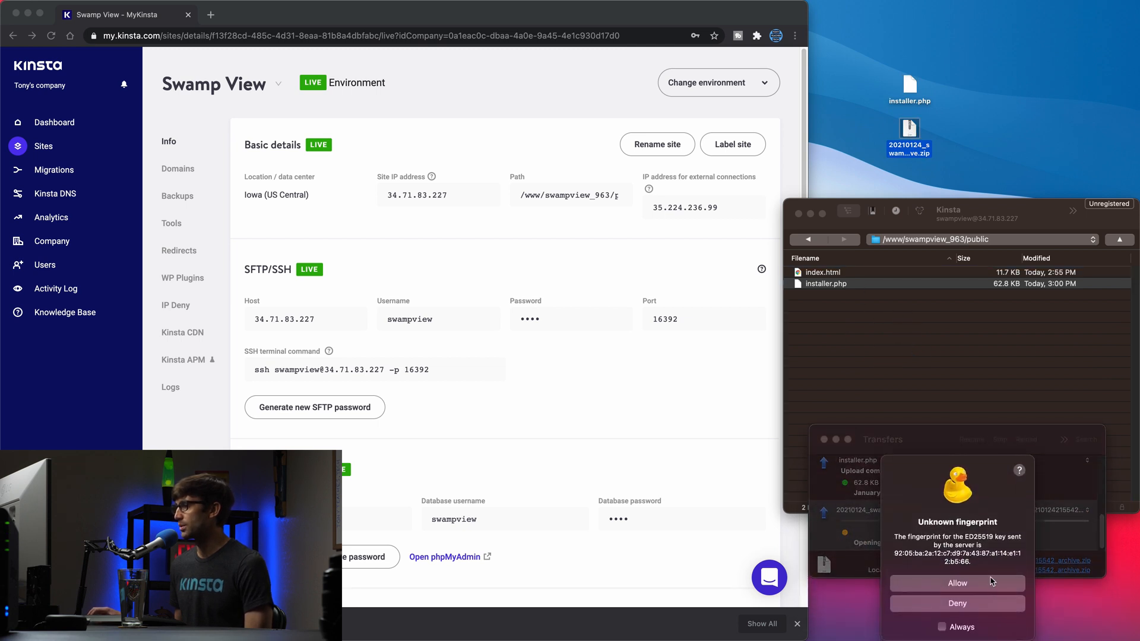
pyautogui.click(957, 583)
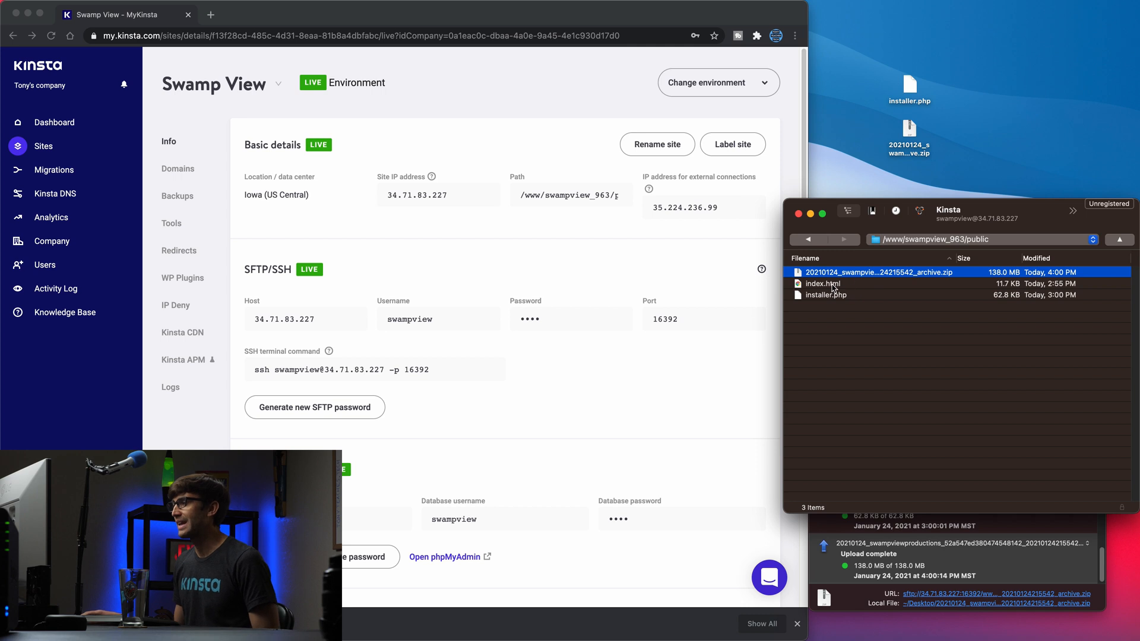
# From MyKinsta Domains, launch swampview.kinsta.cloud showing the empty Kinsta placeholder
pyautogui.click(822, 284)
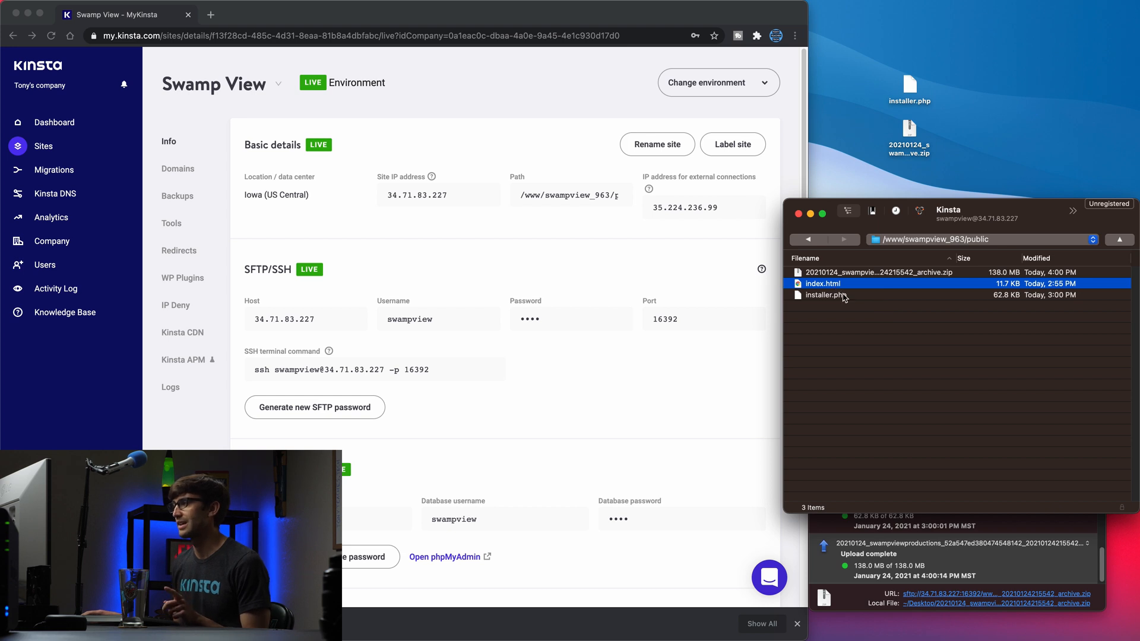
pyautogui.click(825, 295)
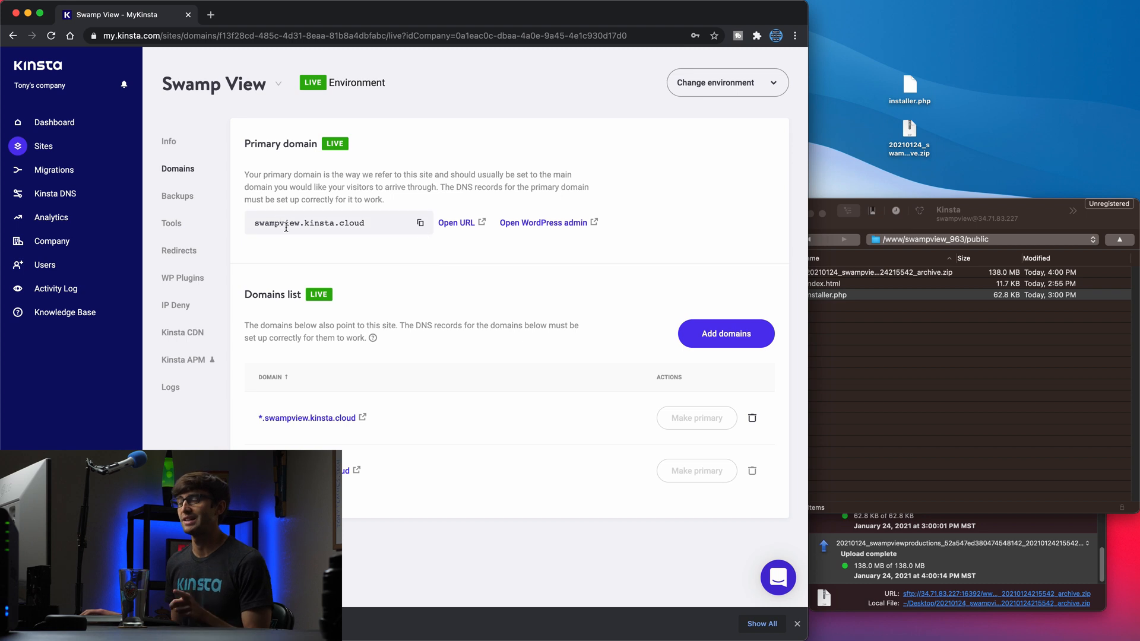
pyautogui.moveTo(421, 223)
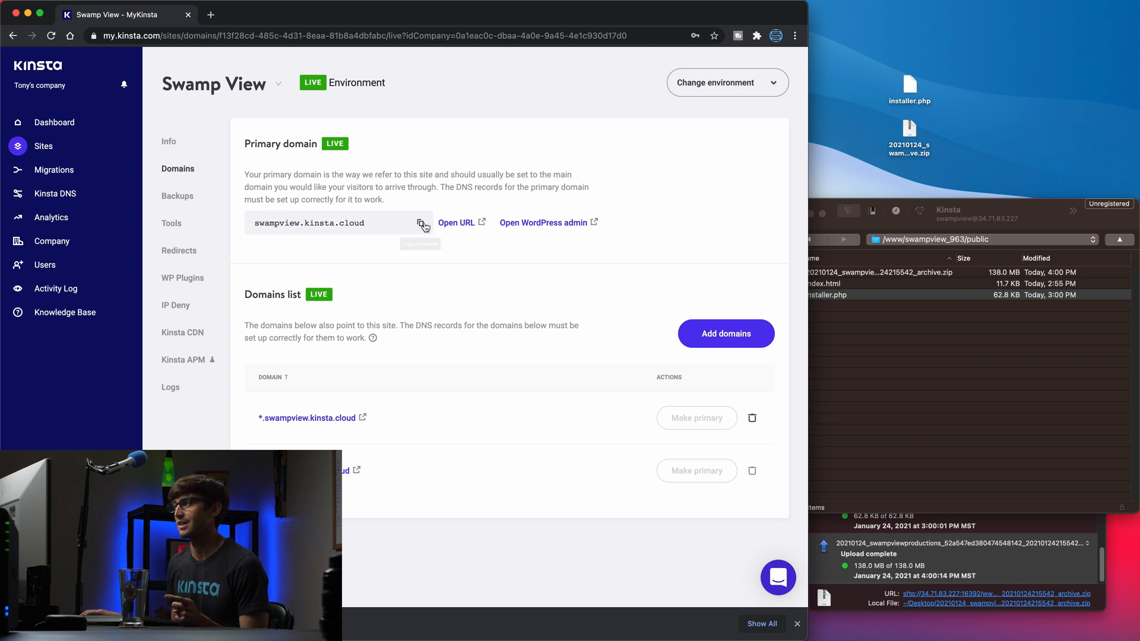
pyautogui.click(456, 222)
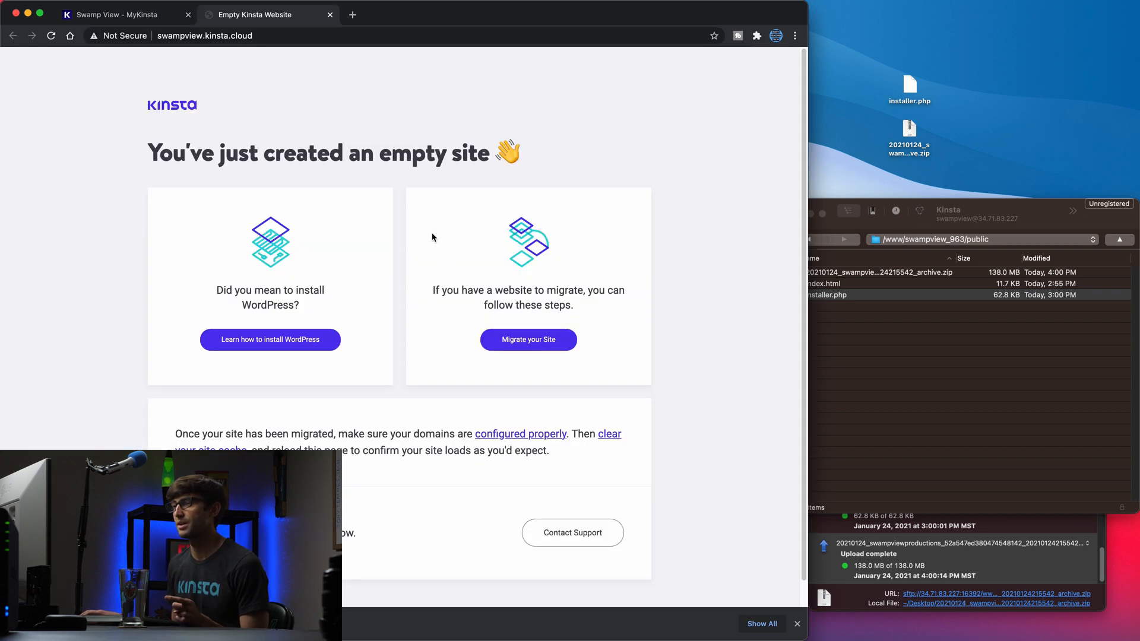
# Load installer.php on the site URL, accept terms and notices, and start archive extraction
pyautogui.click(204, 35)
pyautogui.write('/')
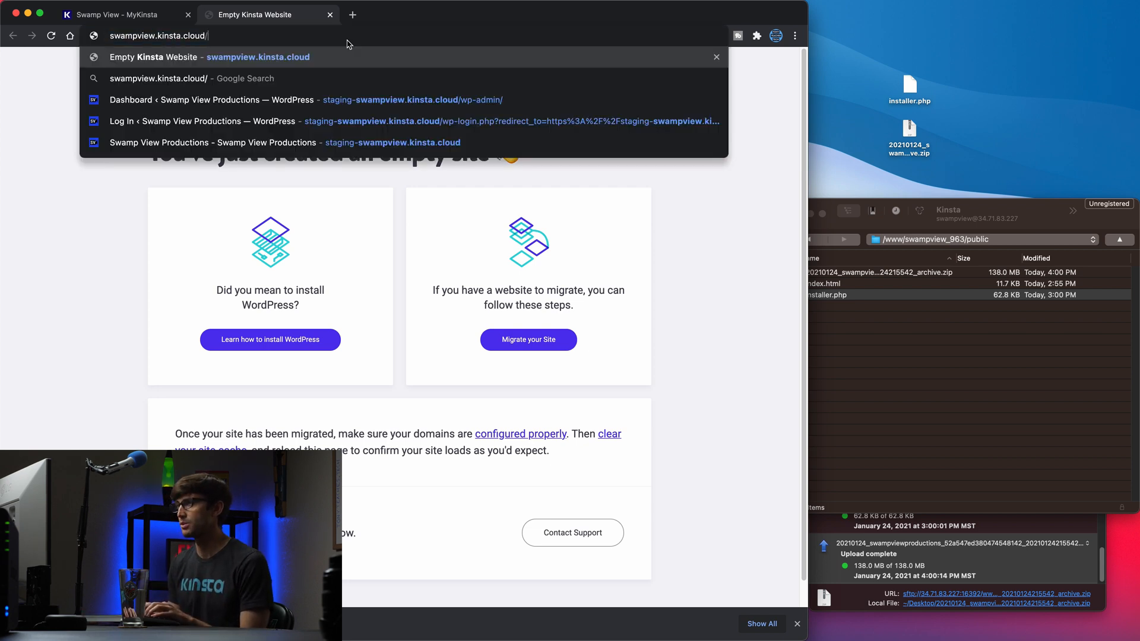
pyautogui.write('installer/main.installer.php')
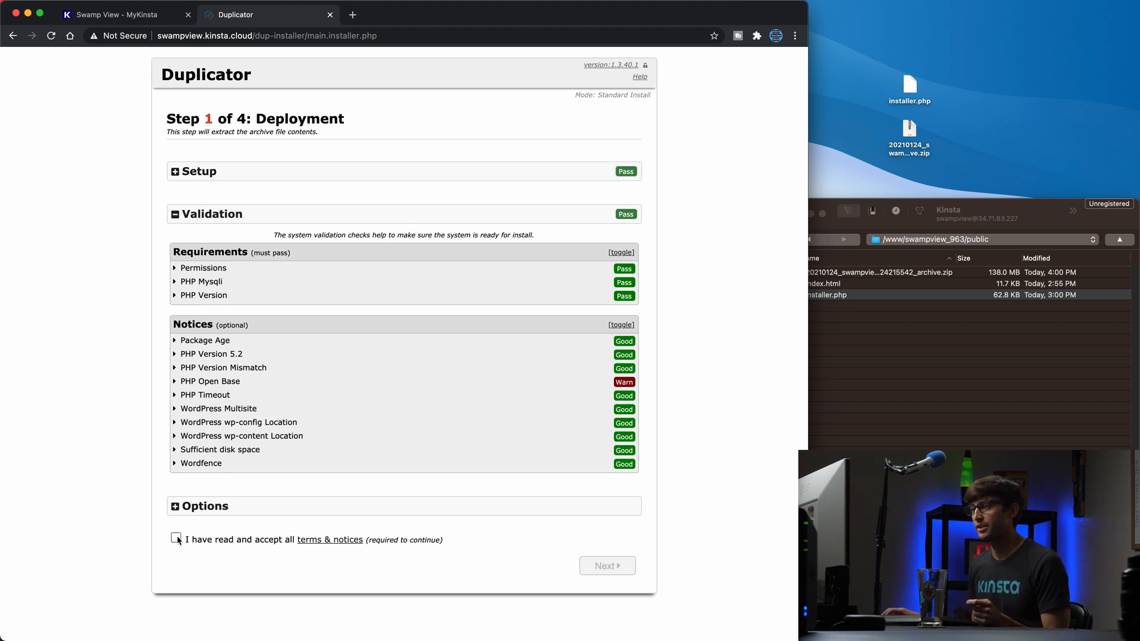
pyautogui.click(176, 539)
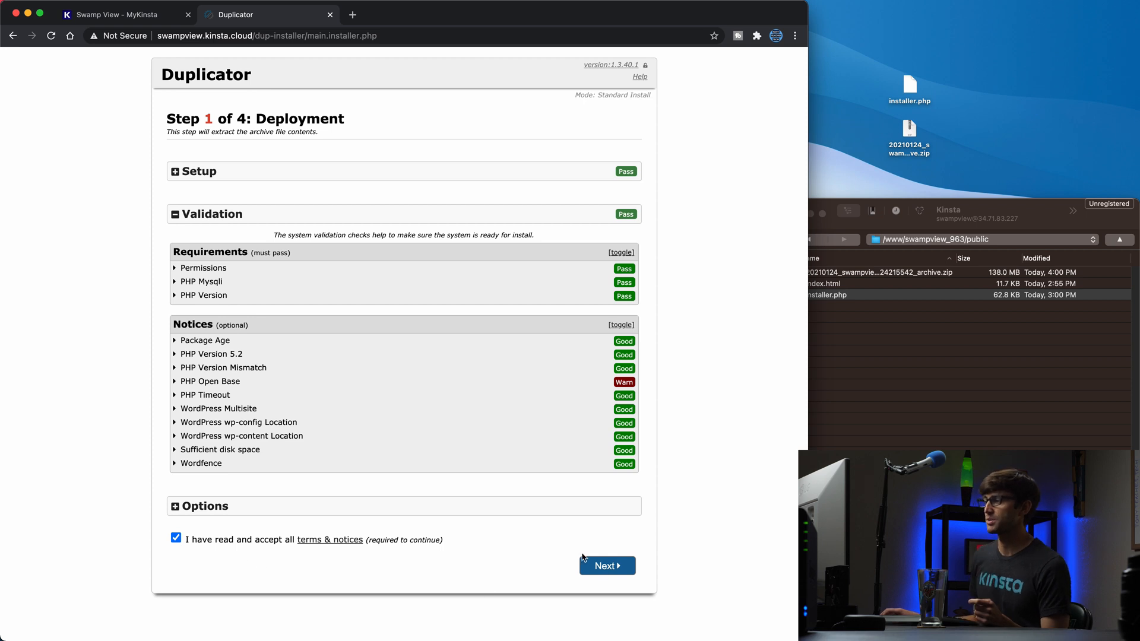
pyautogui.click(607, 565)
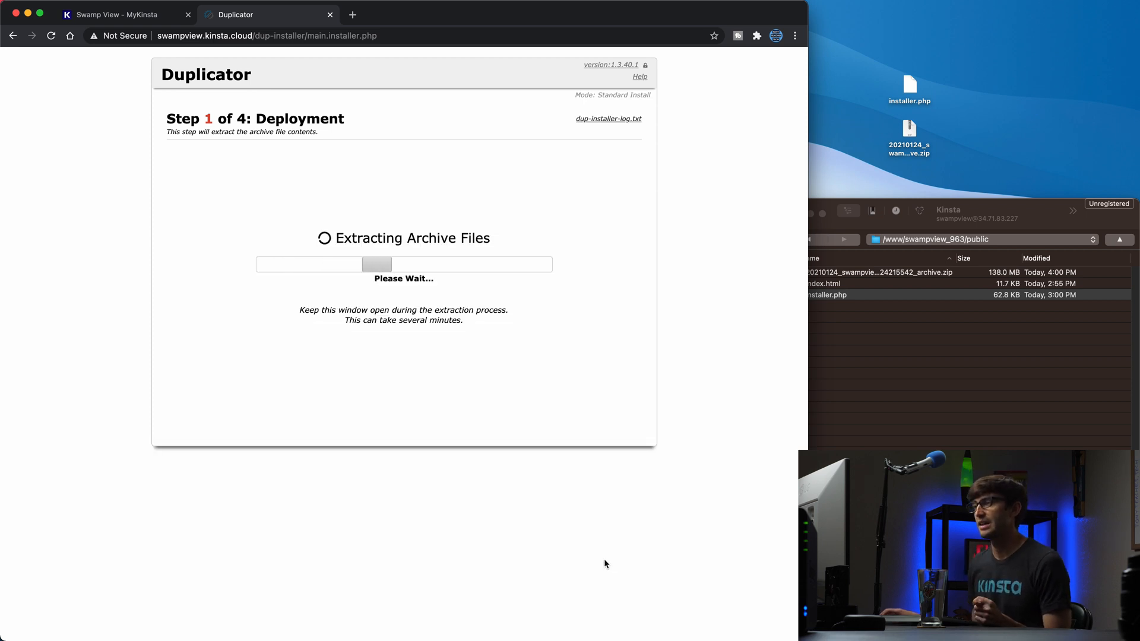
pyautogui.moveTo(593, 544)
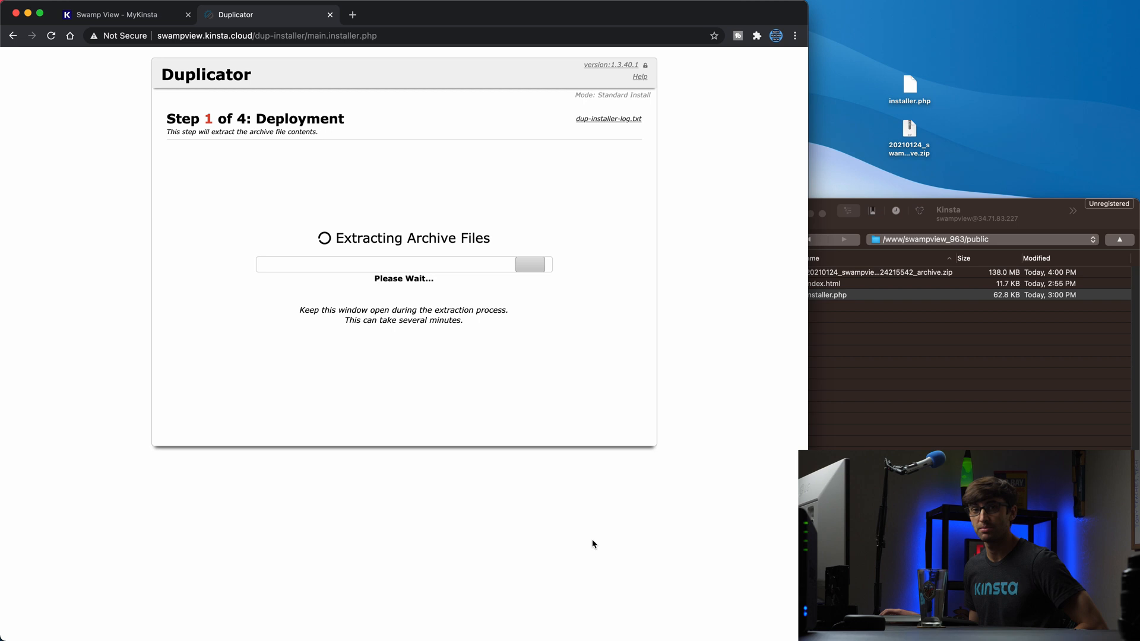
pyautogui.moveTo(592, 529)
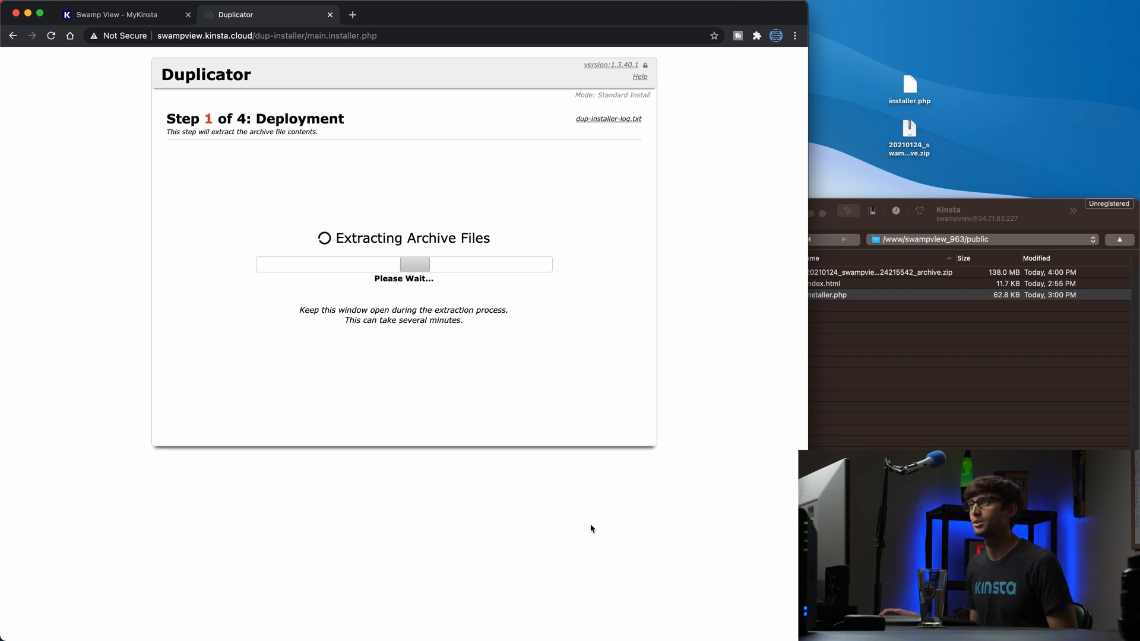
pyautogui.click(120, 15)
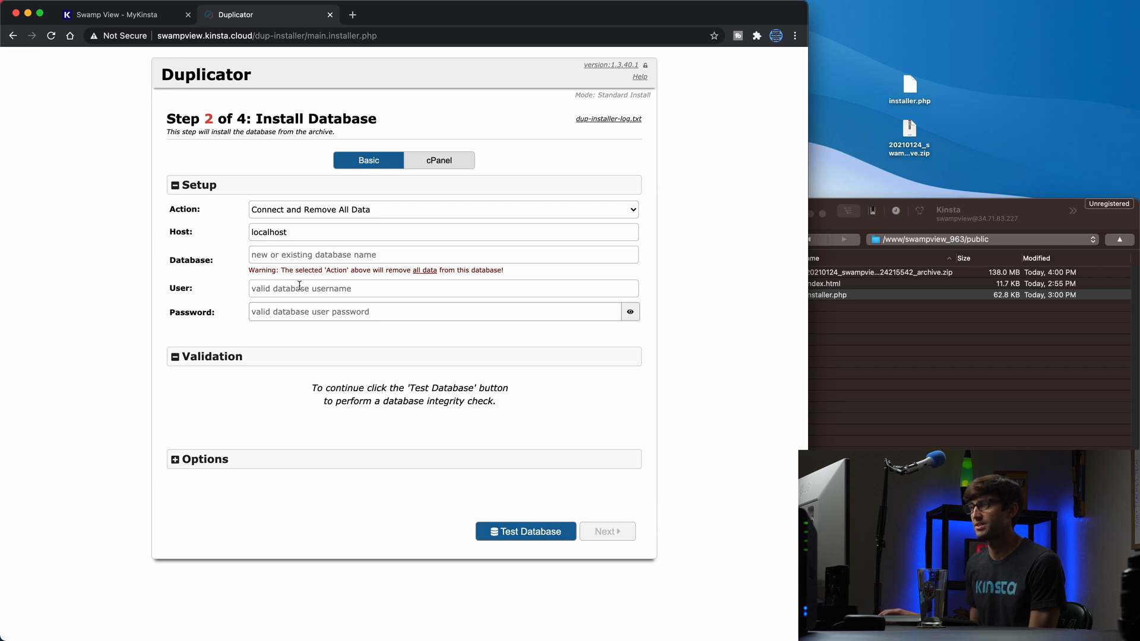
# Enter database name 'swampview' and user 'swampview' from the MyKinsta Info page
pyautogui.click(120, 15)
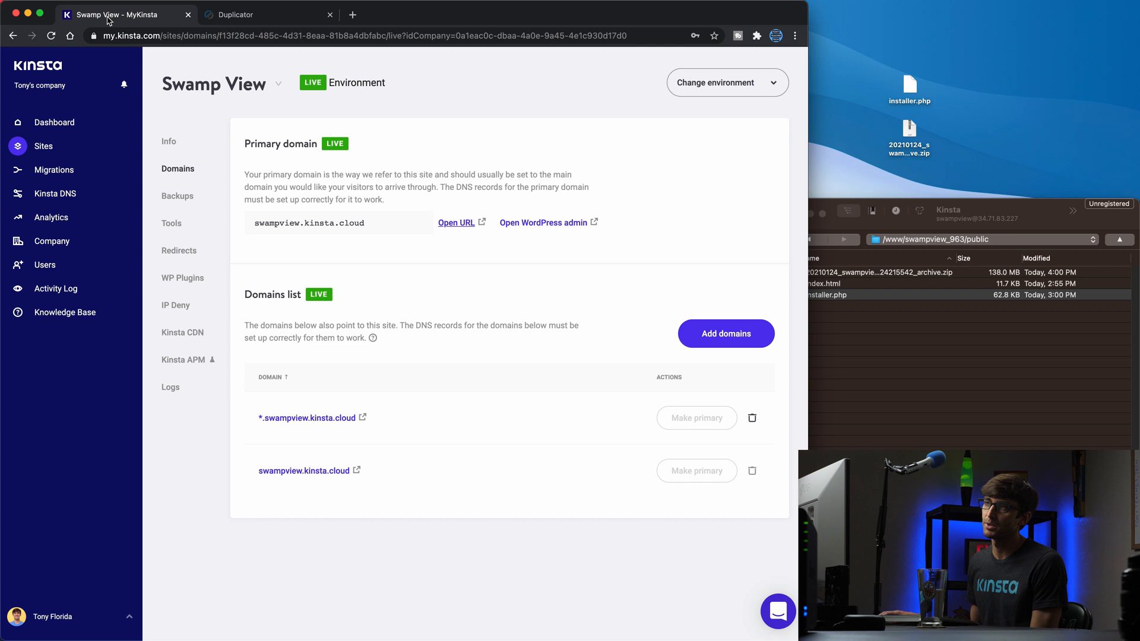
pyautogui.click(169, 141)
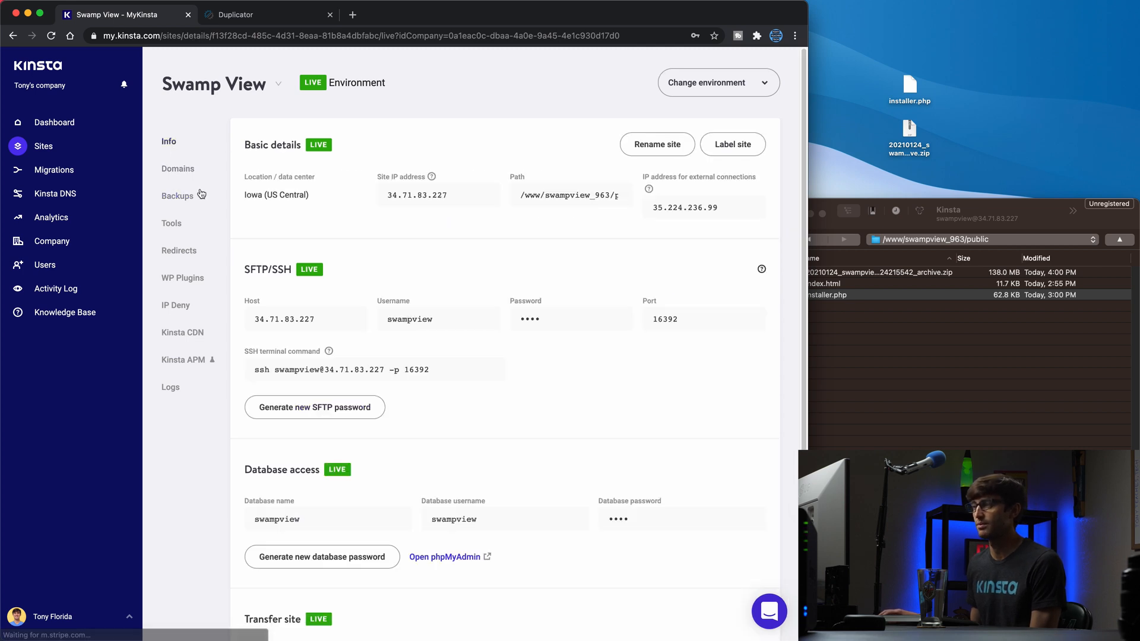
pyautogui.scroll(-3)
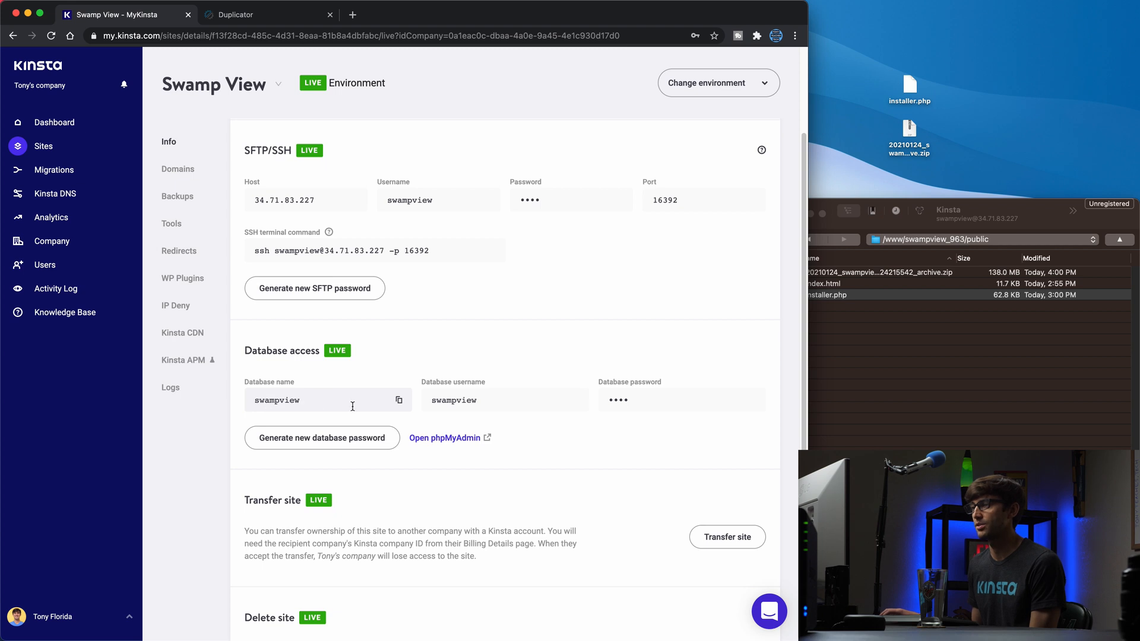
pyautogui.click(236, 14)
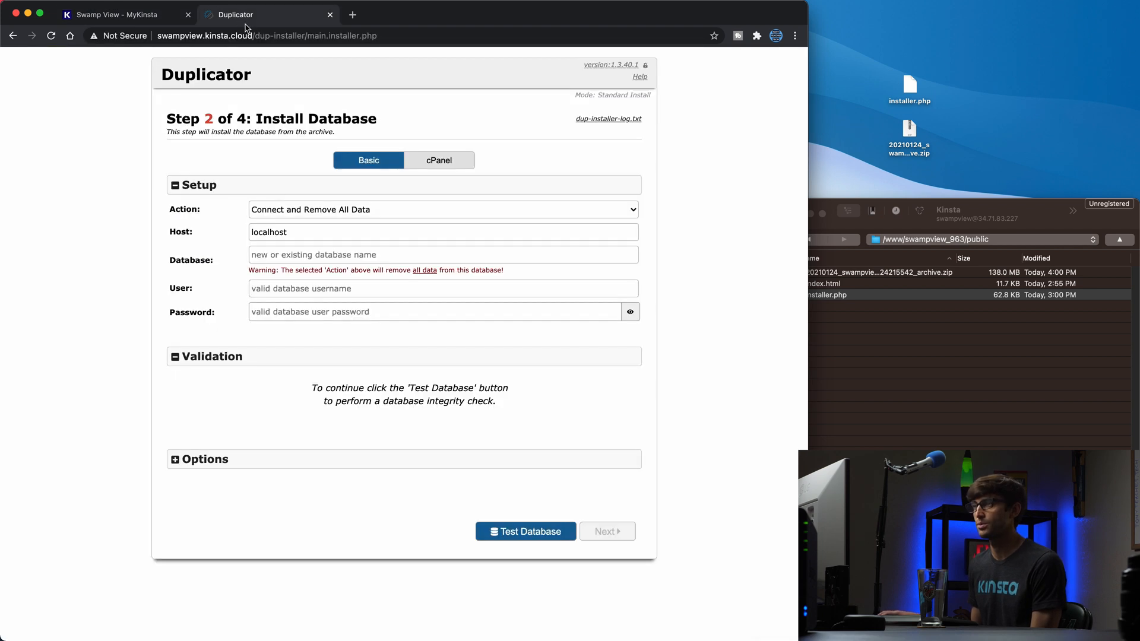
pyautogui.write('swampview')
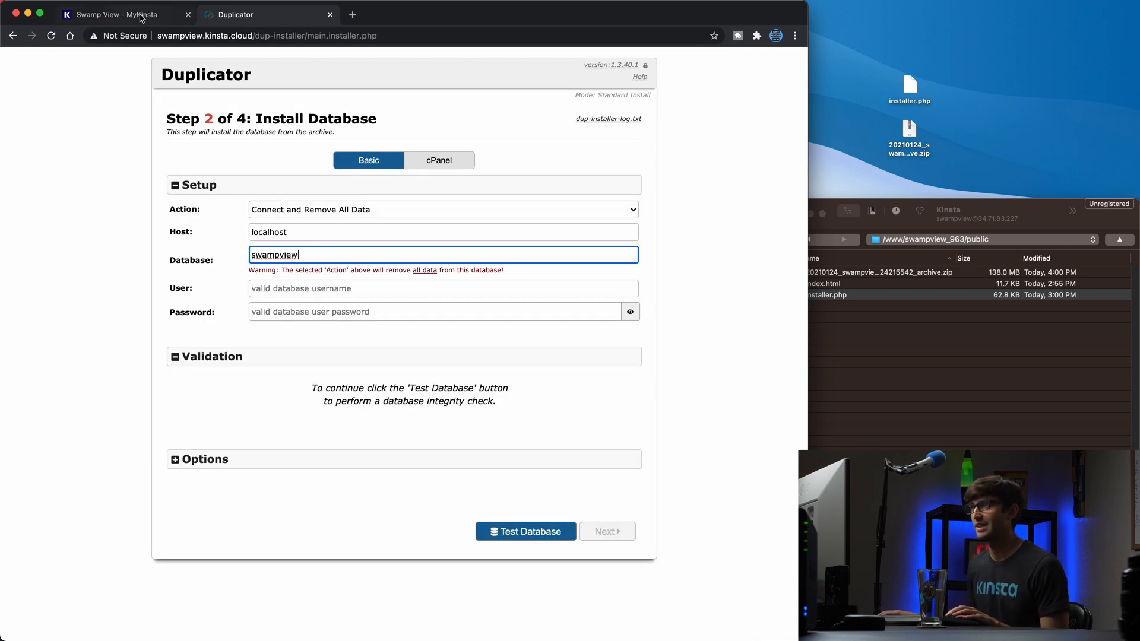
pyautogui.click(123, 15)
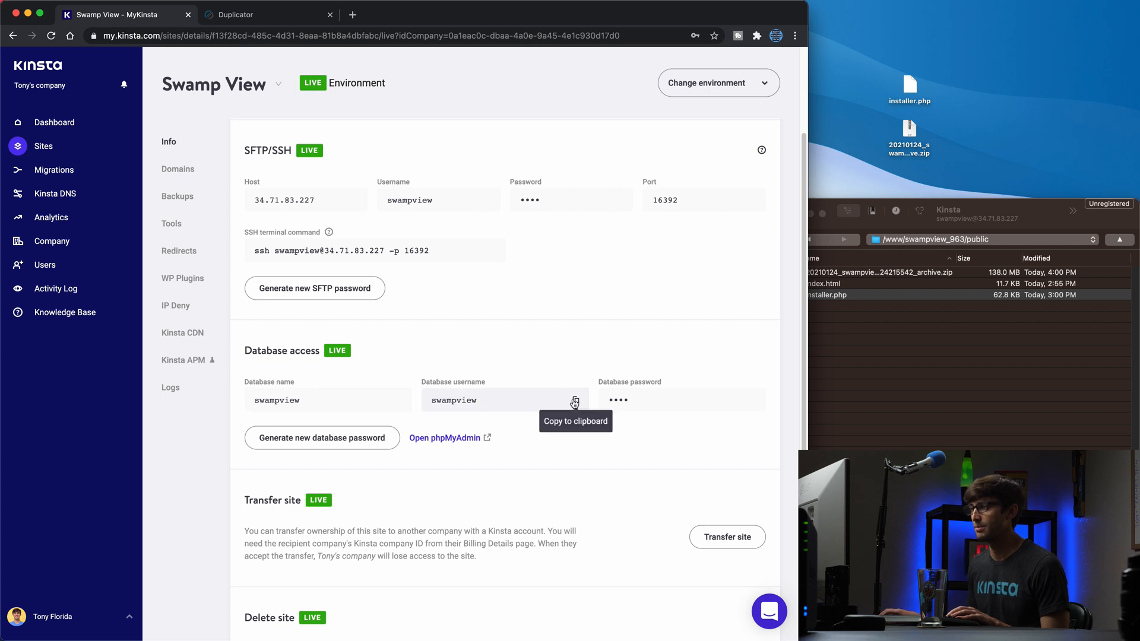
pyautogui.click(267, 14)
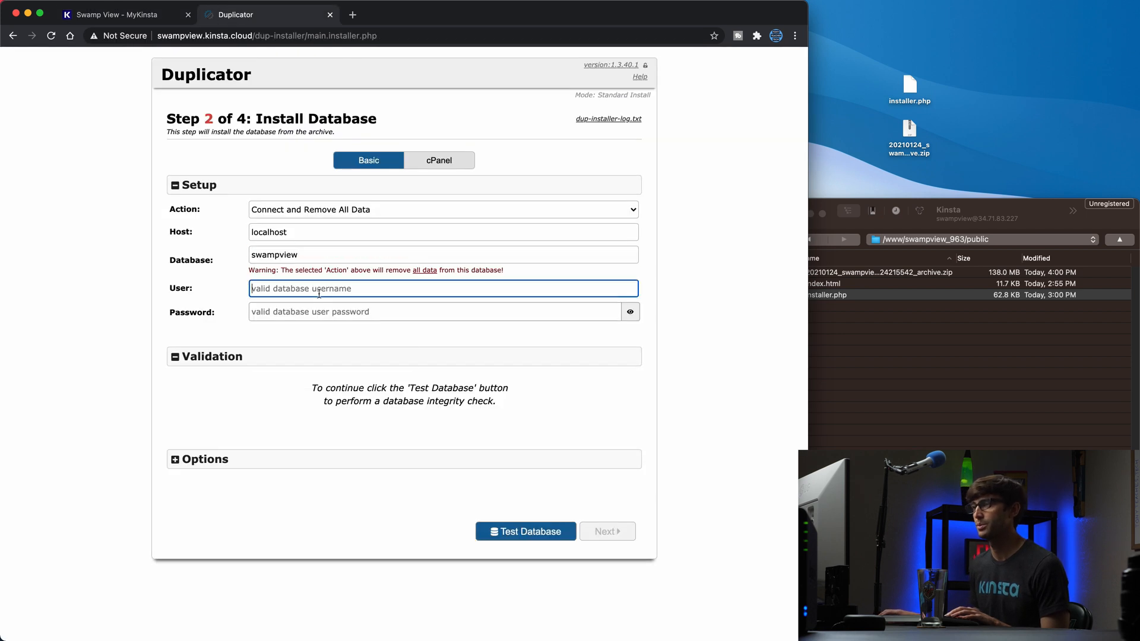
pyautogui.write('swampview')
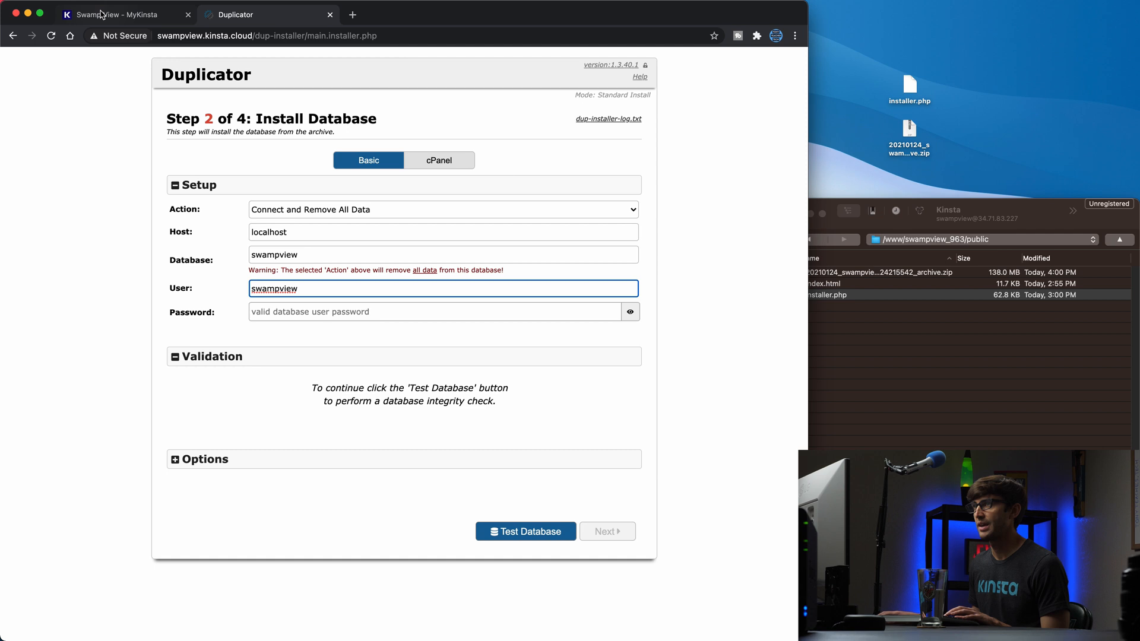
# Paste the database password from MyKinsta, pass Test Database, and proceed to install confirmation
pyautogui.click(124, 14)
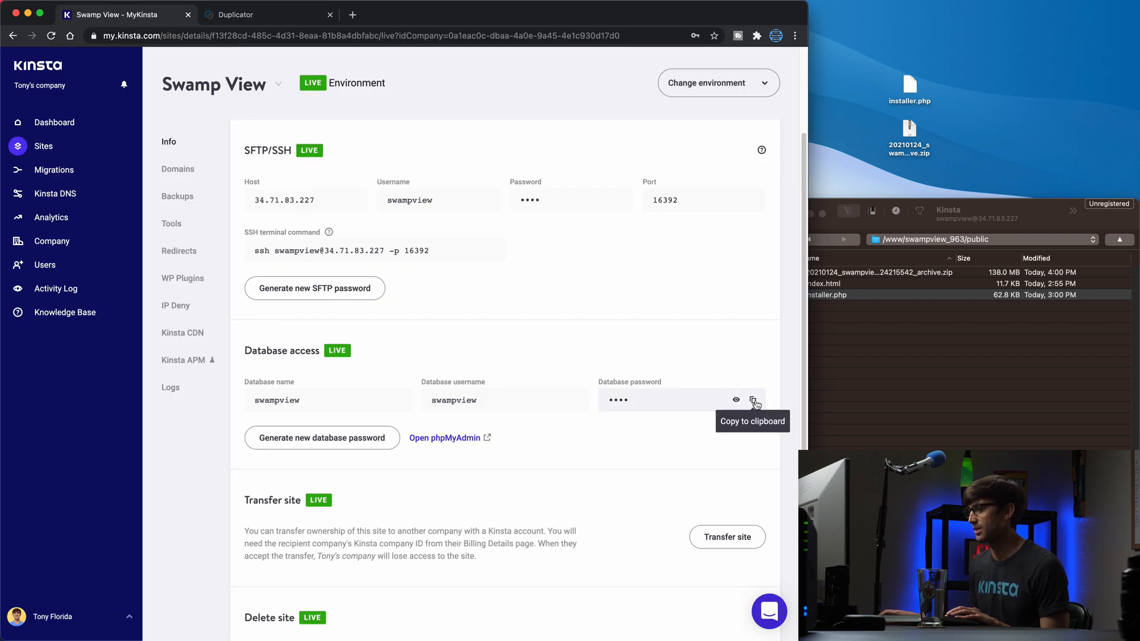
pyautogui.click(754, 400)
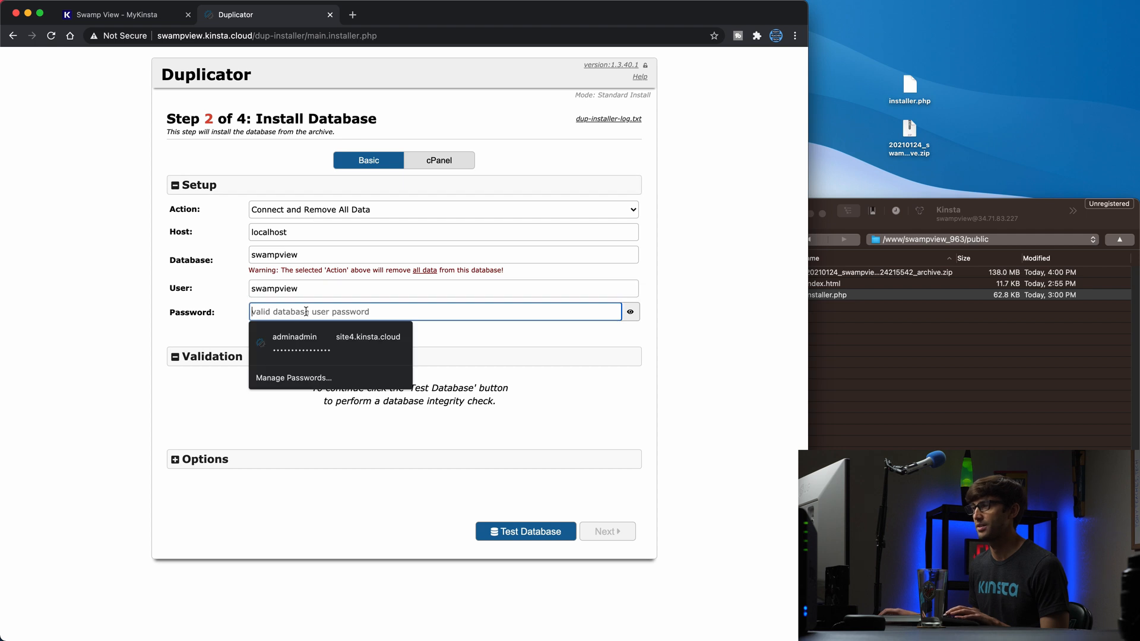
pyautogui.click(298, 342)
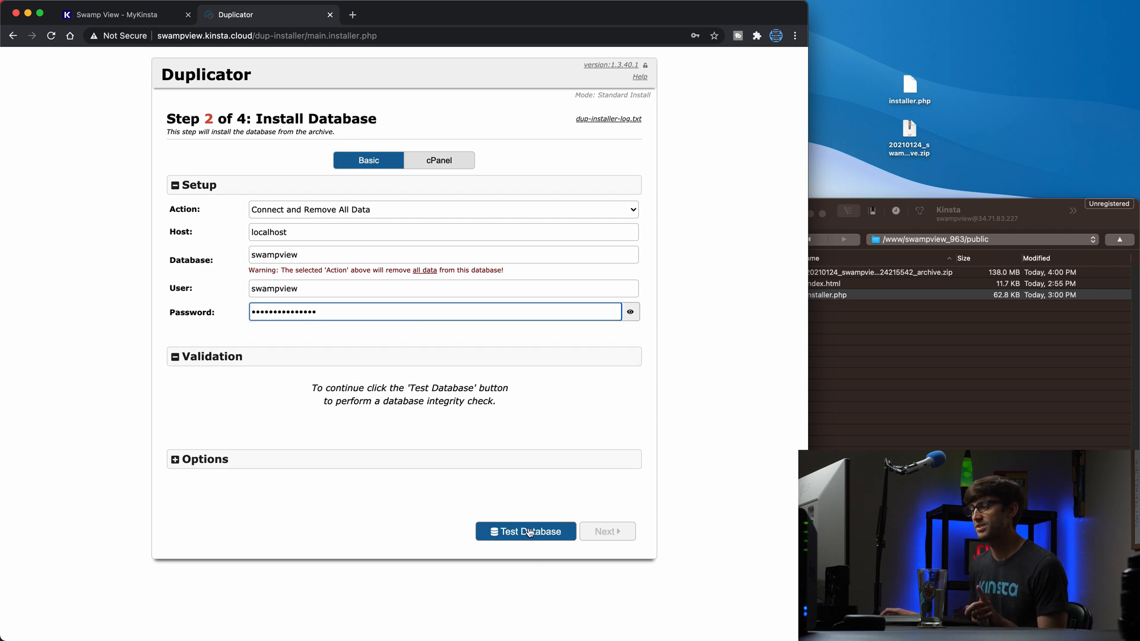
pyautogui.click(525, 532)
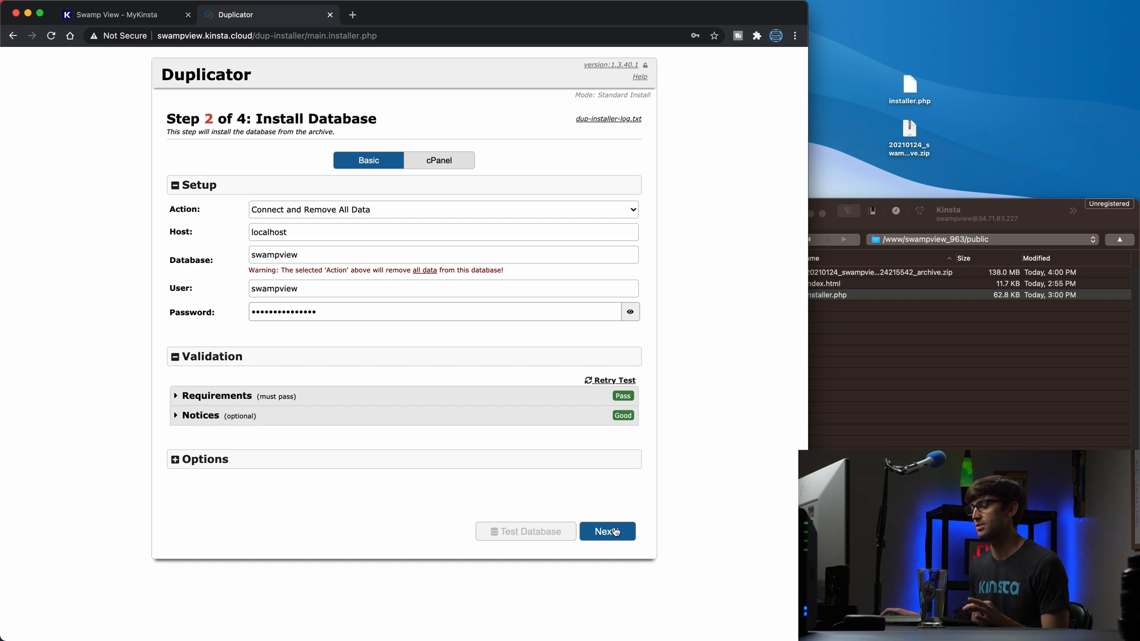
pyautogui.click(607, 533)
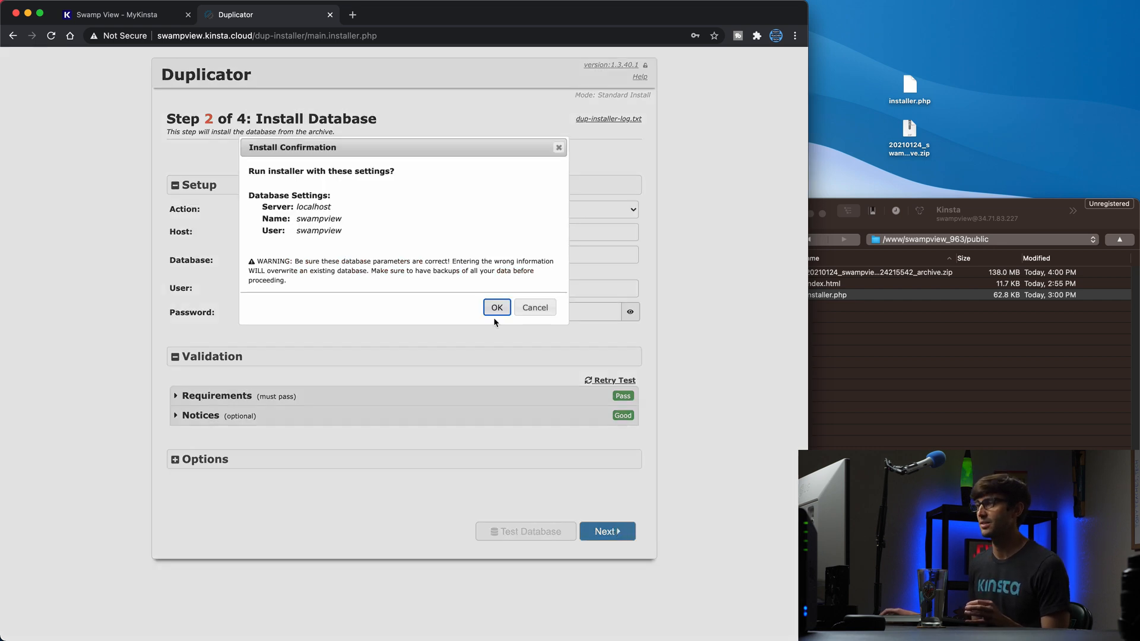
# Confirm the database install and continue past site data update to Step 4 Test Site
pyautogui.click(496, 307)
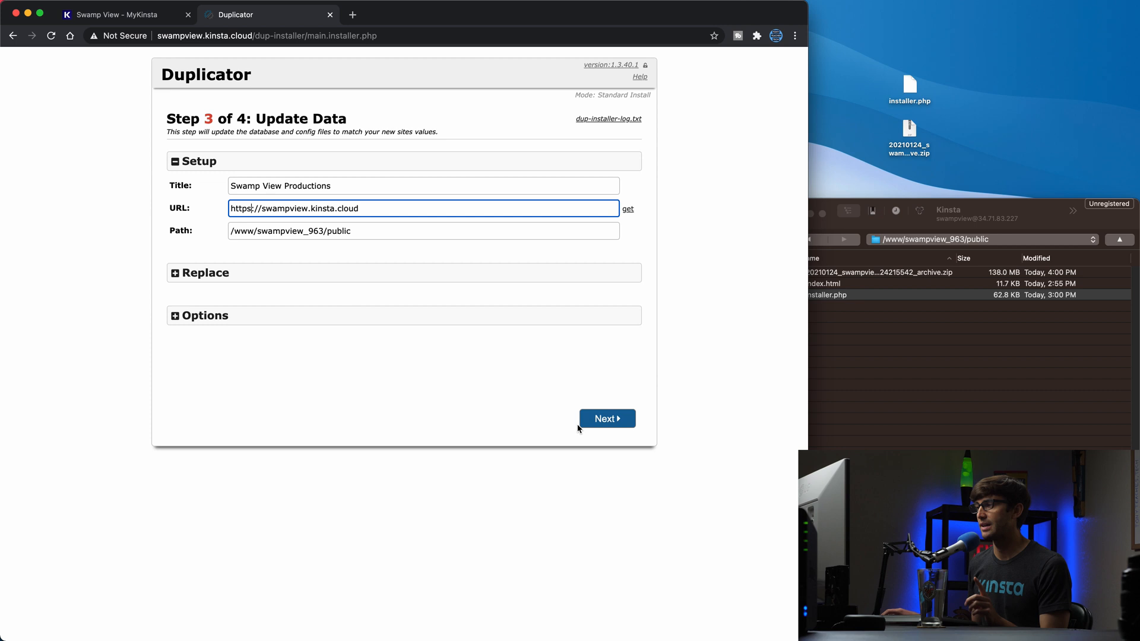
pyautogui.click(607, 419)
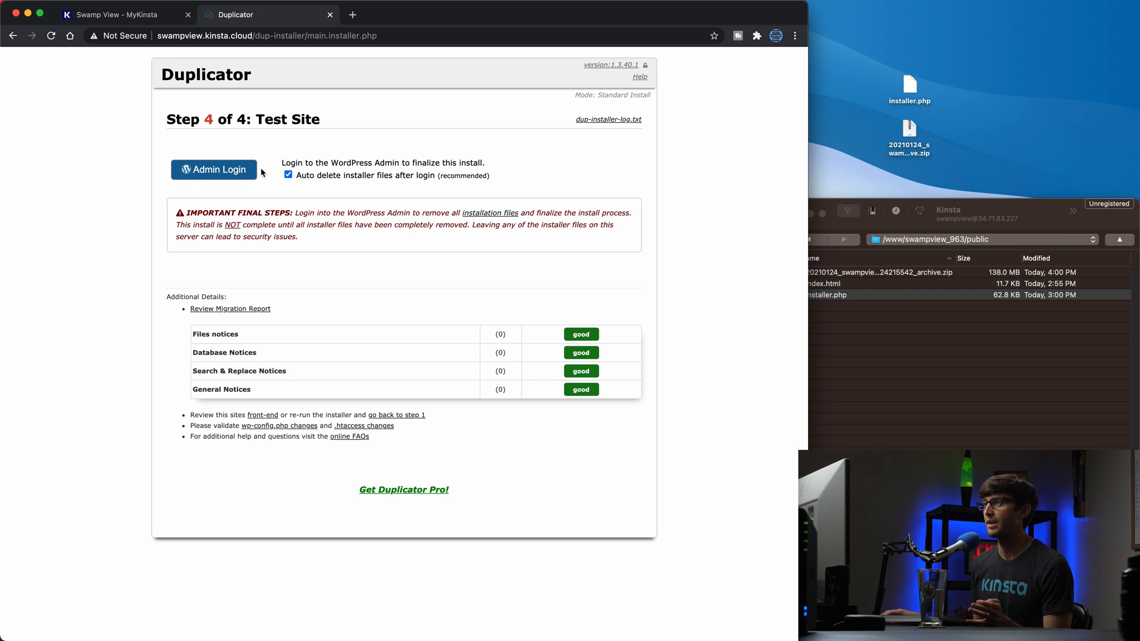
# Log in to WordPress admin as 'tonyflorida' and dismiss Chrome's save-password prompt
pyautogui.click(214, 169)
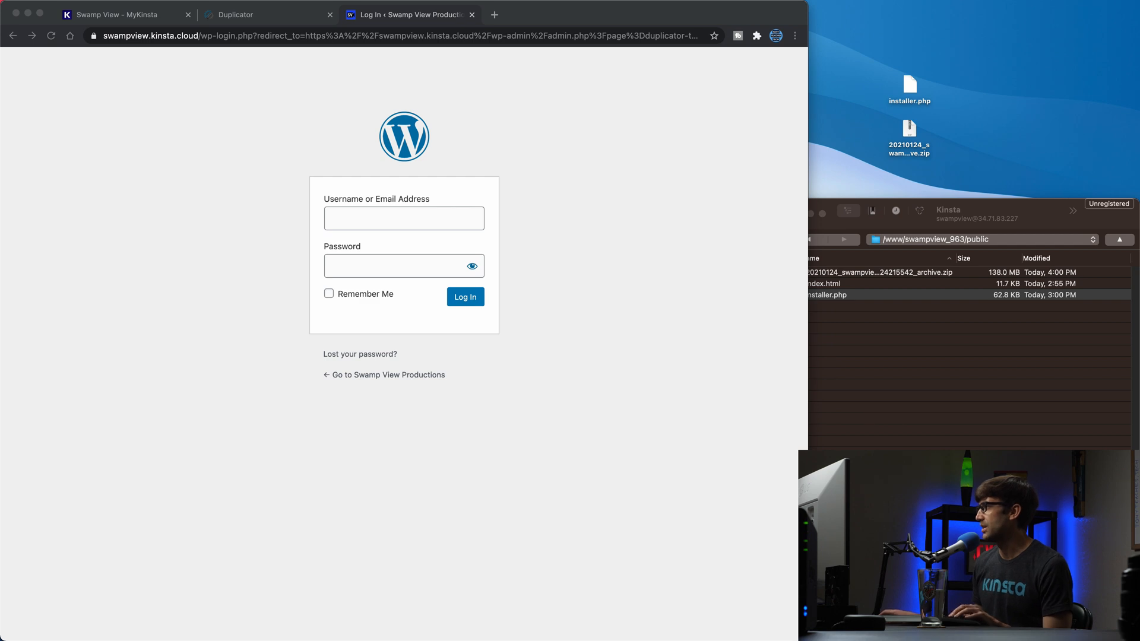
pyautogui.click(404, 219)
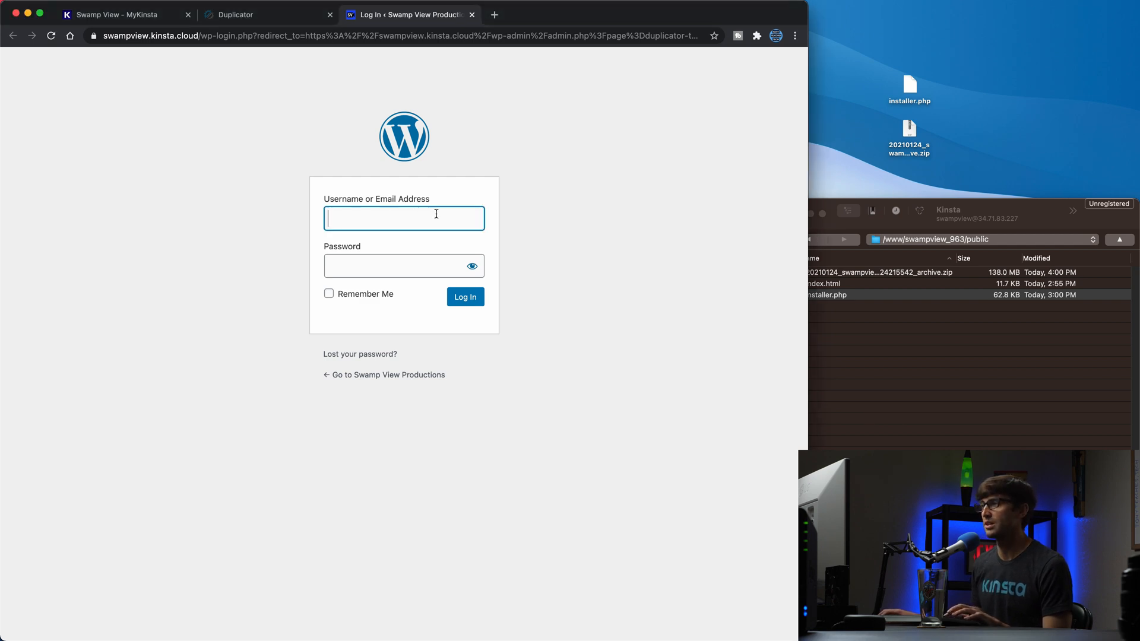
pyautogui.write('tonyflorida')
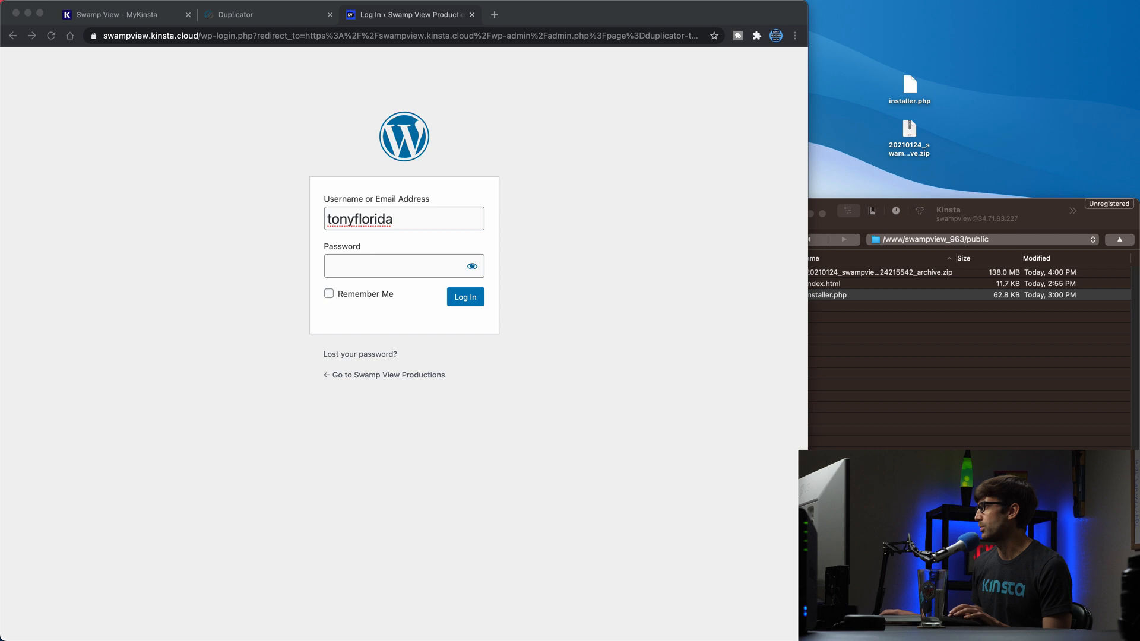
pyautogui.click(403, 265)
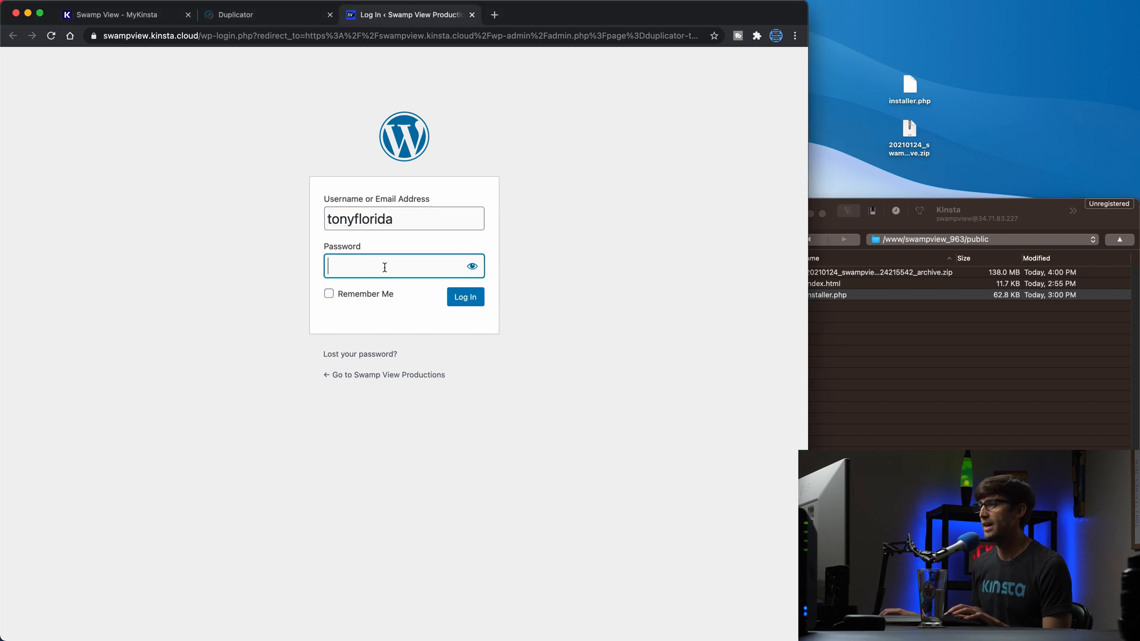
pyautogui.click(465, 297)
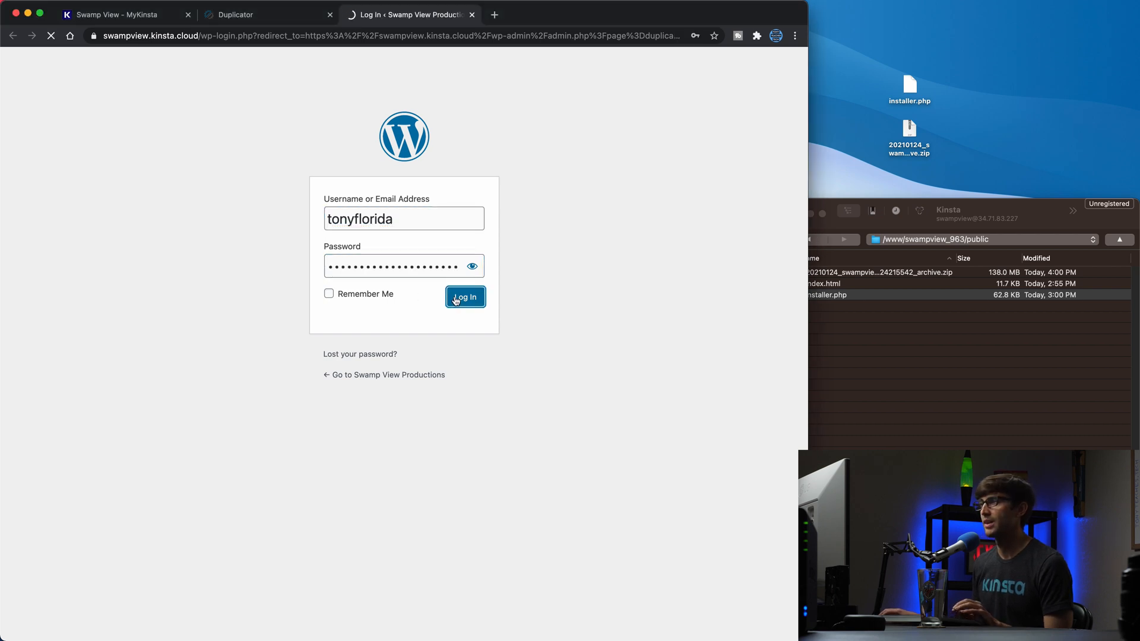
pyautogui.click(464, 297)
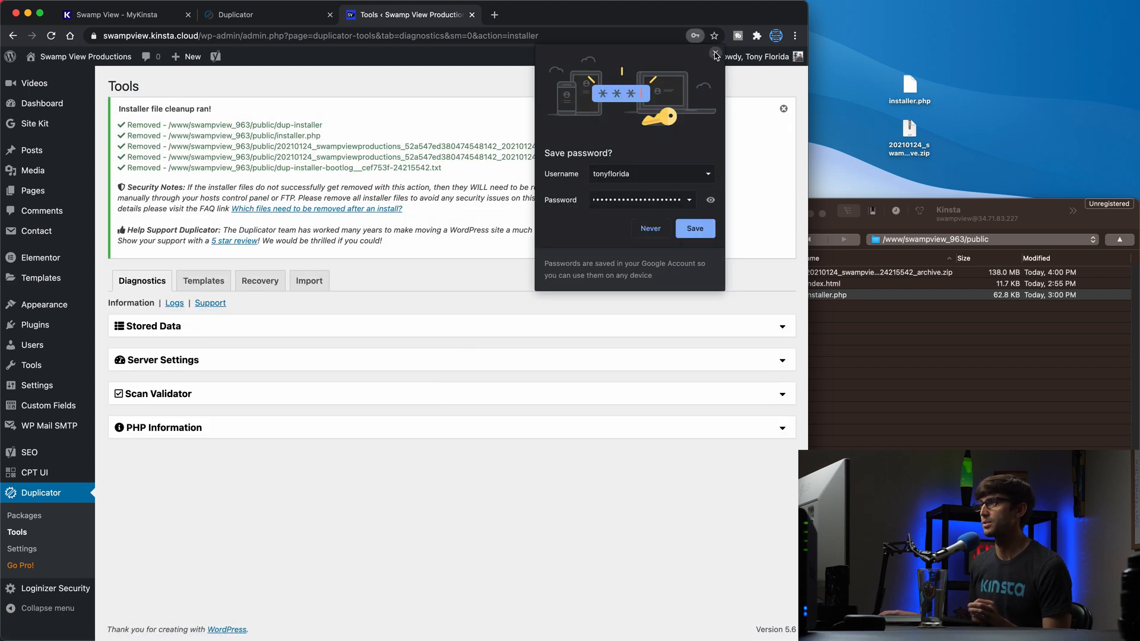
pyautogui.click(715, 54)
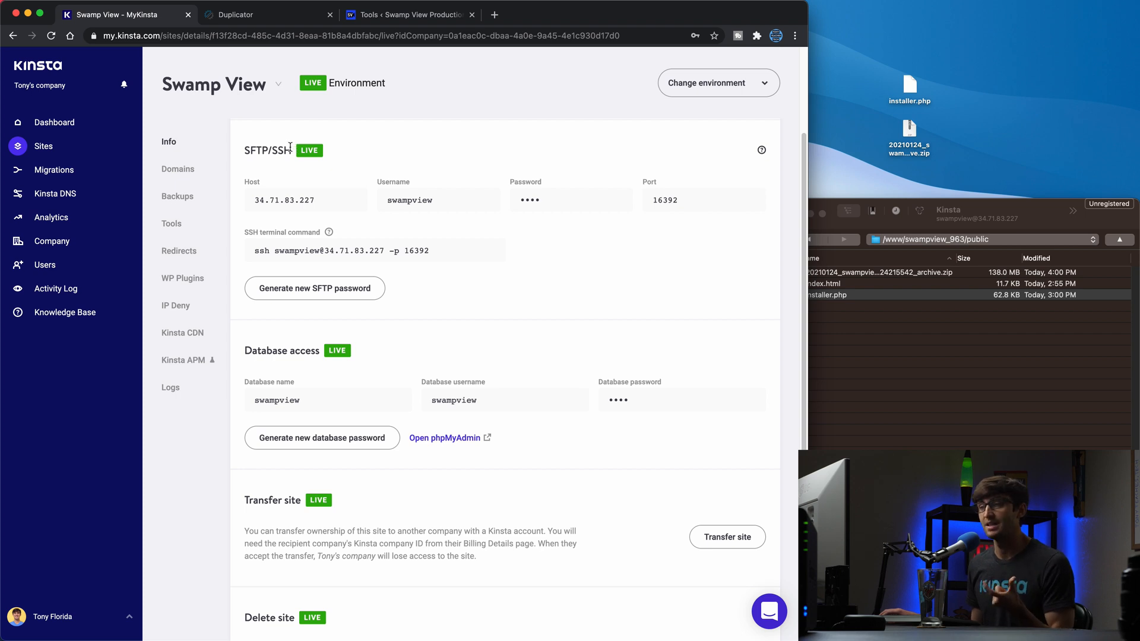
# Add swampview.com with the www variant to the site's domains list
pyautogui.click(177, 168)
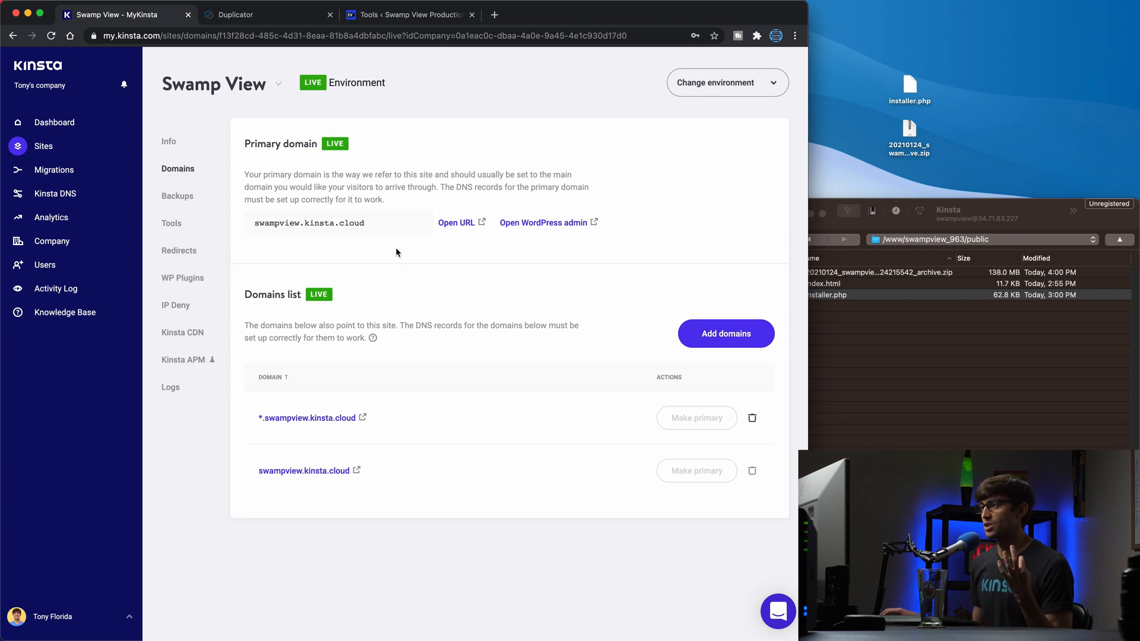
pyautogui.click(724, 334)
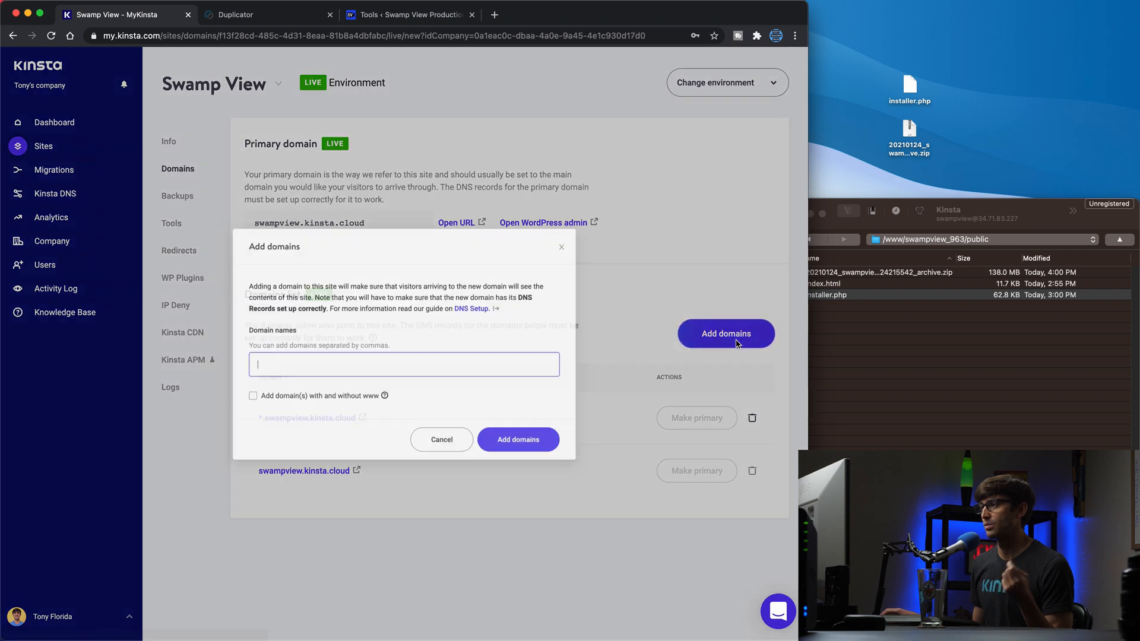
pyautogui.write('swamp')
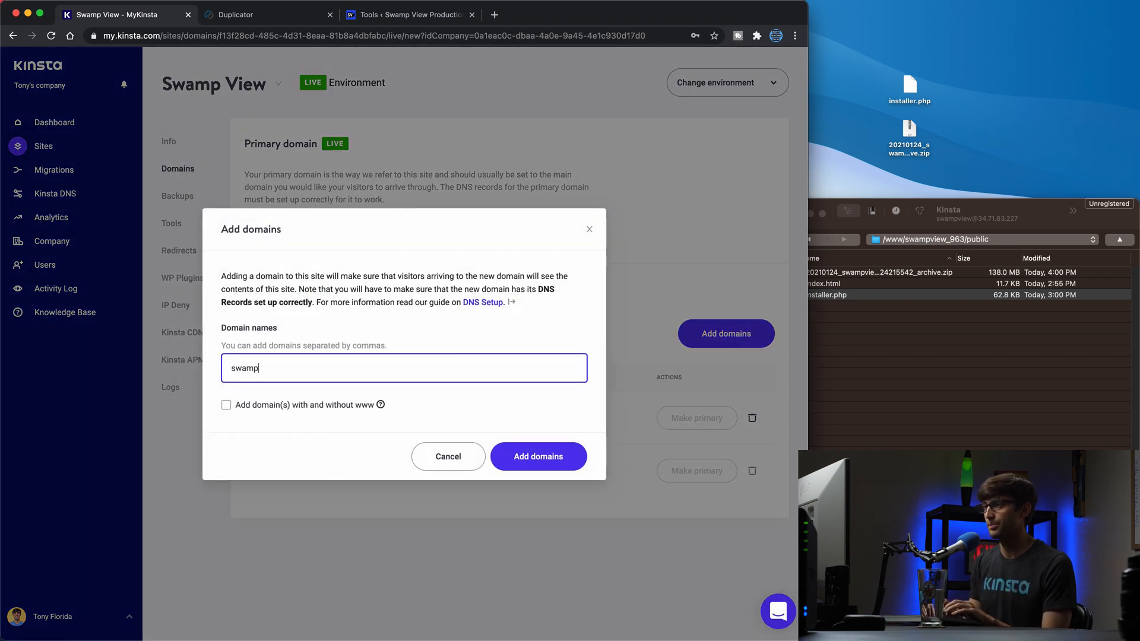
pyautogui.write('view.com')
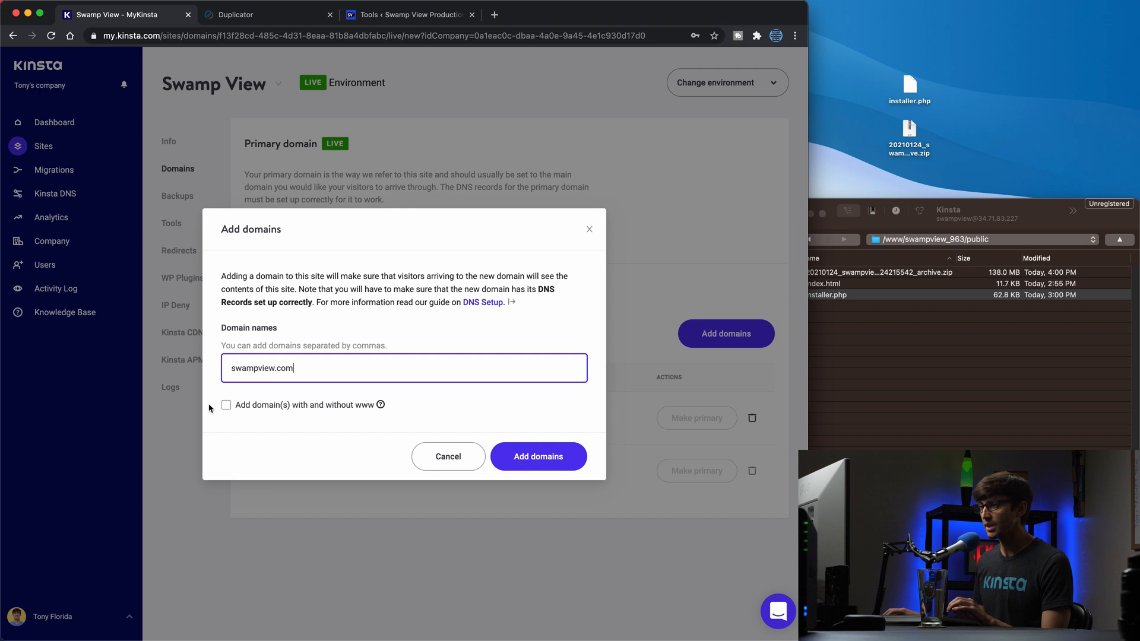
pyautogui.click(226, 405)
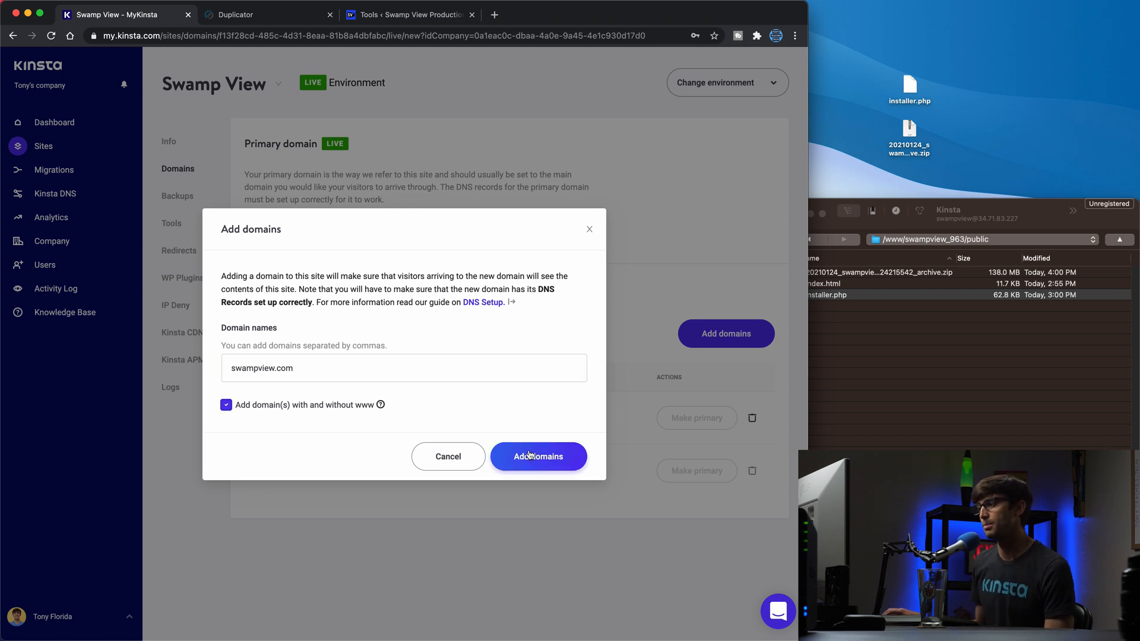
pyautogui.click(538, 456)
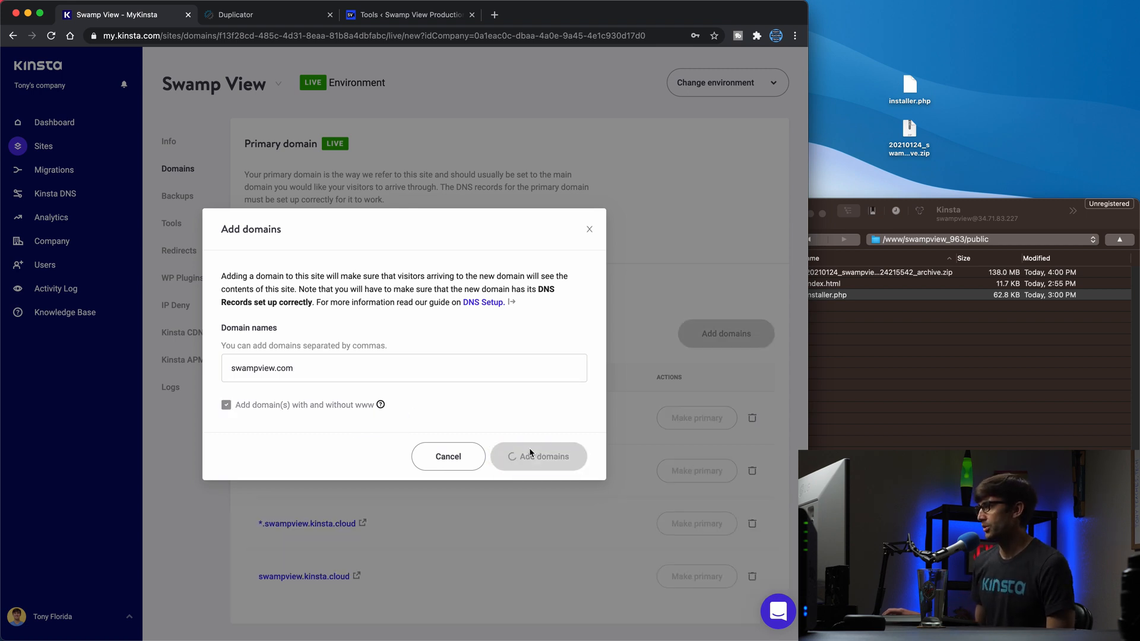
pyautogui.click(540, 457)
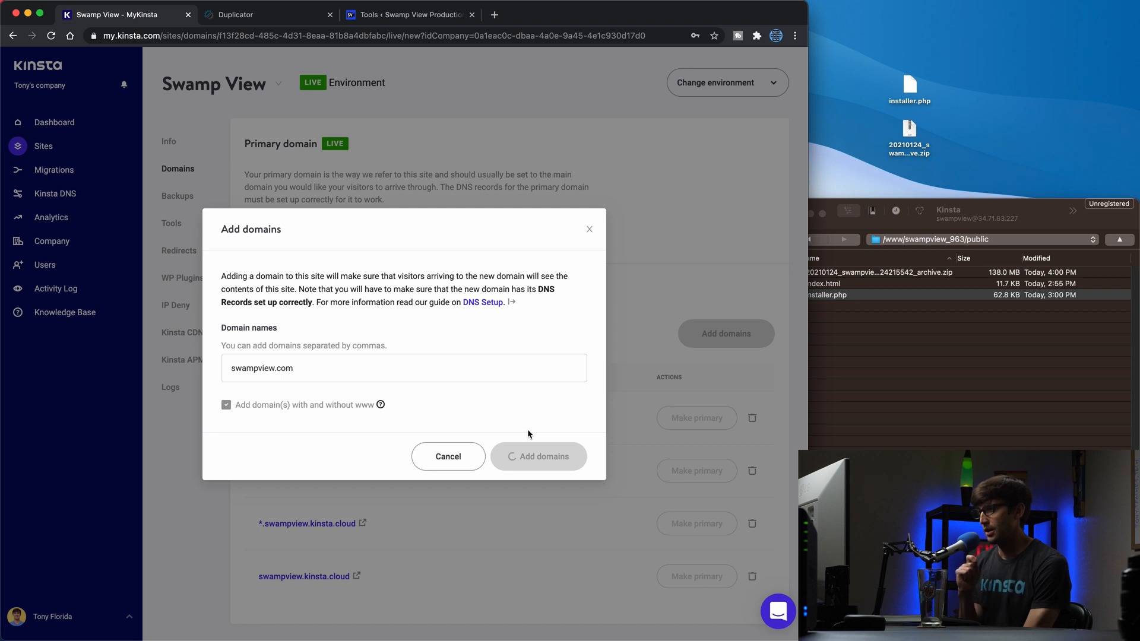
pyautogui.click(538, 456)
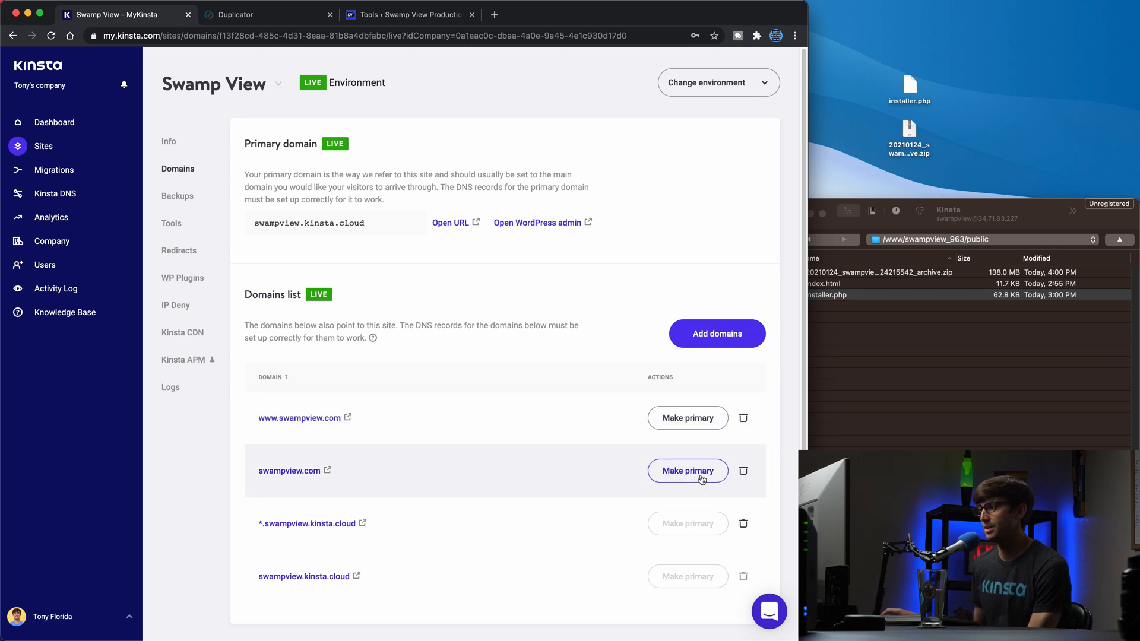
# Make swampview.com primary with 'Run search and replace after change' enabled
pyautogui.click(688, 470)
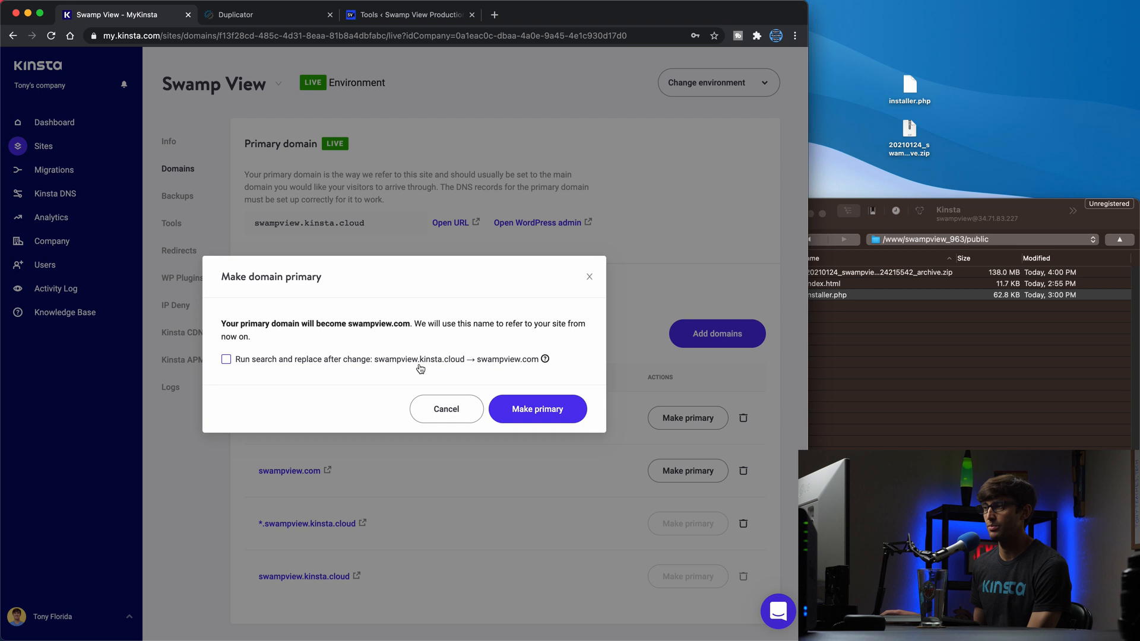
pyautogui.moveTo(545, 359)
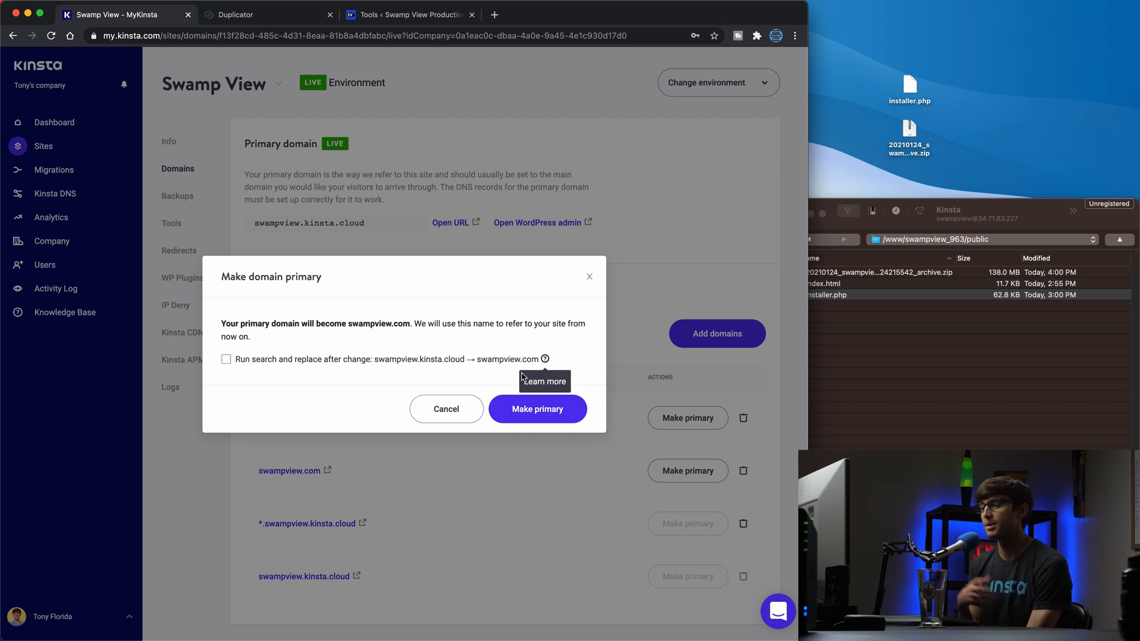
pyautogui.click(225, 359)
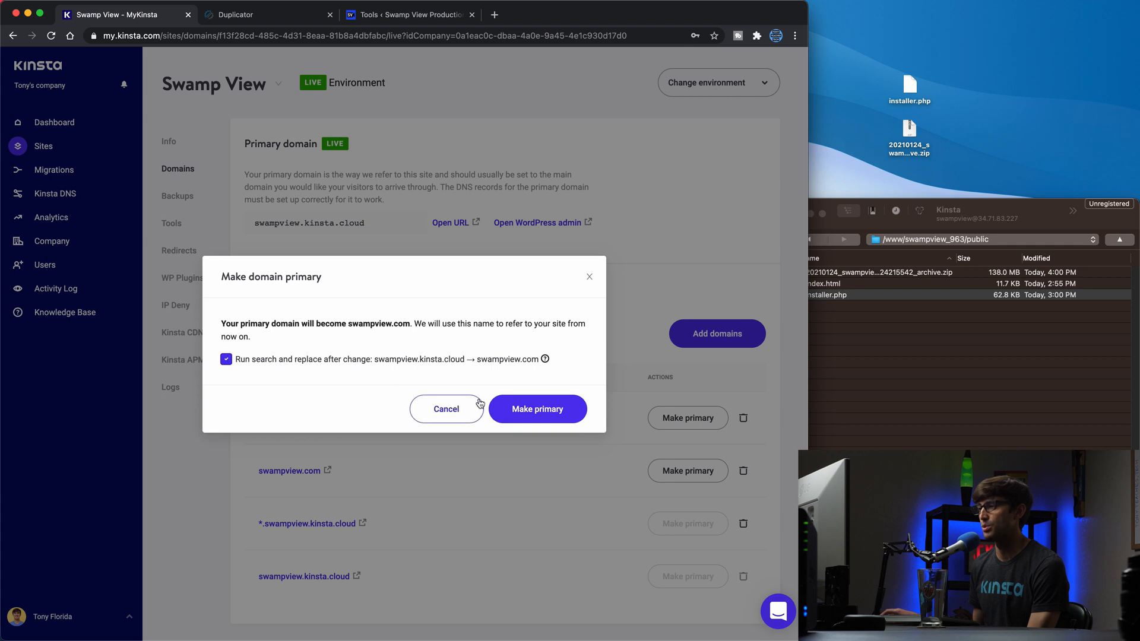
pyautogui.click(537, 409)
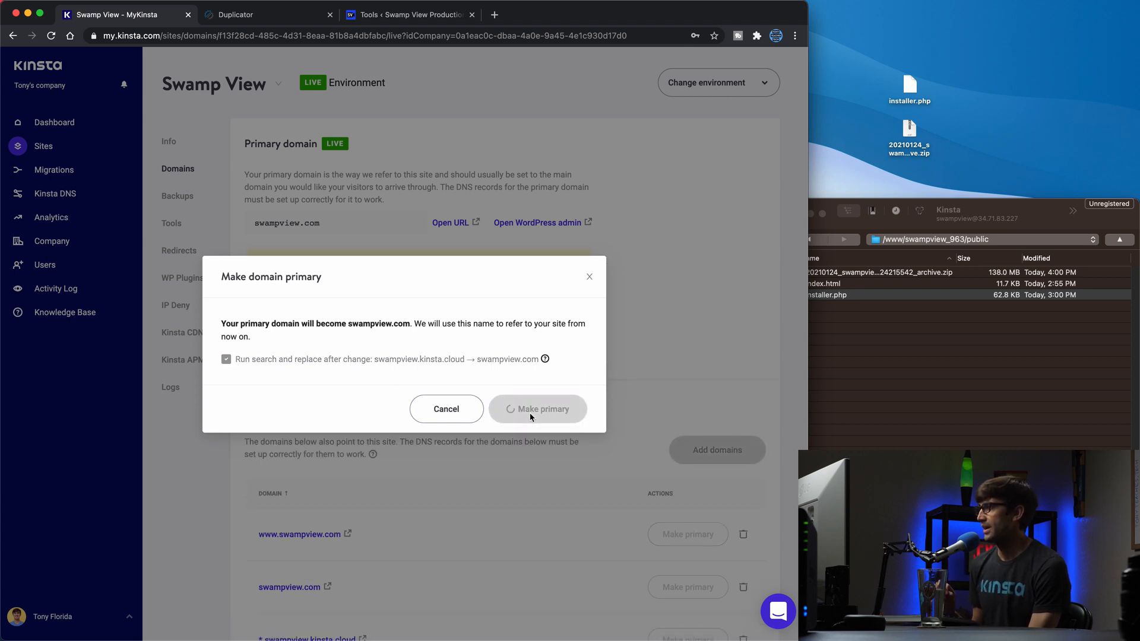
pyautogui.click(538, 409)
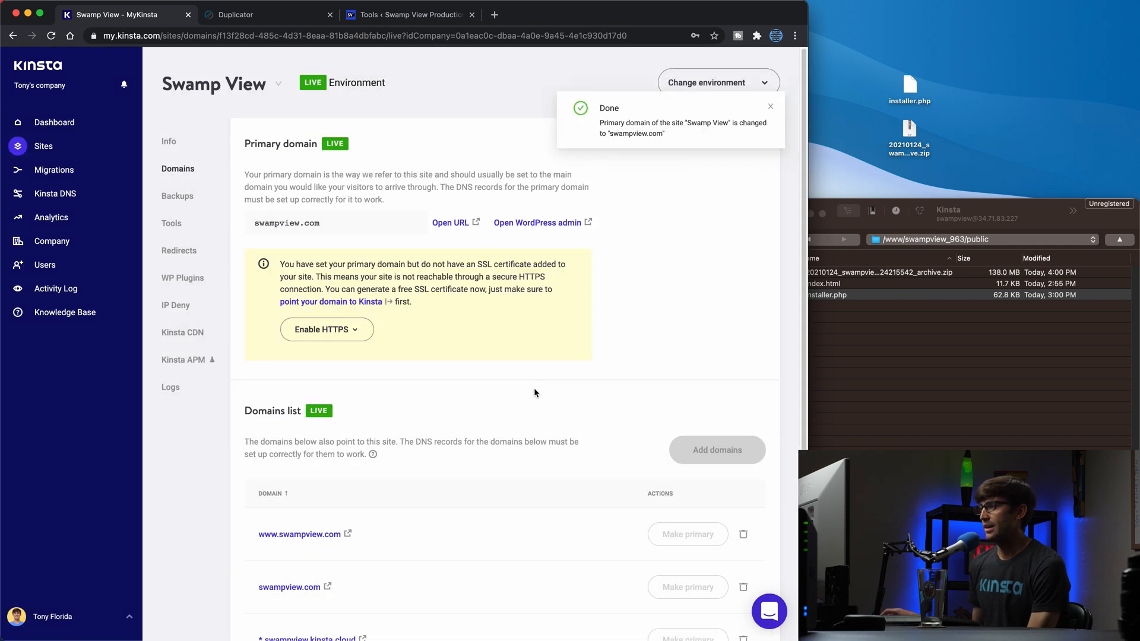
pyautogui.moveTo(660, 216)
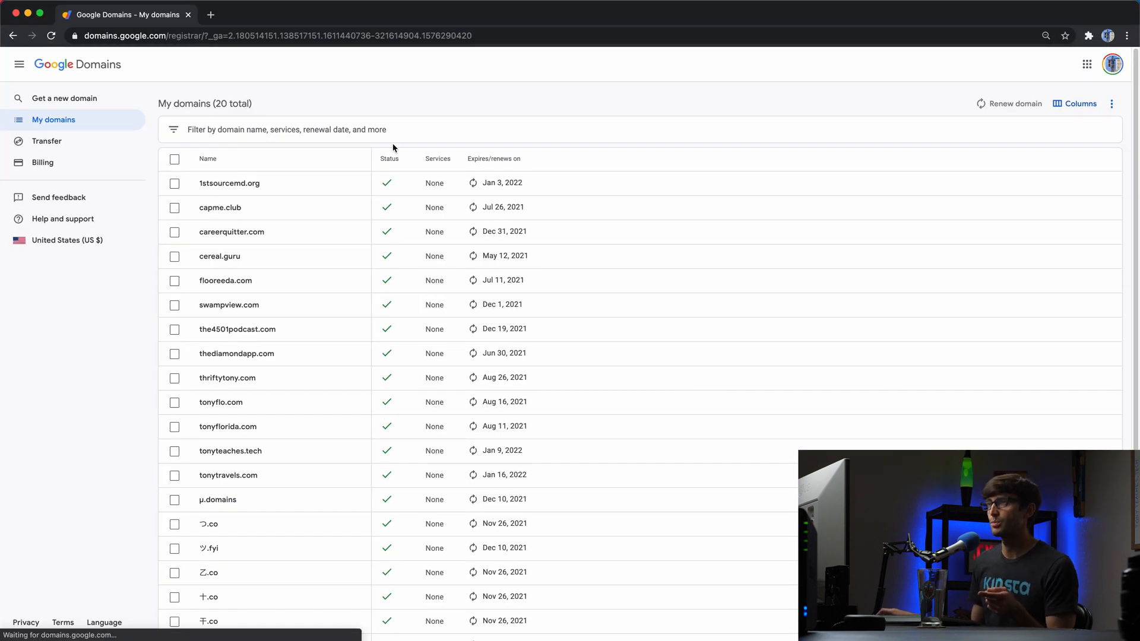
pyautogui.moveTo(229, 305)
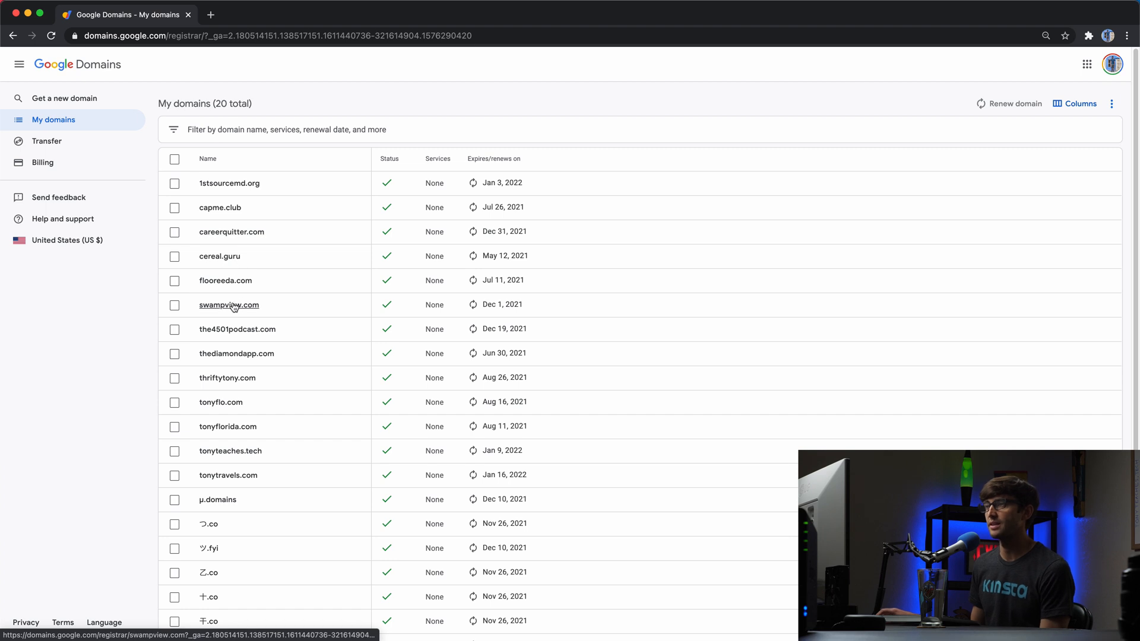
# Open swampview.com's DNS custom records and select the old IP 198.54.120.215 in the @ A record
pyautogui.click(229, 305)
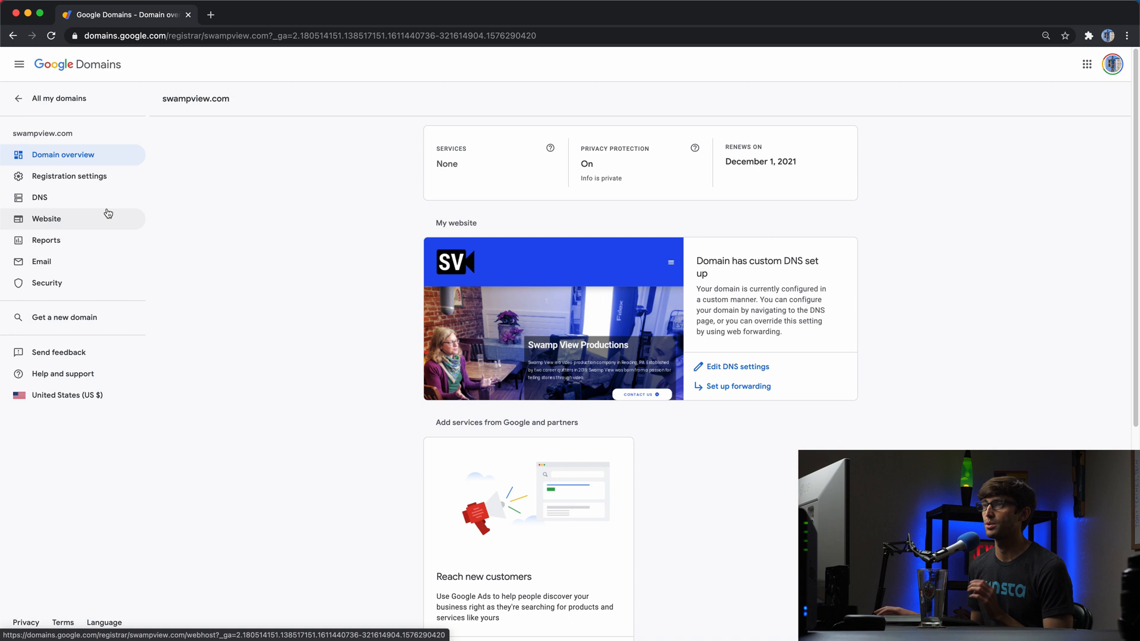
pyautogui.click(39, 198)
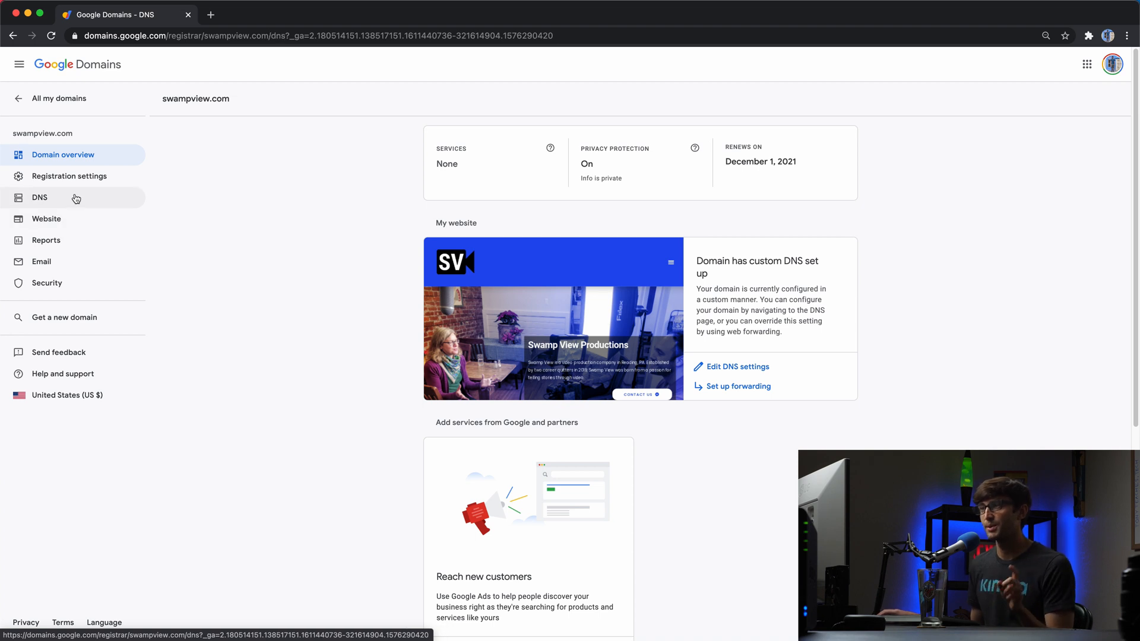
pyautogui.click(39, 197)
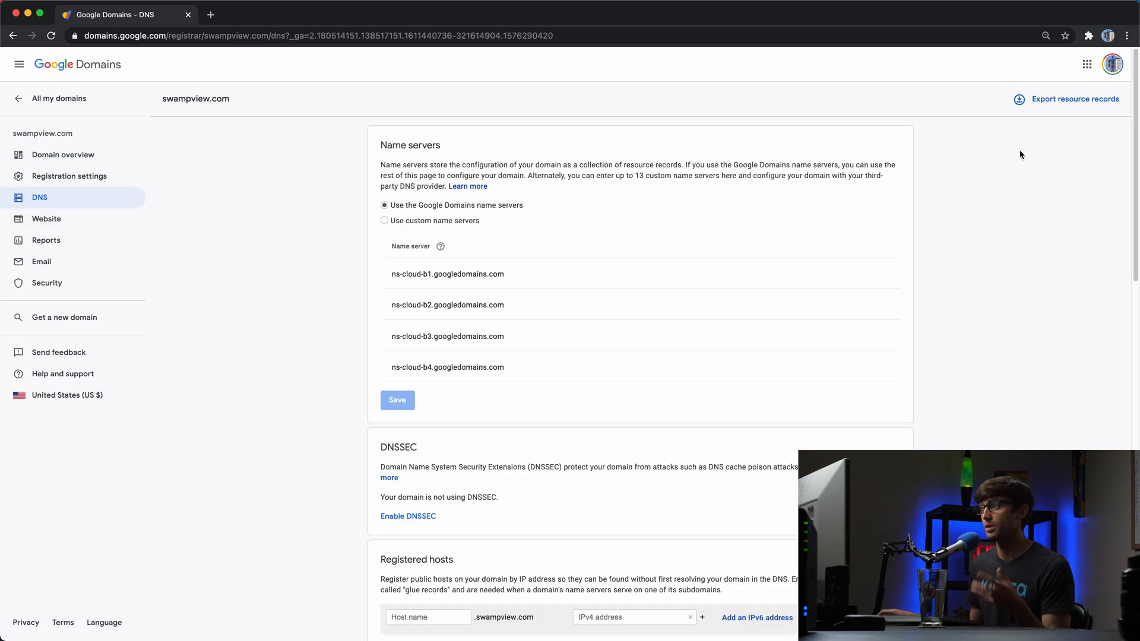
pyautogui.scroll(-3)
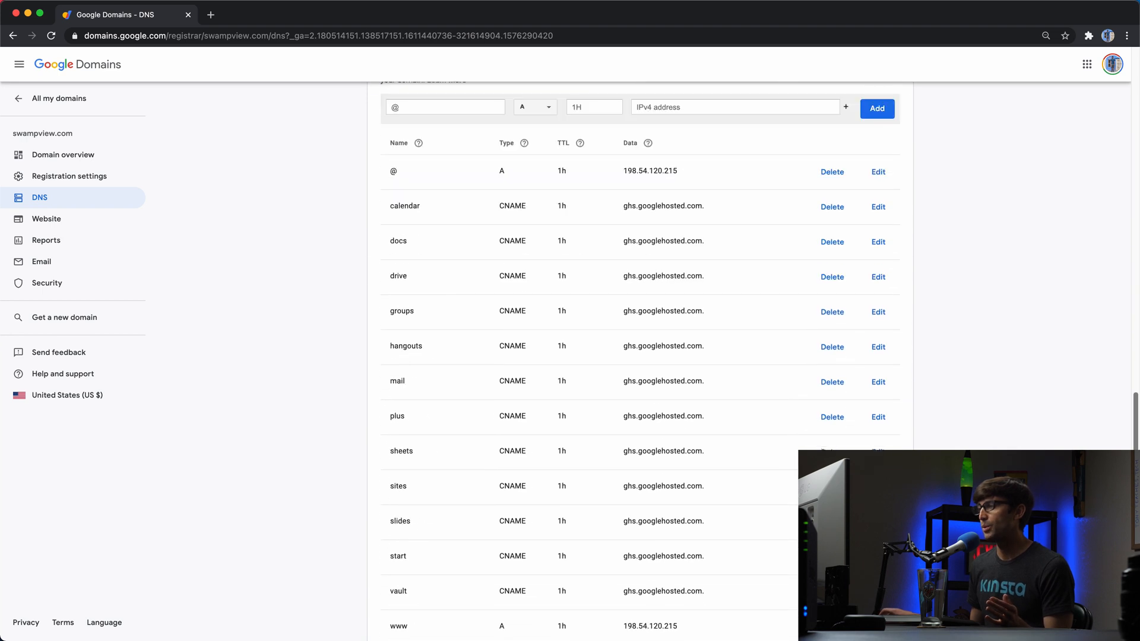
pyautogui.scroll(-3)
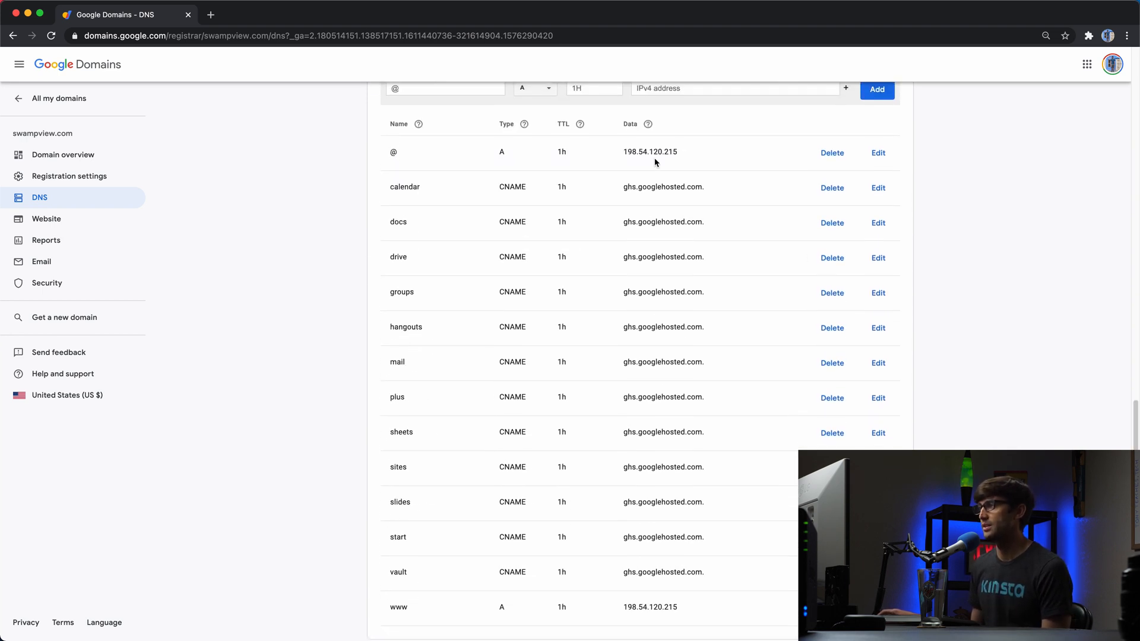
pyautogui.doubleClick(633, 150)
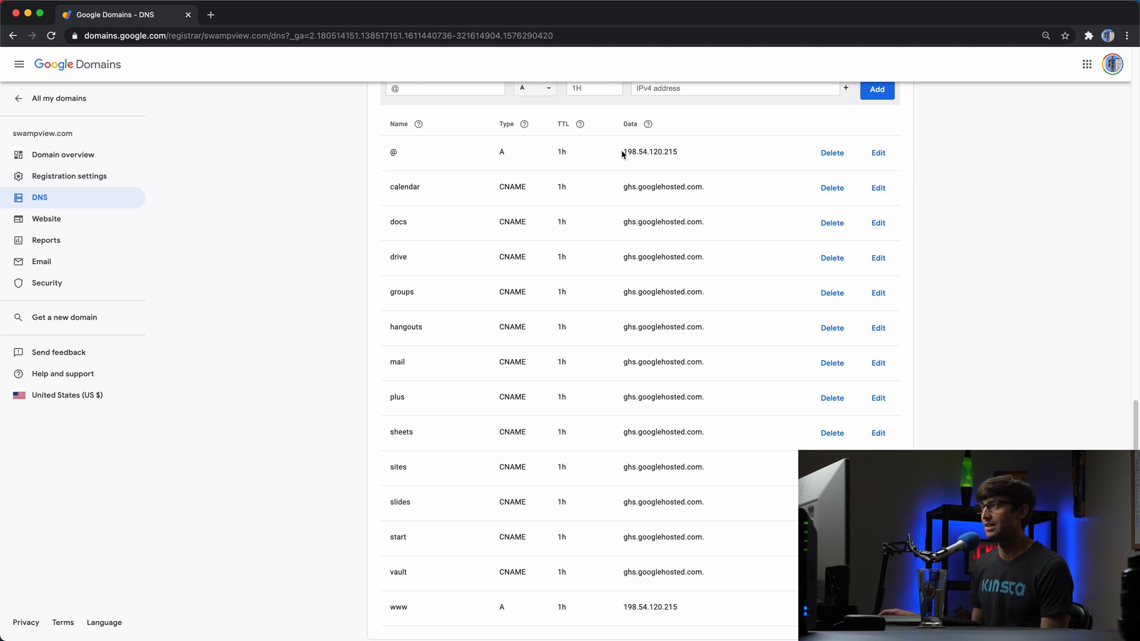
pyautogui.moveTo(682, 156)
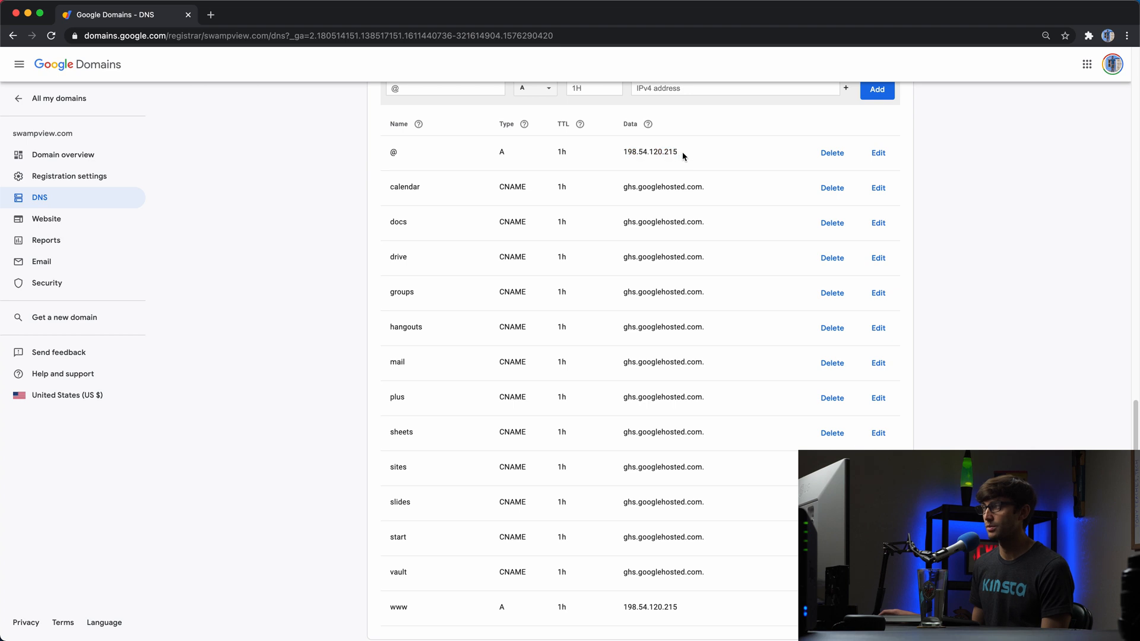
pyautogui.doubleClick(649, 607)
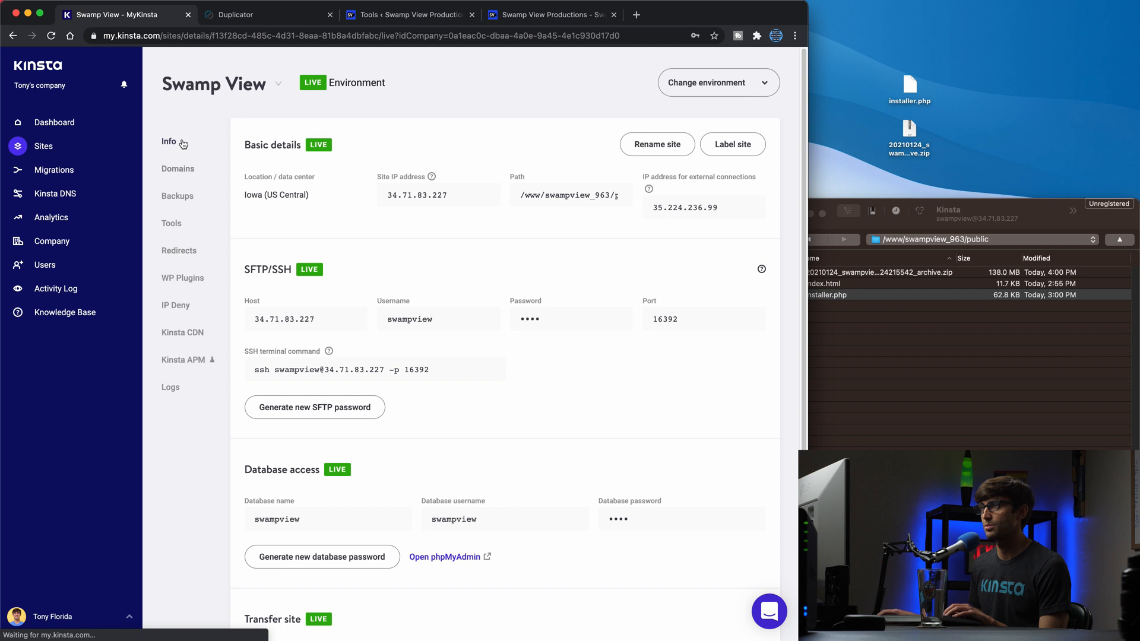
# Point the @ and www A records to 34.71.83.227, save them, and return to MyKinsta
pyautogui.click(489, 195)
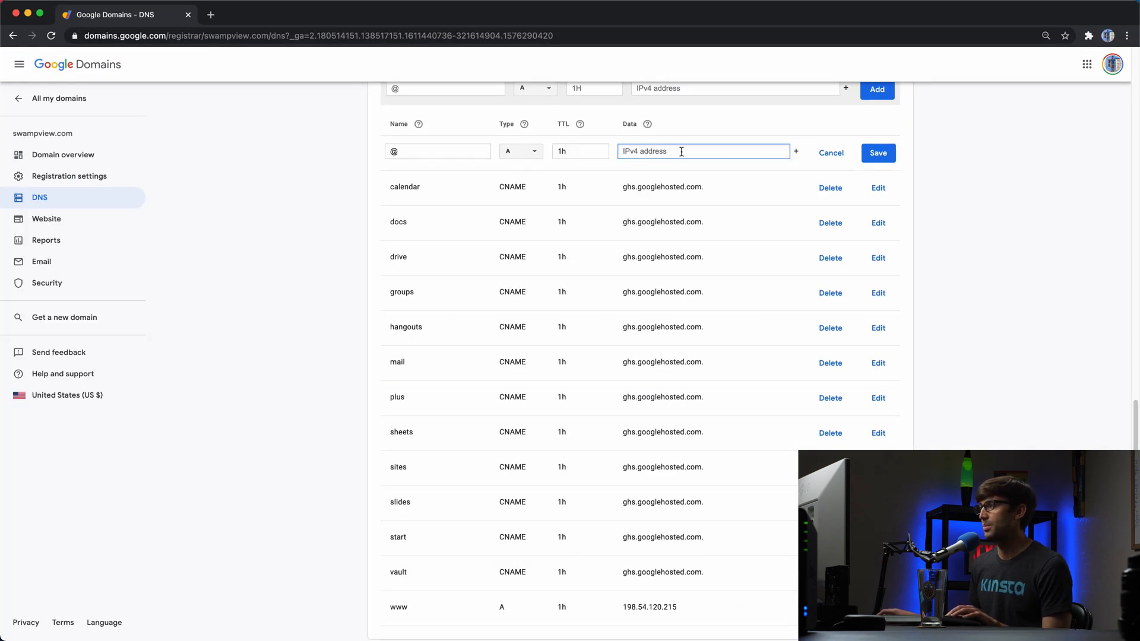
pyautogui.write('34.71.83.227')
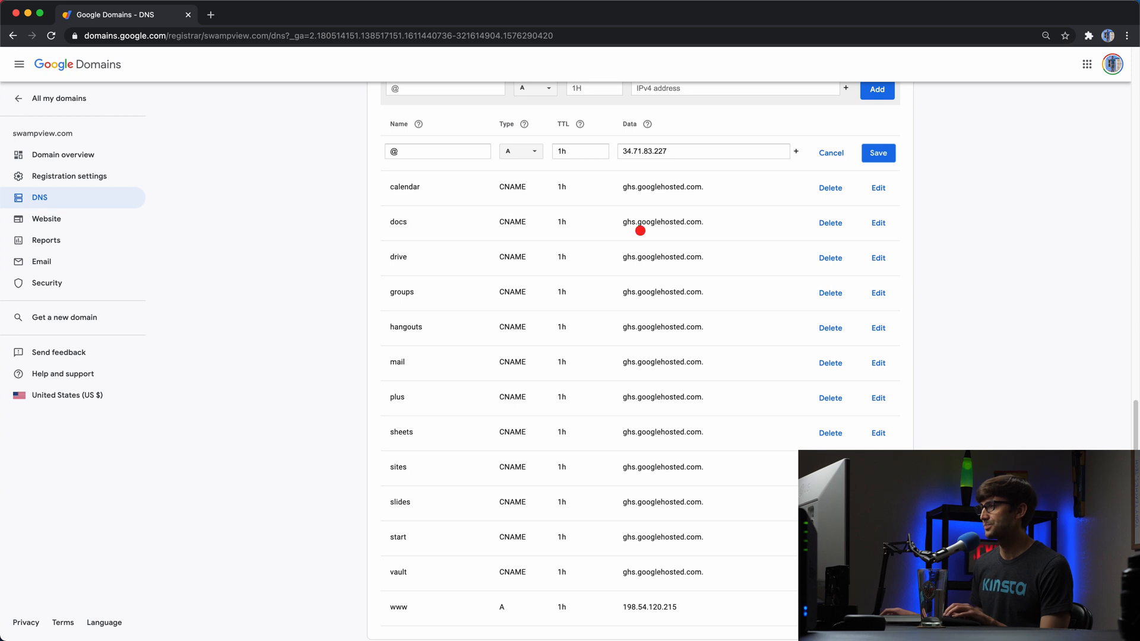
pyautogui.click(877, 154)
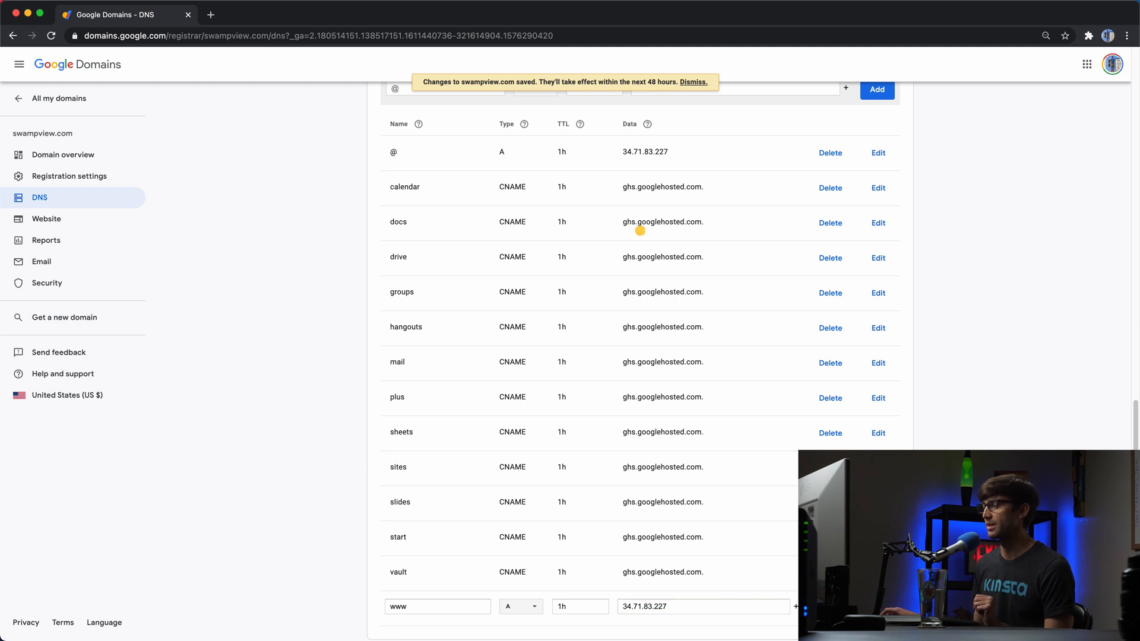
pyautogui.click(876, 89)
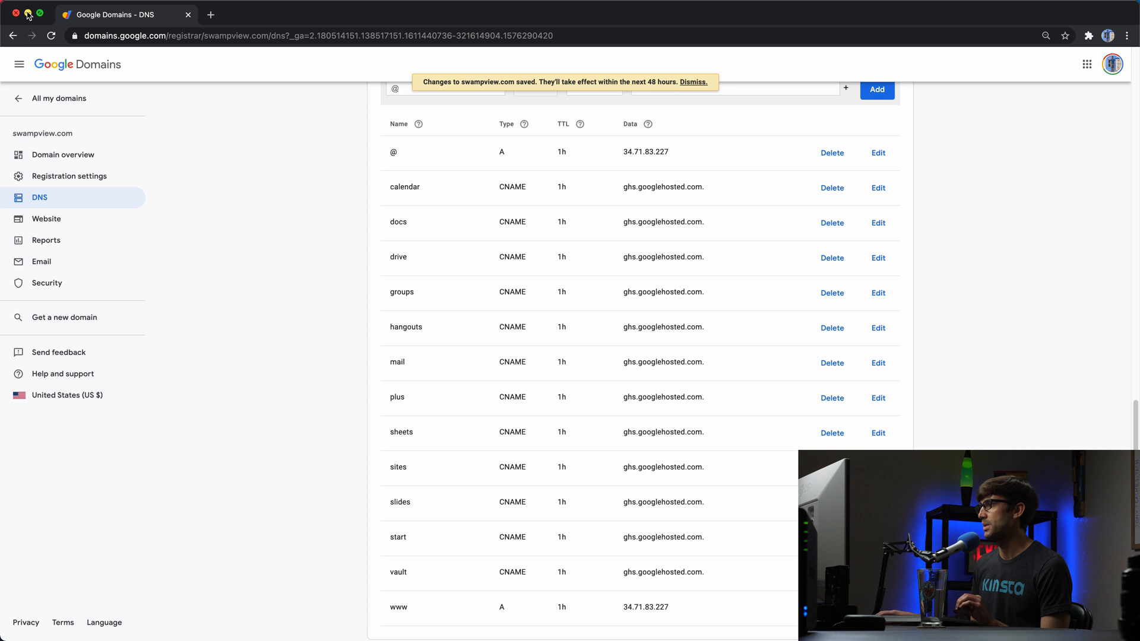
pyautogui.click(124, 14)
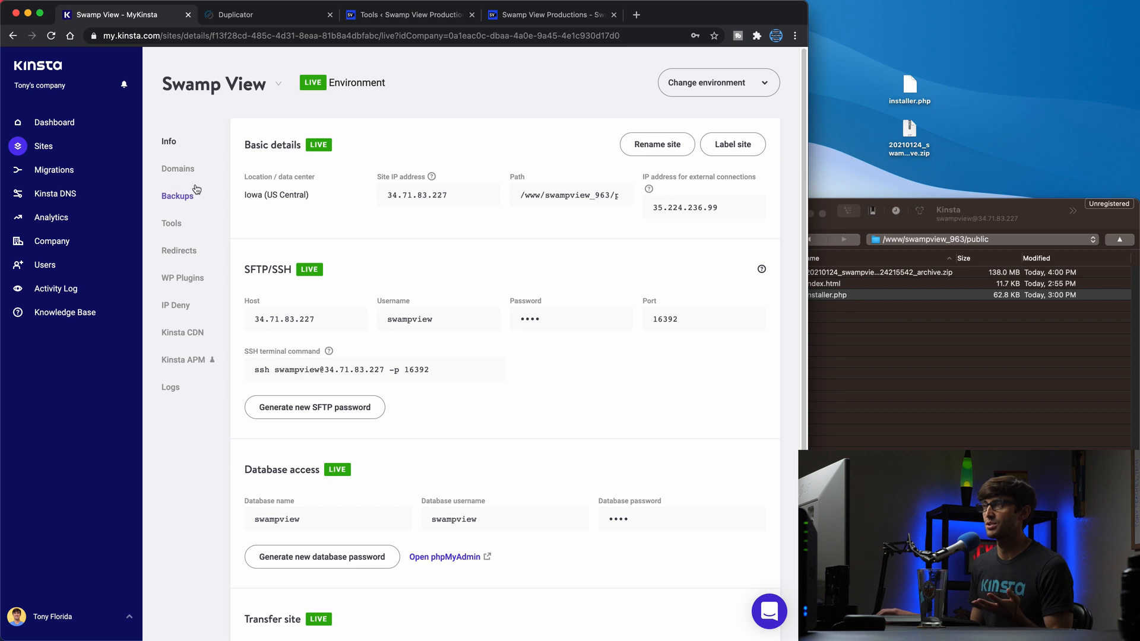
# Check swampview.com's A record worldwide in DNS Checker; servers still return 198.54.120.215
pyautogui.click(235, 14)
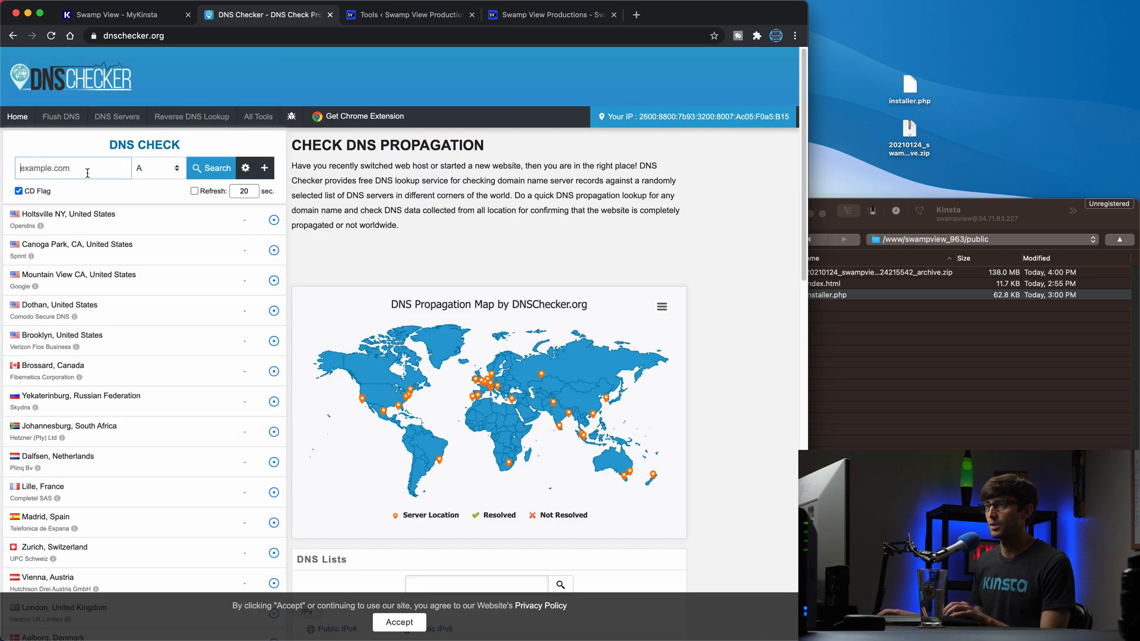
pyautogui.write('swampview.com')
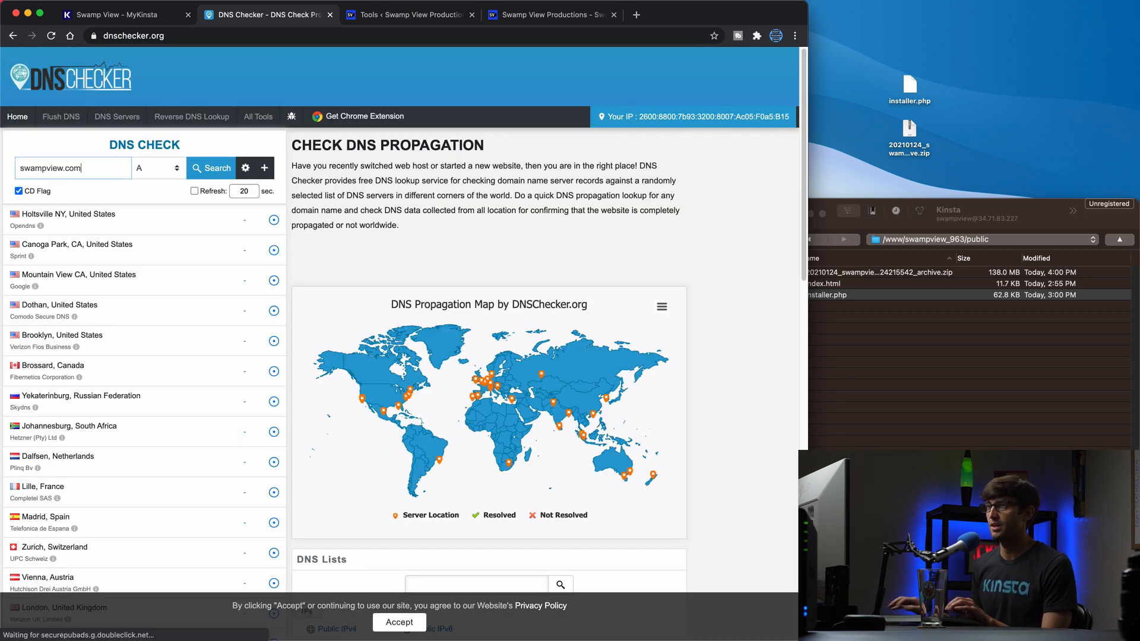
pyautogui.click(212, 167)
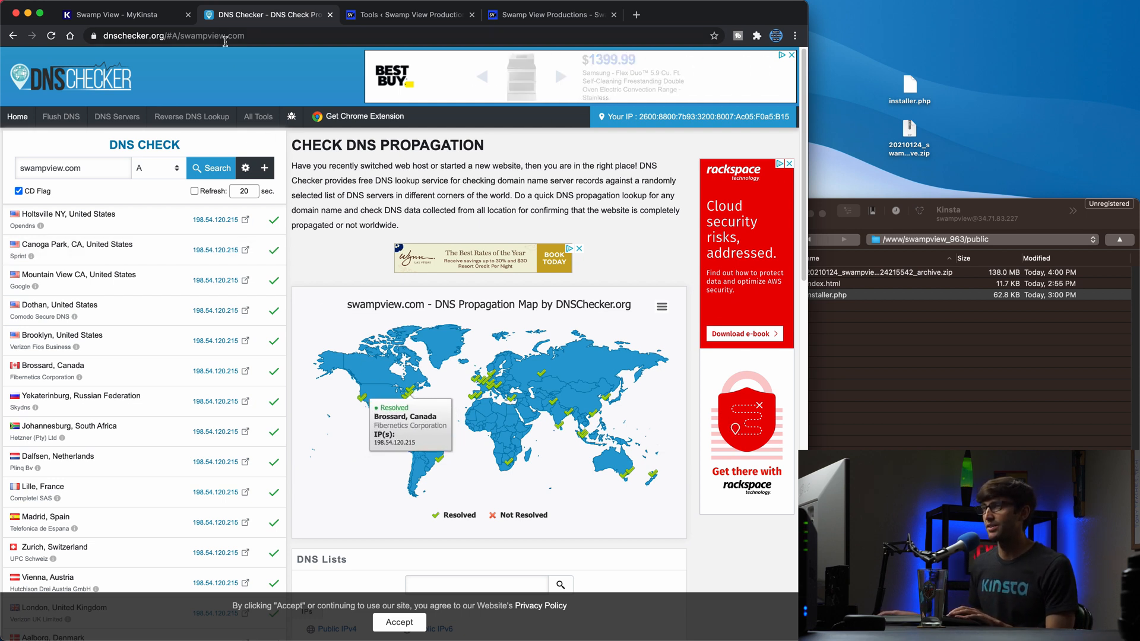
pyautogui.click(116, 14)
pyautogui.write('34.71.83.227')
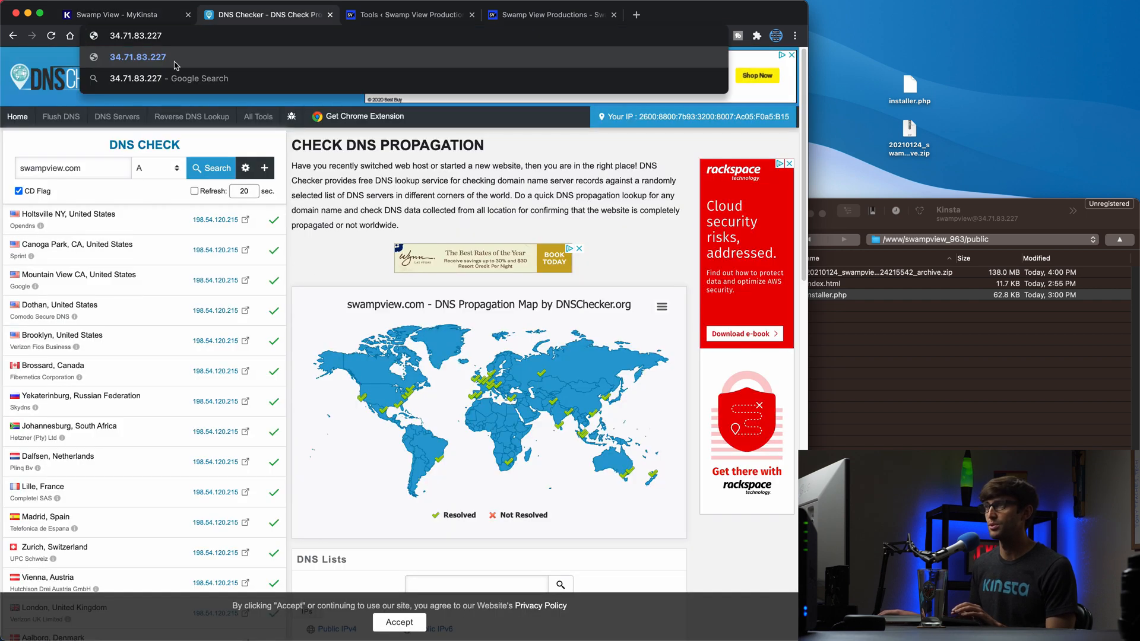
pyautogui.click(123, 15)
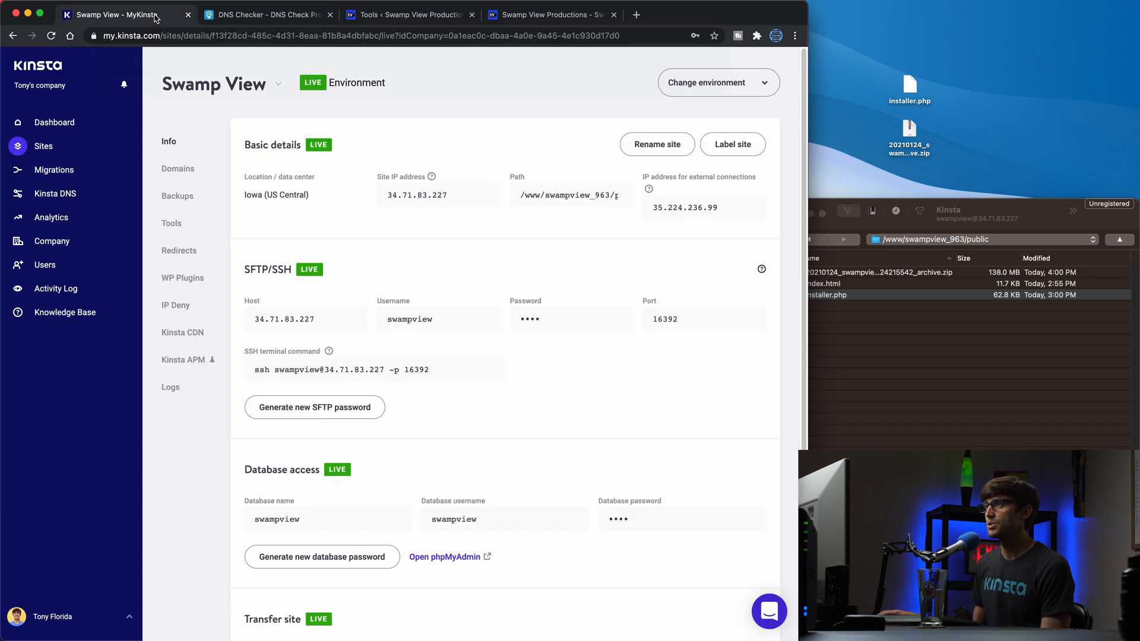
# View the Swamp View Domains page showing no SSL certificate, dismissing the expired-session prompt
pyautogui.click(177, 169)
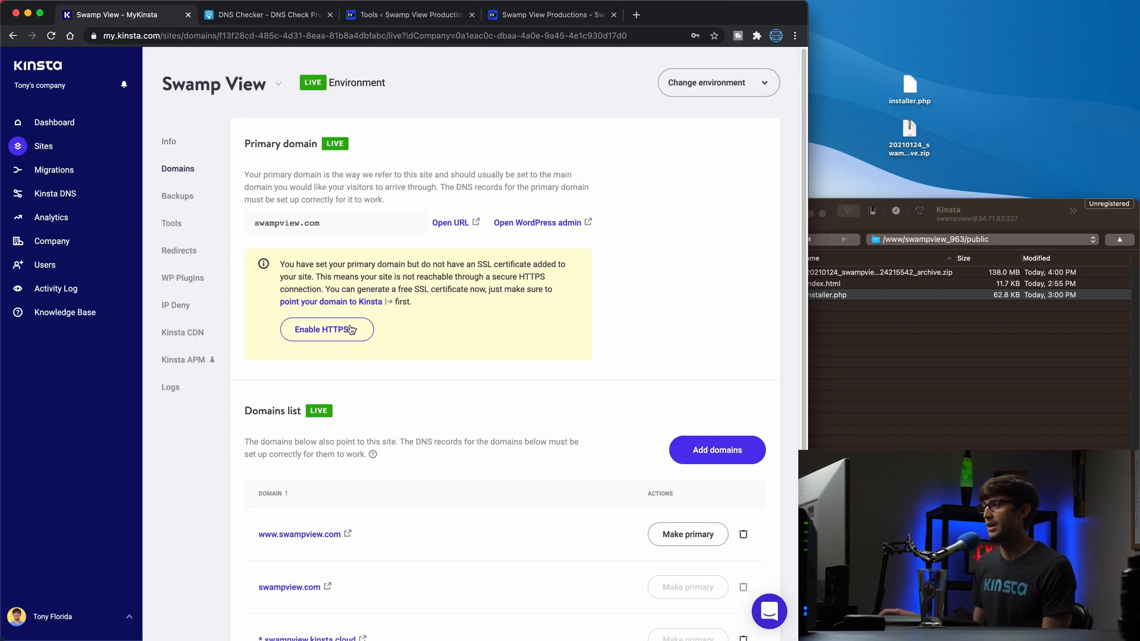
pyautogui.click(325, 329)
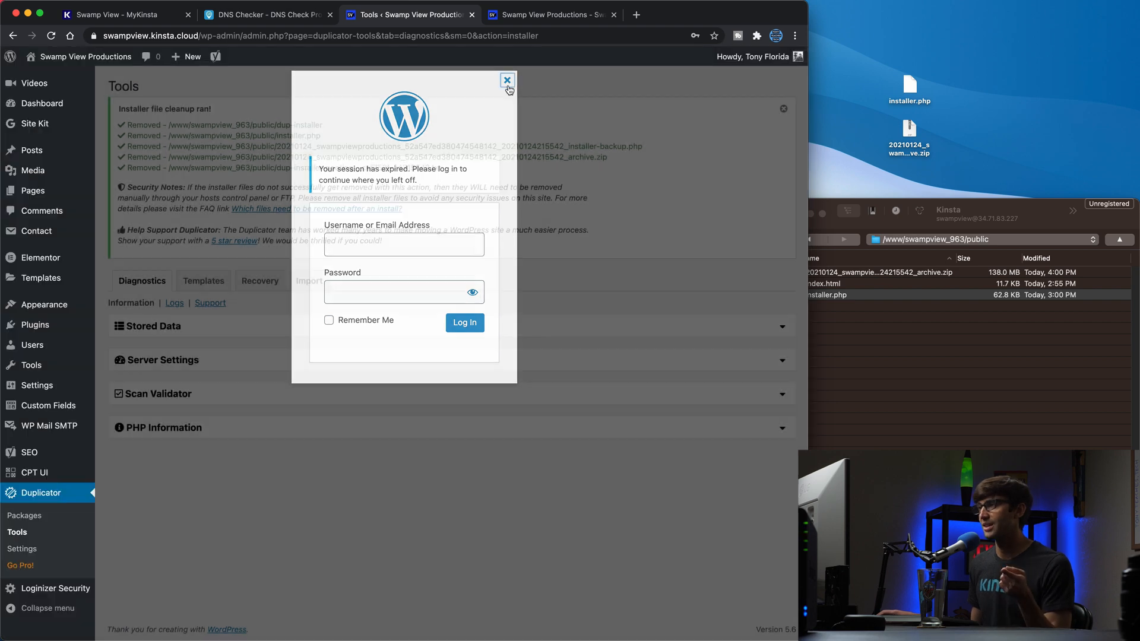
pyautogui.click(267, 15)
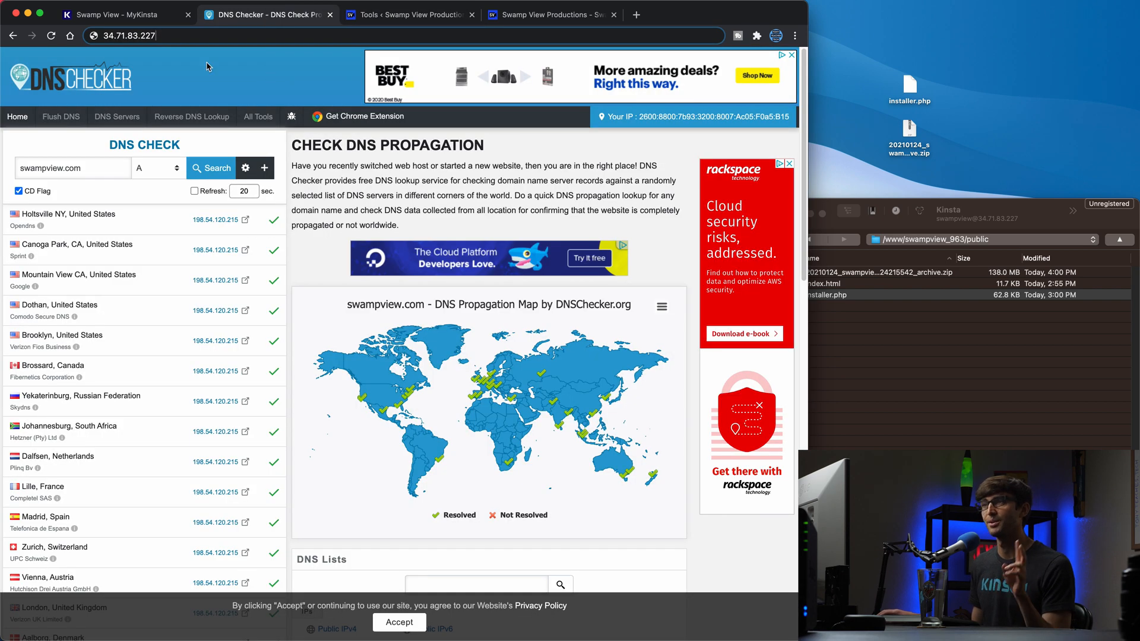
# Rerun the swampview.com check; several servers now resolve to 34.71.83.227
pyautogui.click(212, 167)
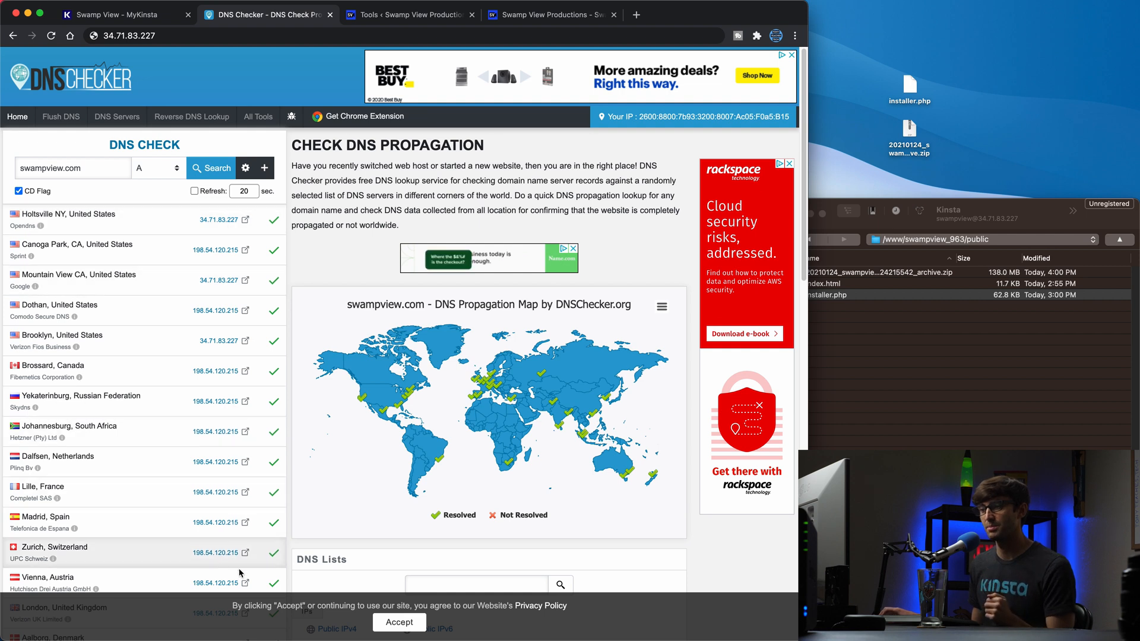
pyautogui.moveTo(237, 400)
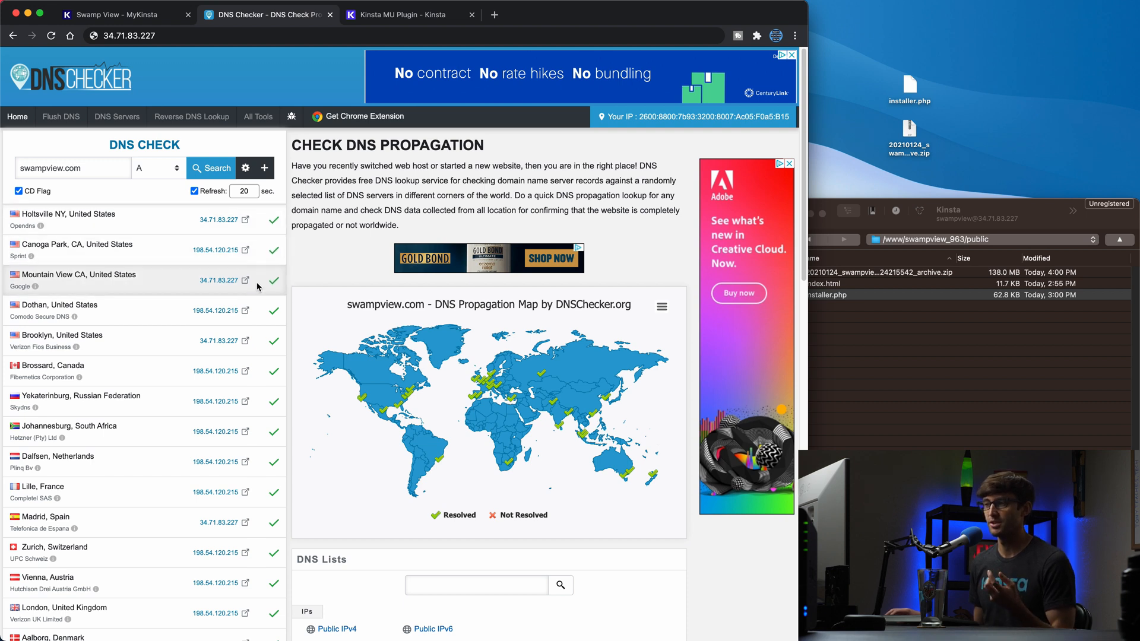
pyautogui.click(117, 14)
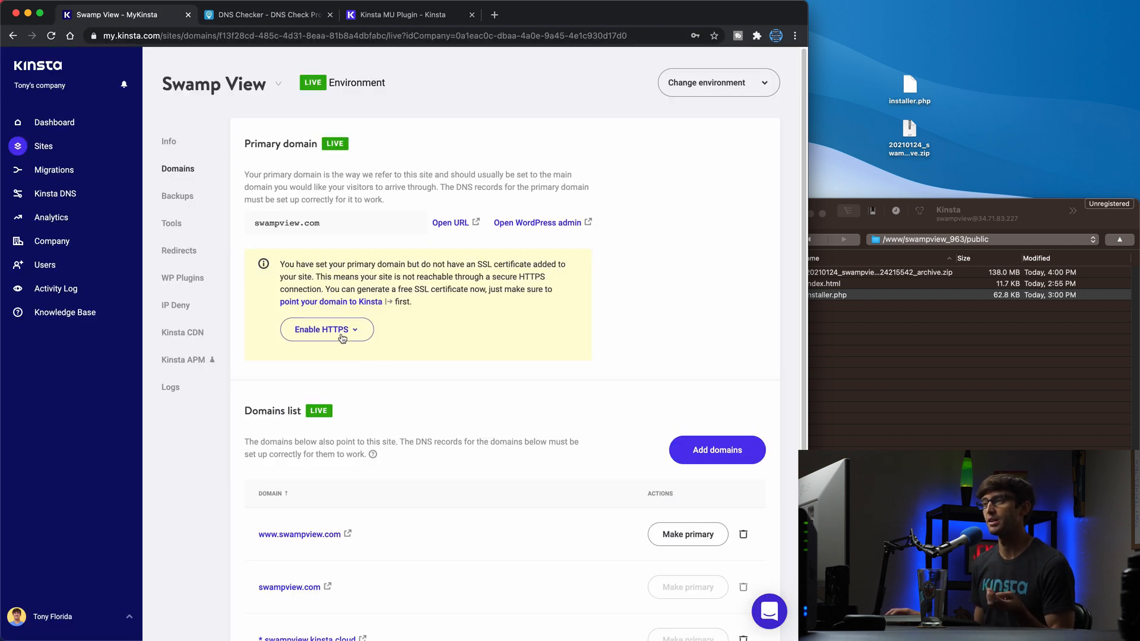
pyautogui.click(326, 329)
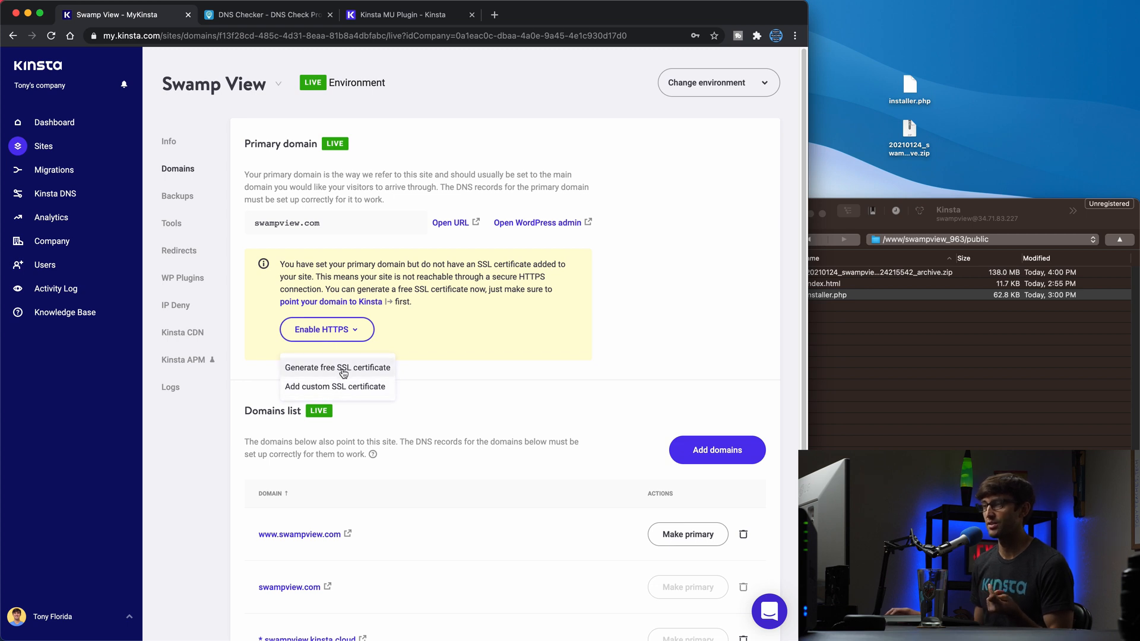
pyautogui.click(336, 367)
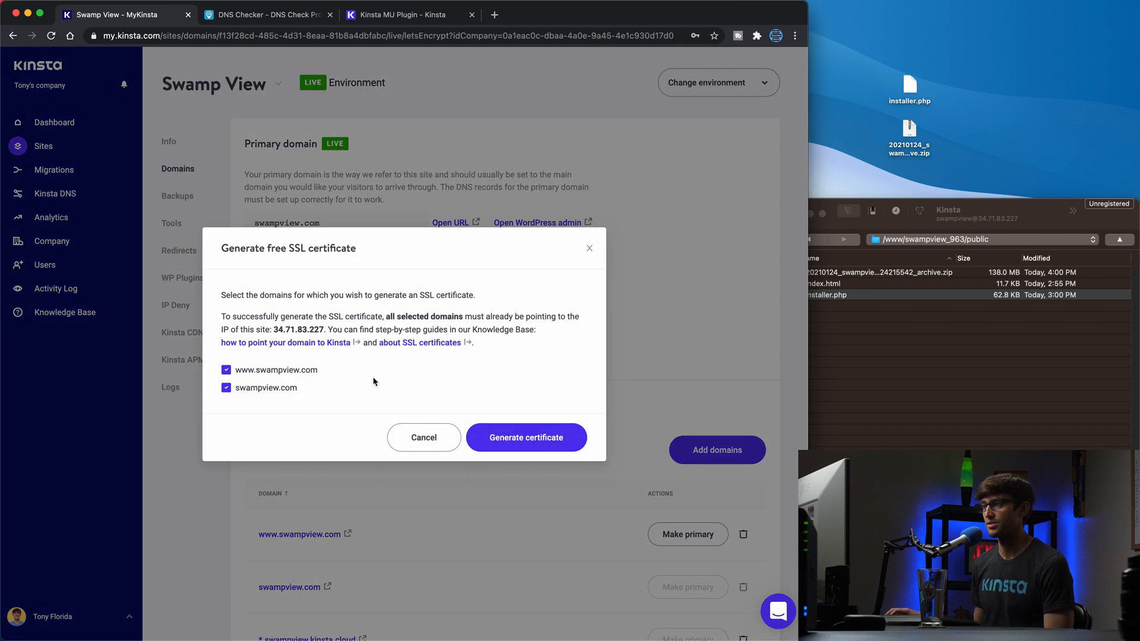
pyautogui.moveTo(453, 328)
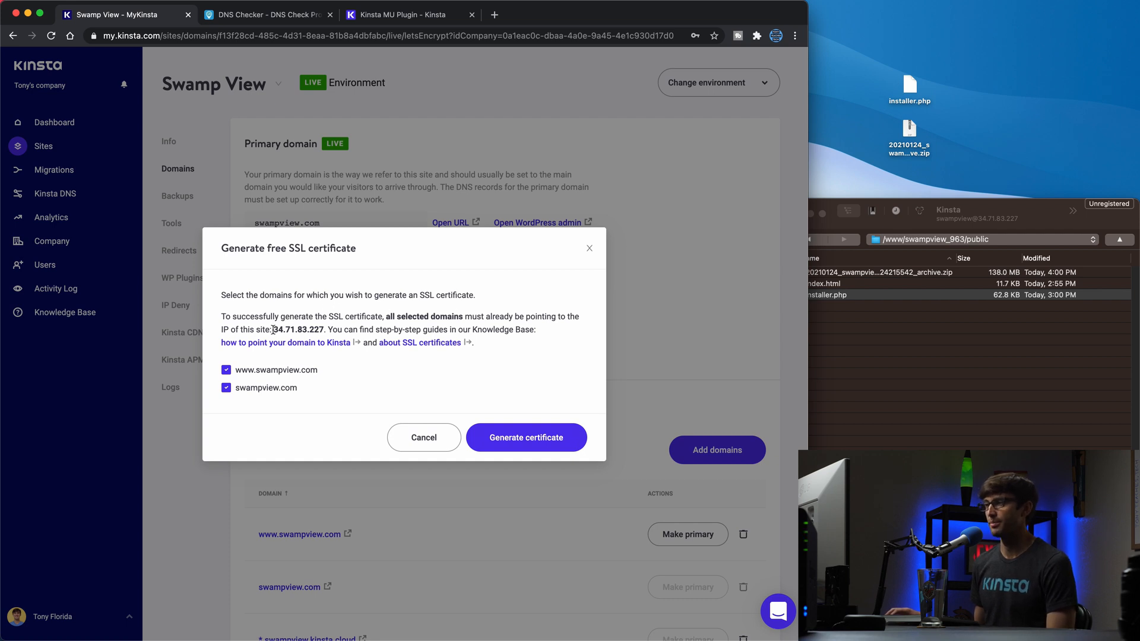
pyautogui.moveTo(305, 339)
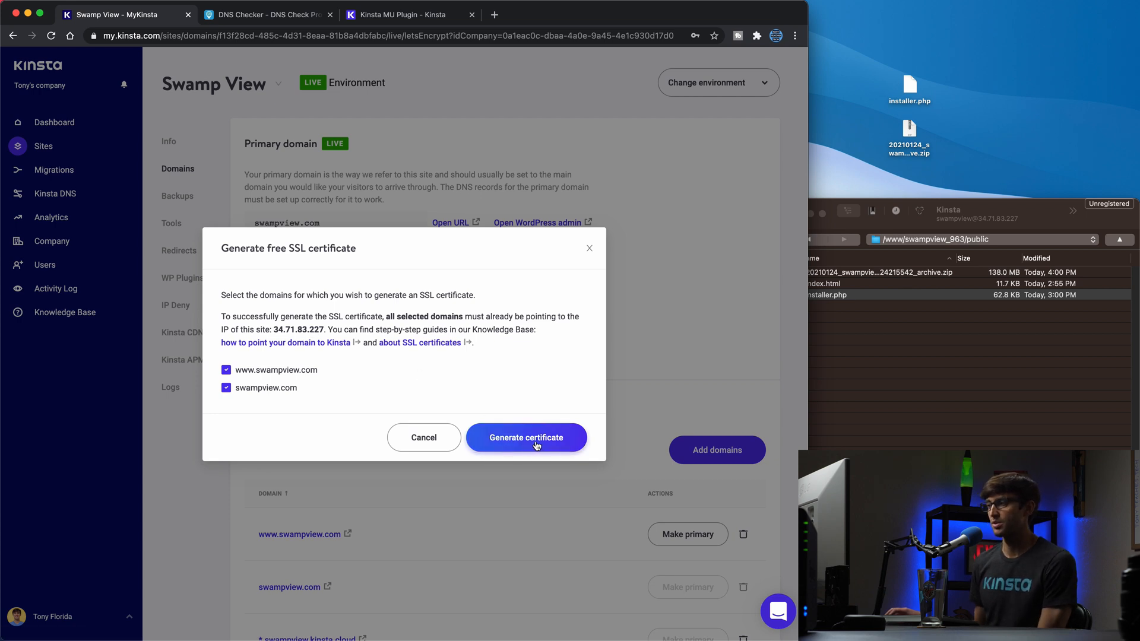
pyautogui.click(526, 437)
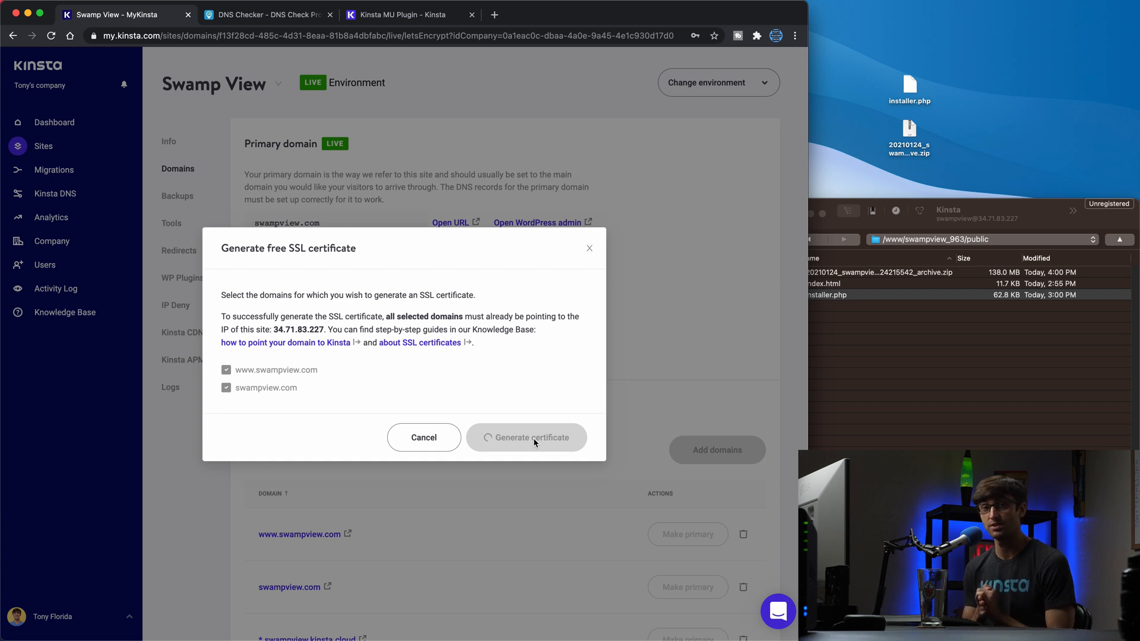
pyautogui.click(526, 437)
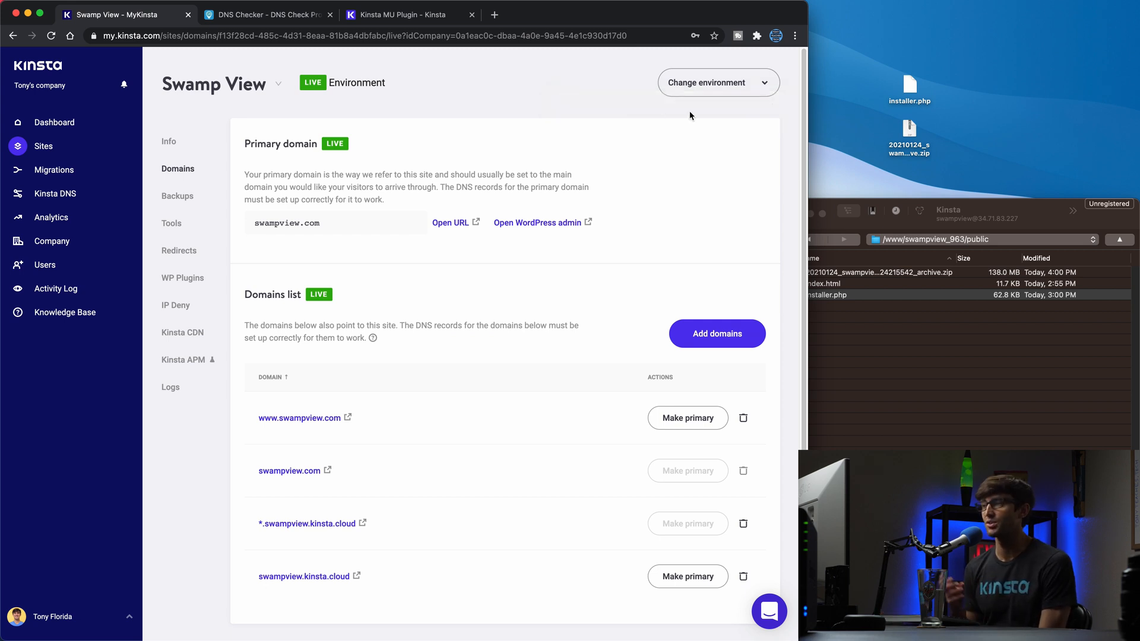
pyautogui.moveTo(657, 77)
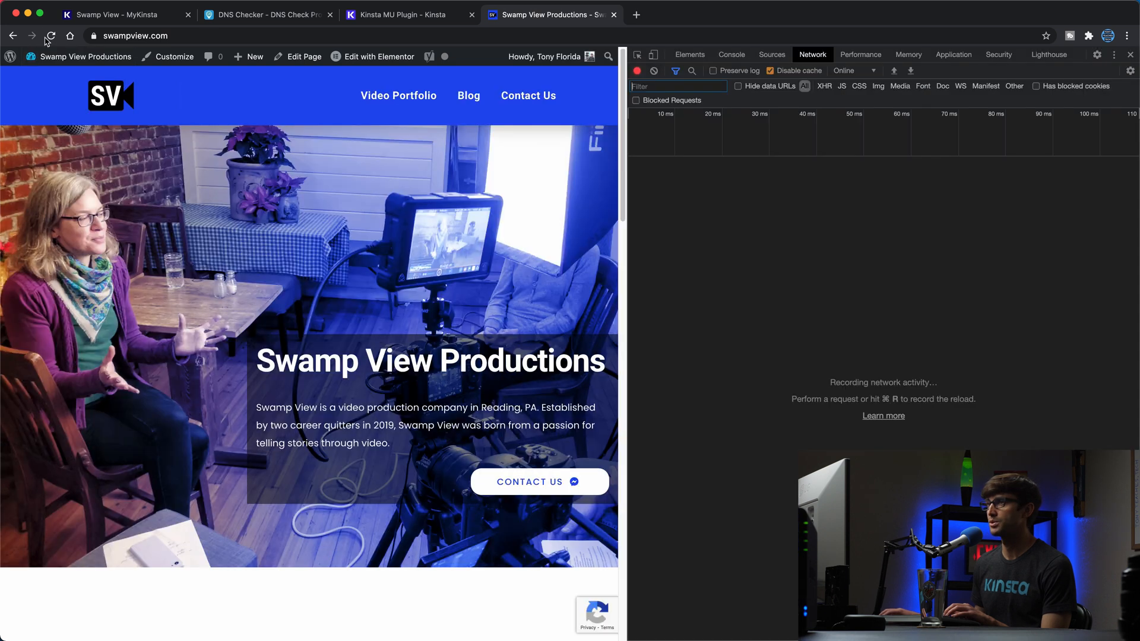
# Reload swampview.com to confirm the migrated site loads over its secured domain
pyautogui.click(51, 36)
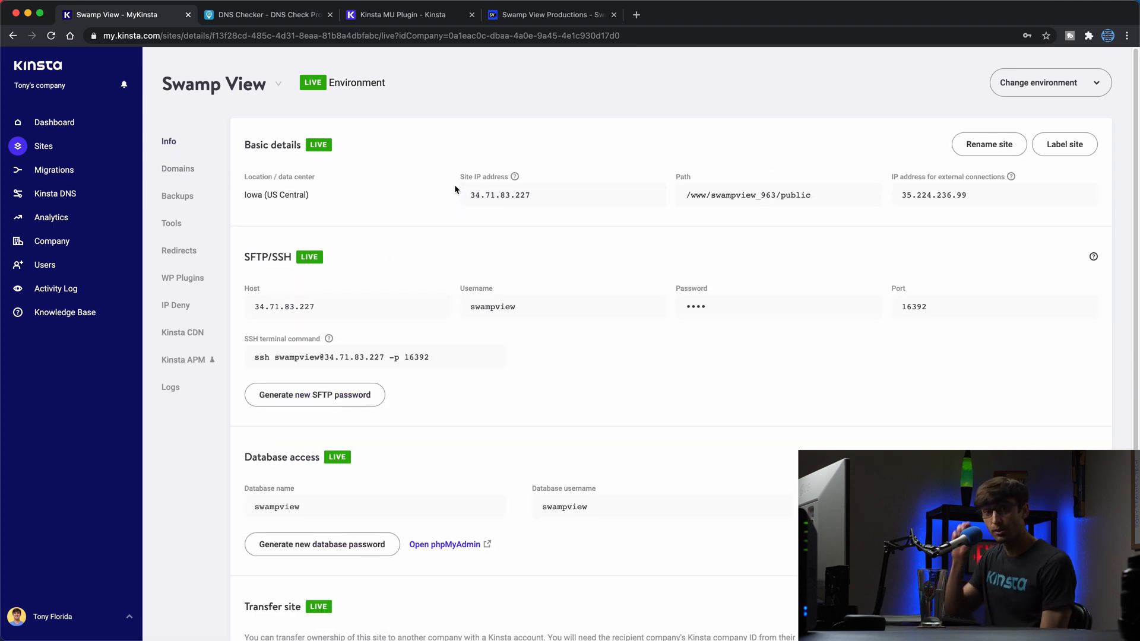
pyautogui.moveTo(450, 82)
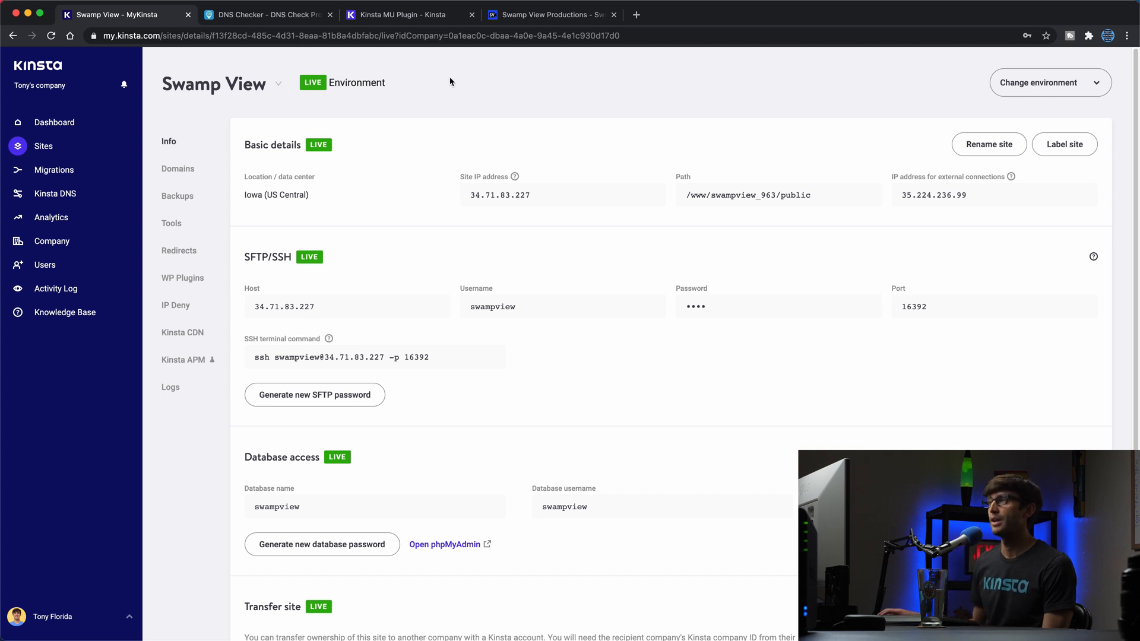
# Go to Plugins > Add New in Swamp View's wp-admin, then to the Kinsta MU Plugin guide
pyautogui.click(549, 14)
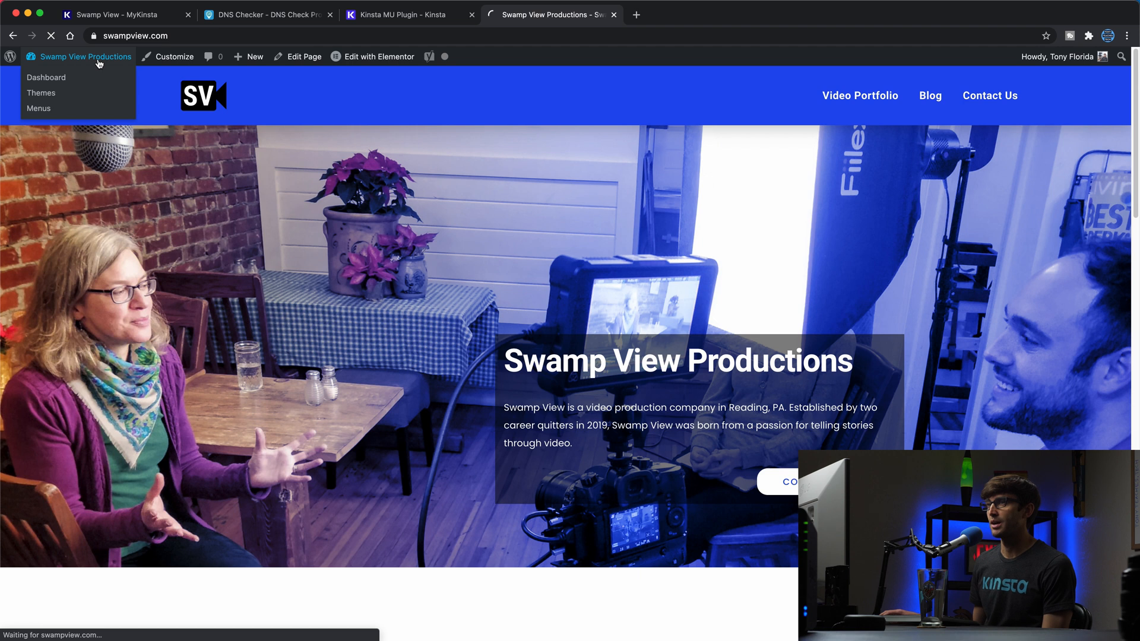
pyautogui.click(46, 79)
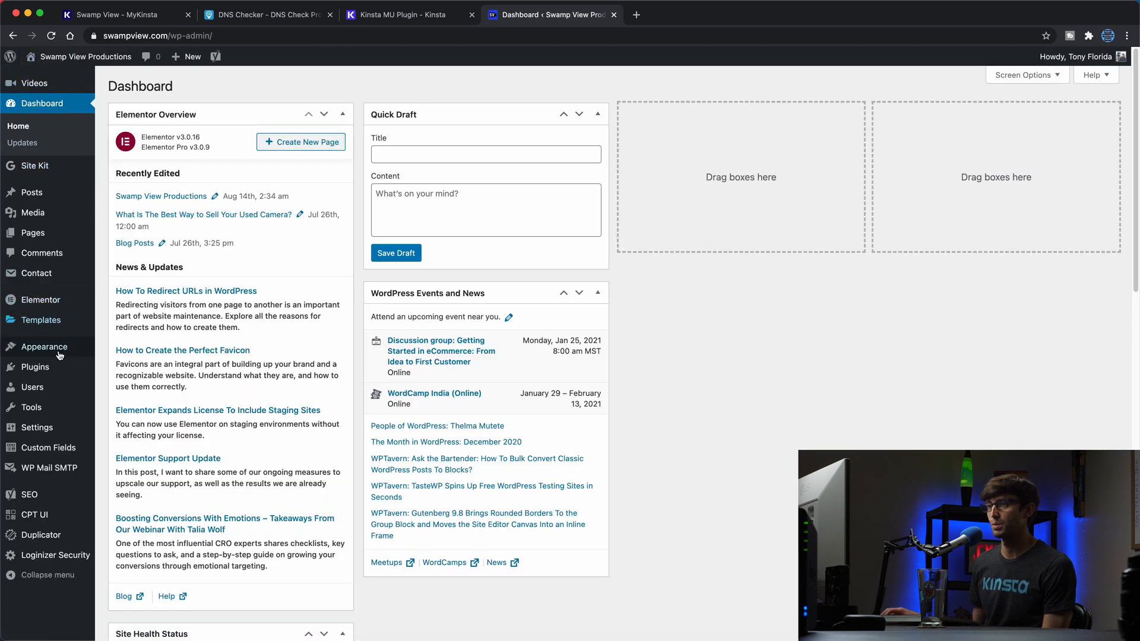
pyautogui.click(34, 367)
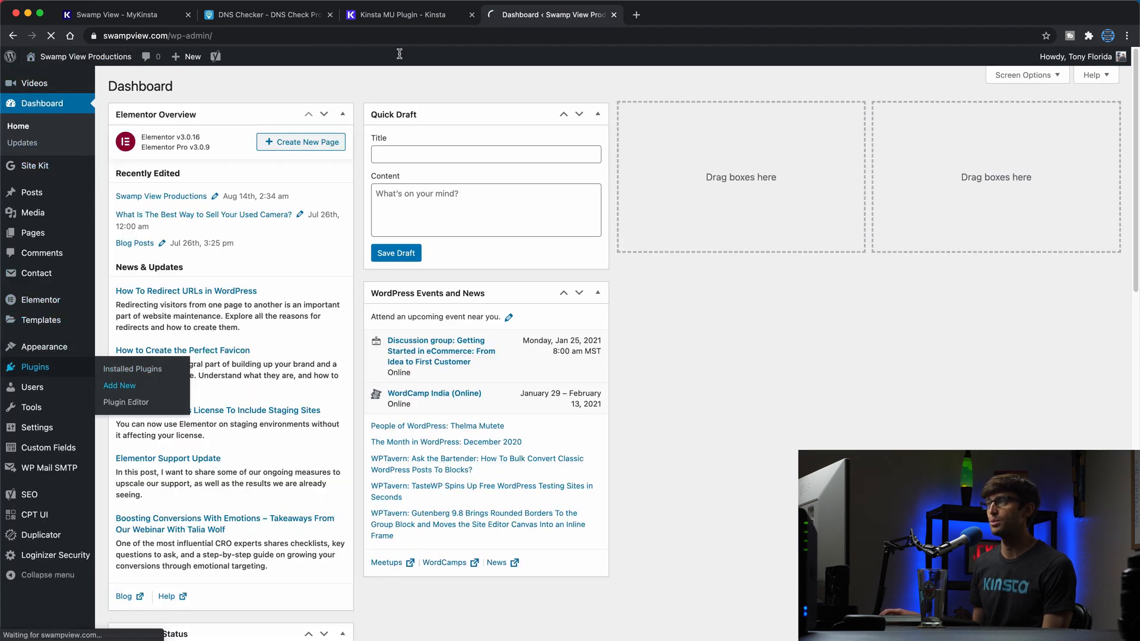
pyautogui.click(118, 384)
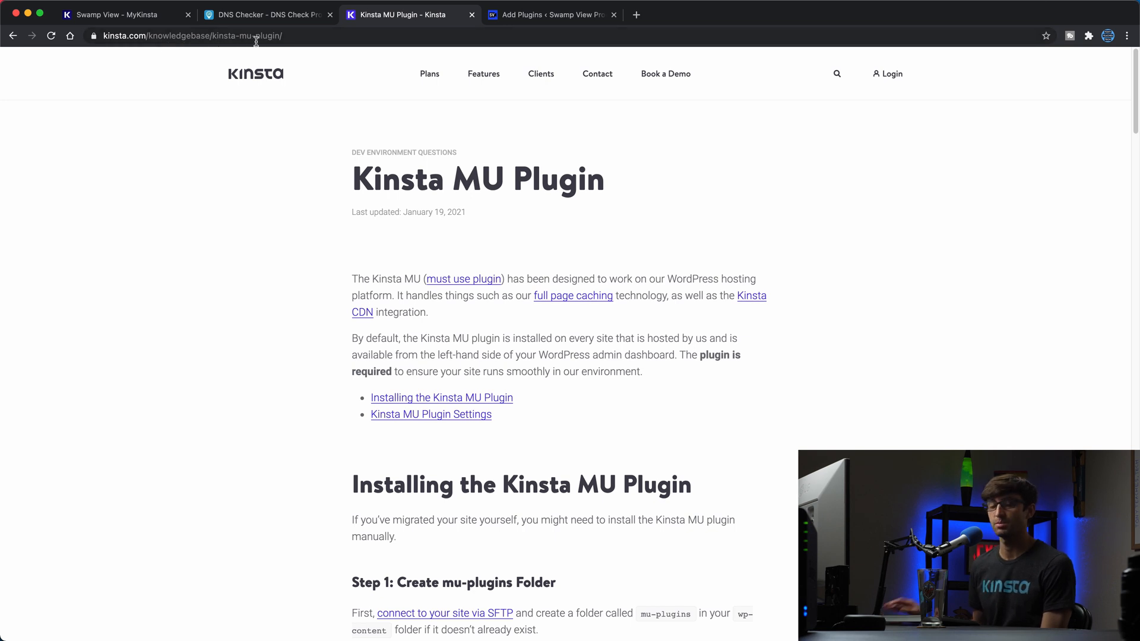
# Download the Kinsta MU plugin zip from the guide and return to the Add Plugins page
pyautogui.scroll(-3)
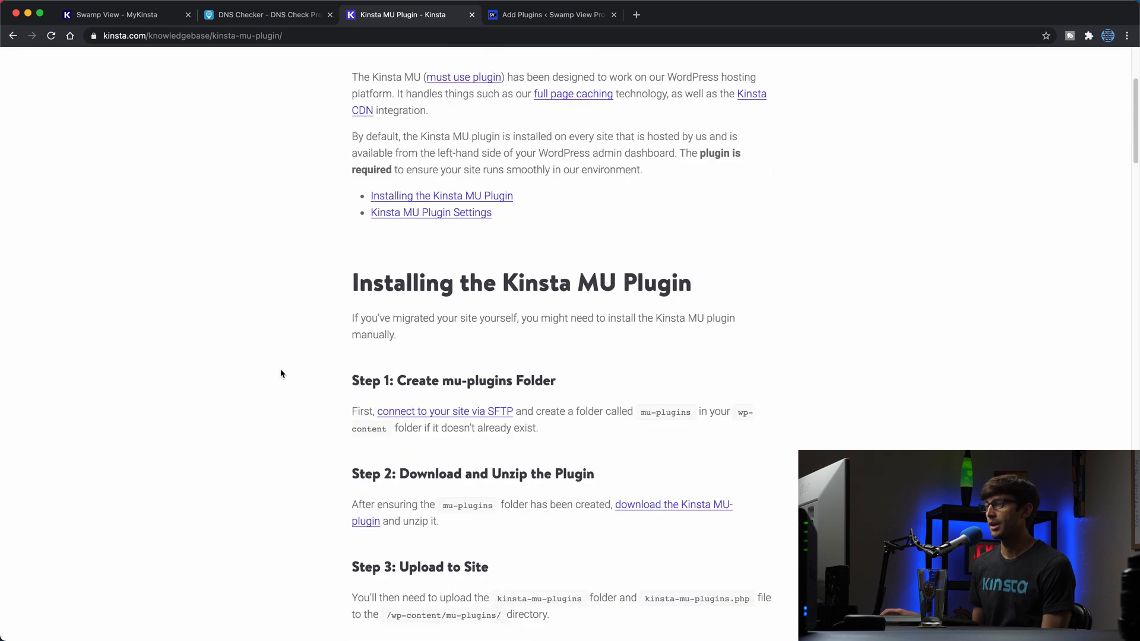
pyautogui.scroll(-3)
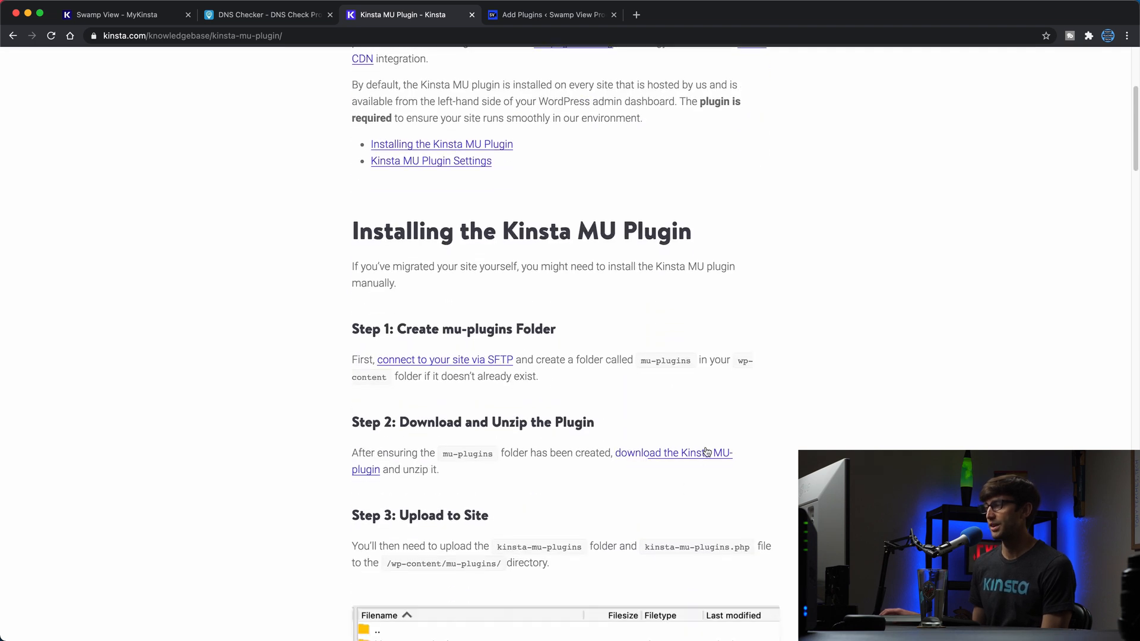
pyautogui.click(674, 461)
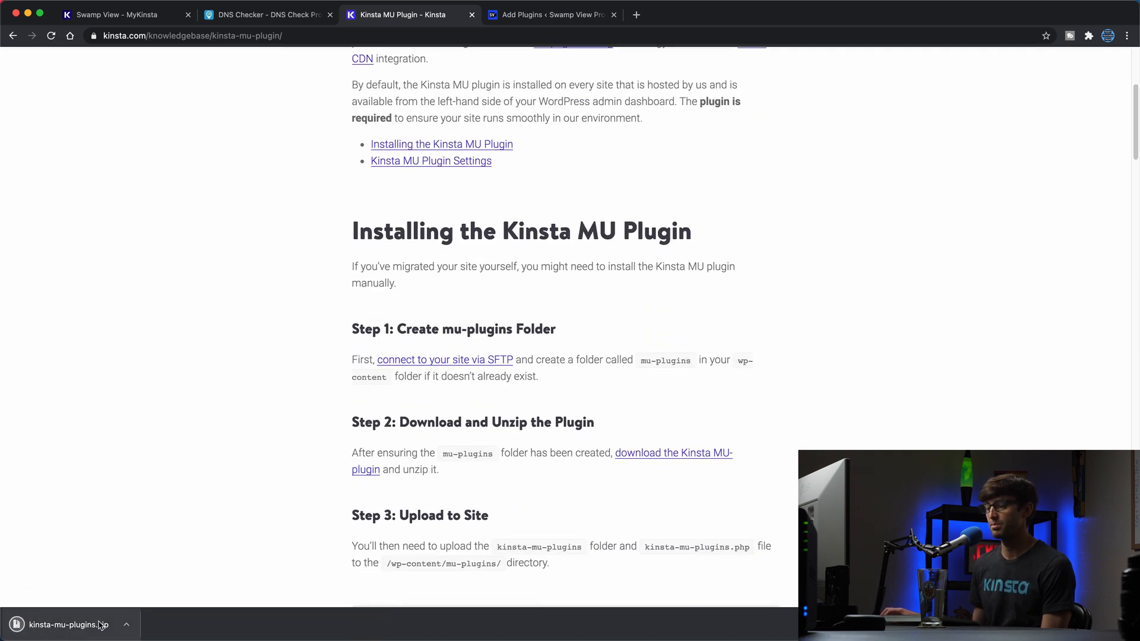
pyautogui.click(551, 15)
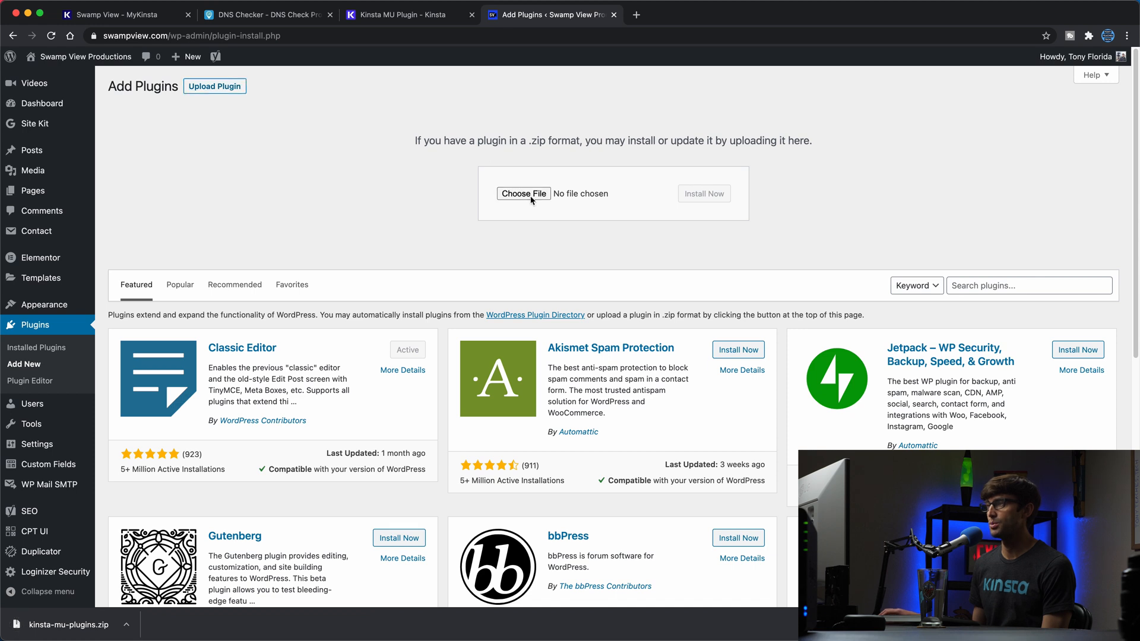
# Upload kinsta-mu-plugins.zip from Downloads and start installing it
pyautogui.click(522, 193)
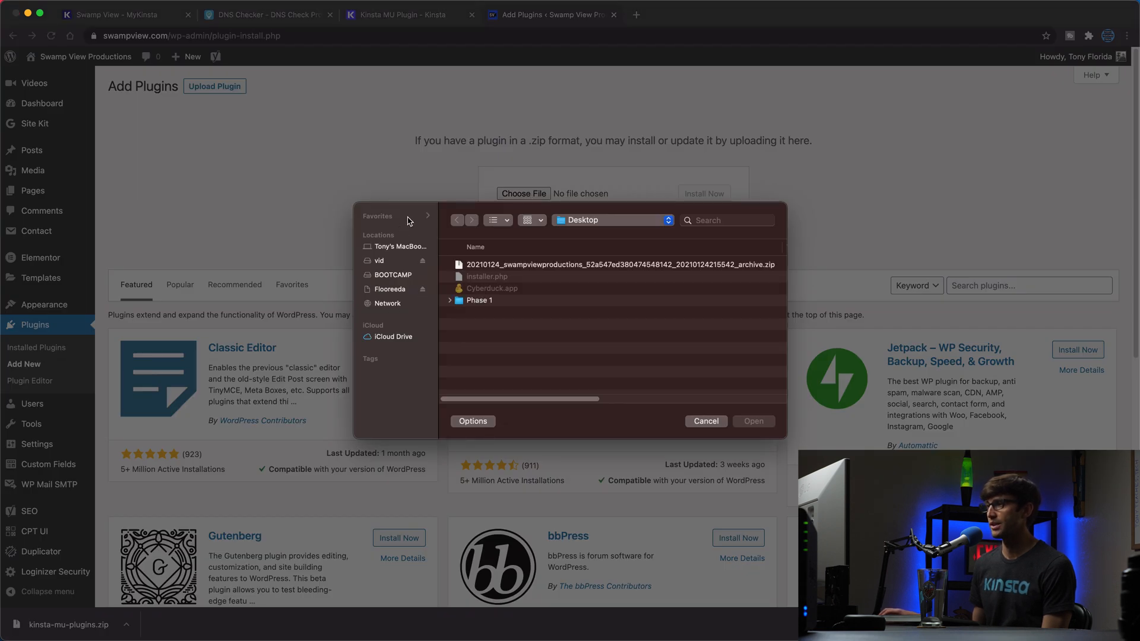
pyautogui.click(390, 284)
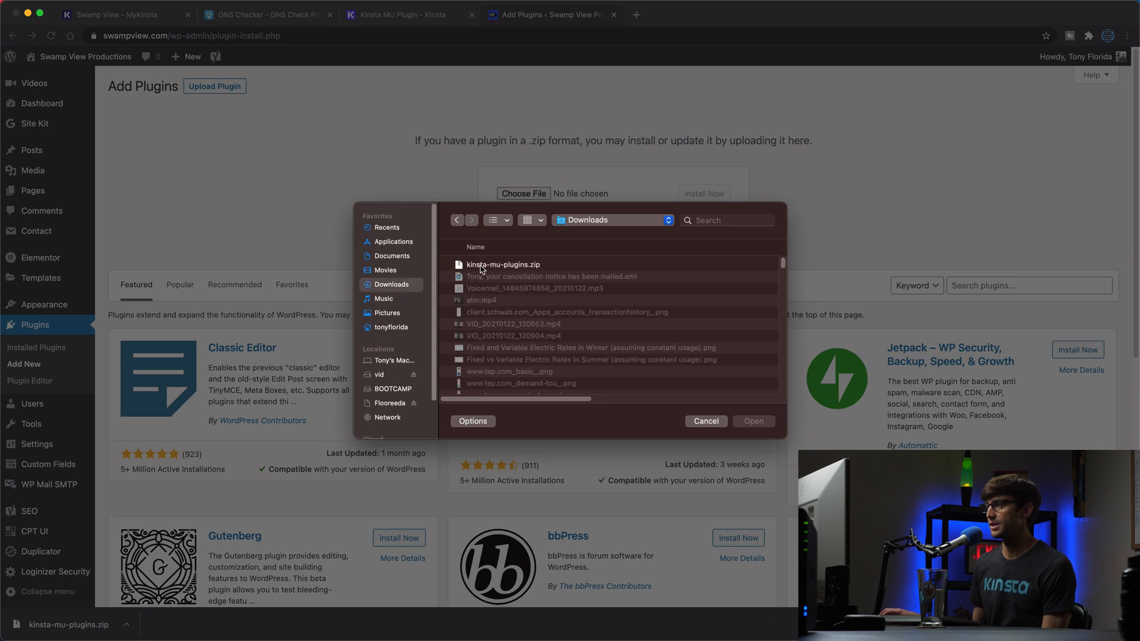
pyautogui.click(753, 421)
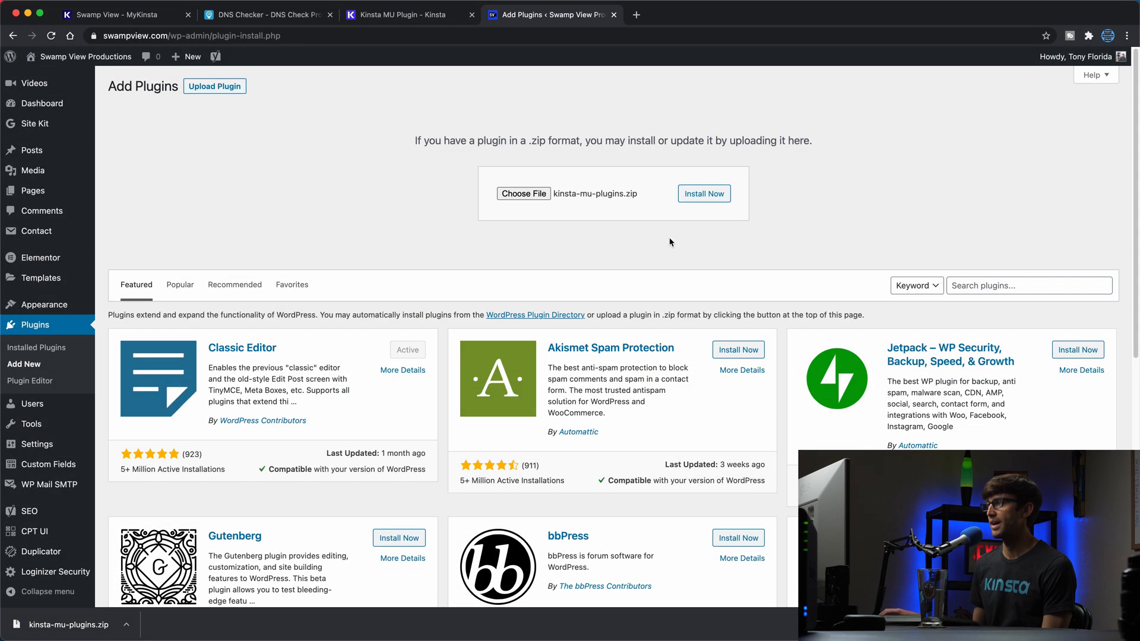
pyautogui.click(703, 194)
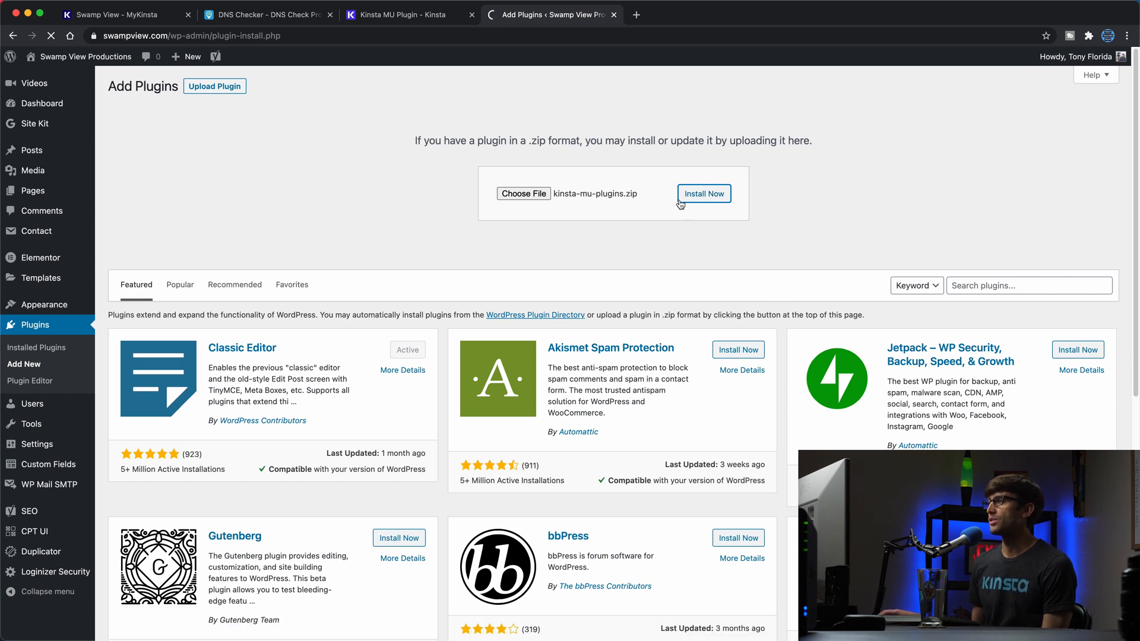
pyautogui.click(702, 194)
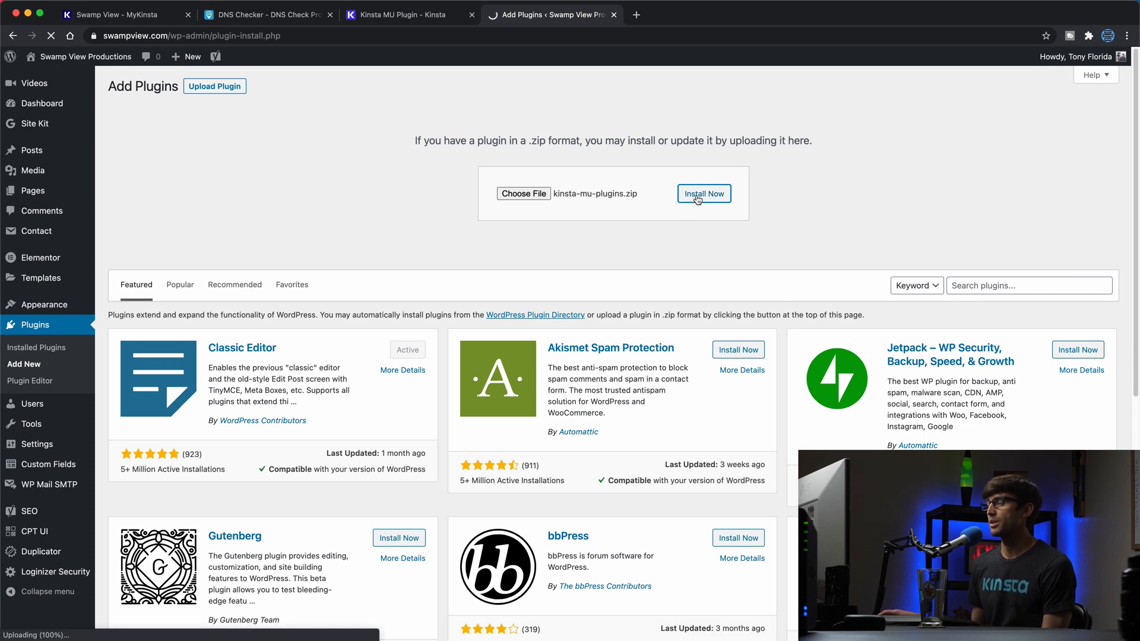
pyautogui.moveTo(623, 225)
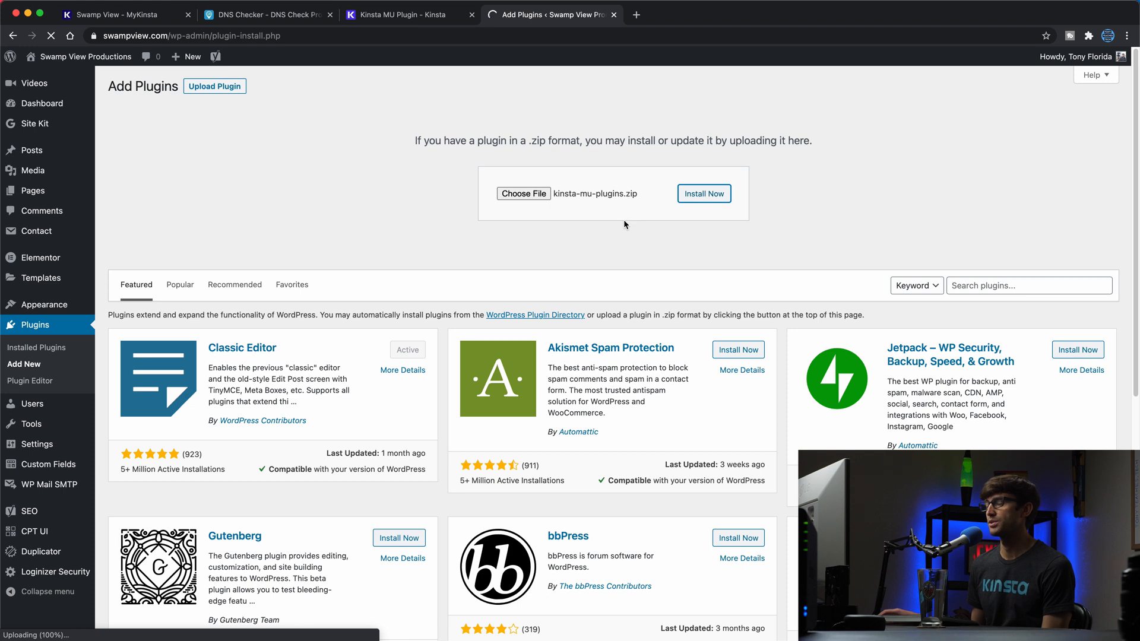
# Replace the already installed 2.3.4 copy with the upload and view the installed plugins list
pyautogui.click(702, 194)
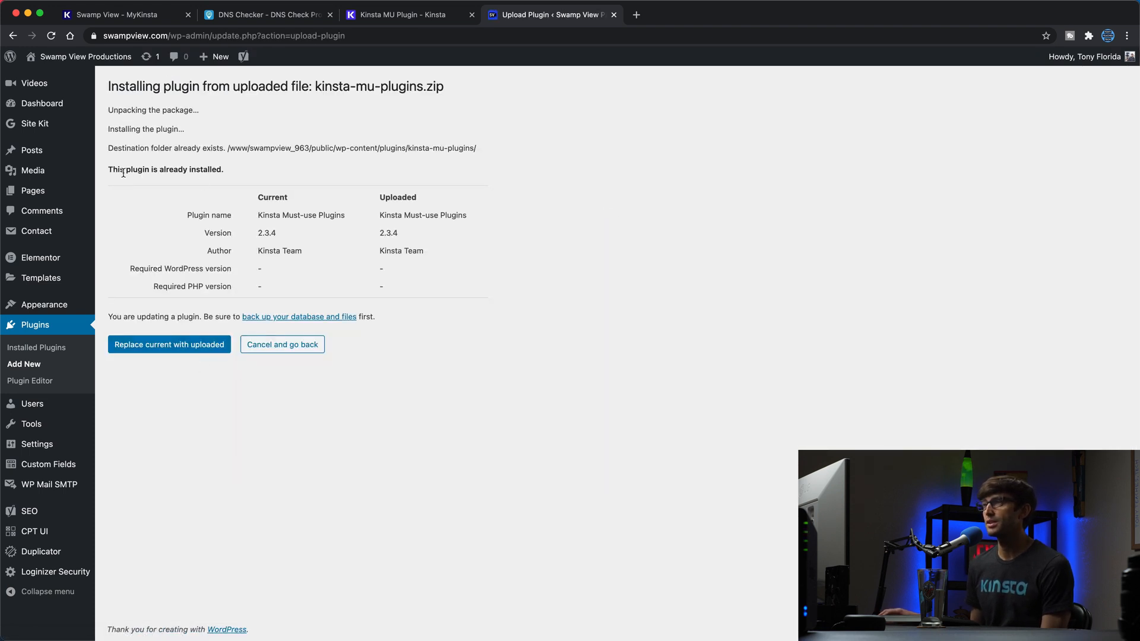
pyautogui.doubleClick(206, 170)
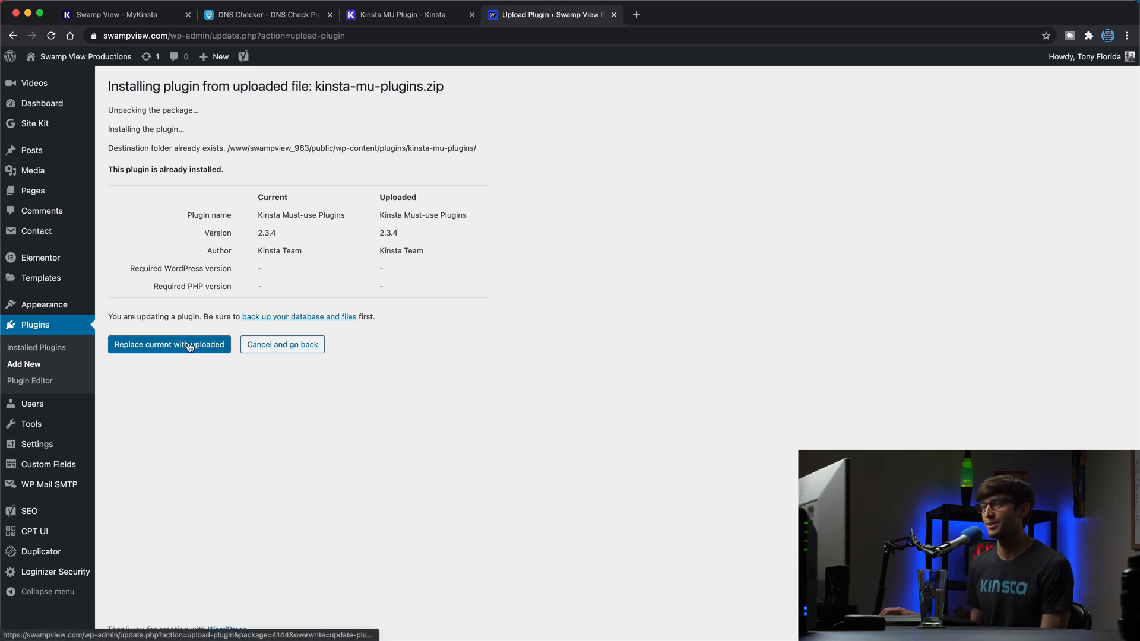
pyautogui.click(168, 344)
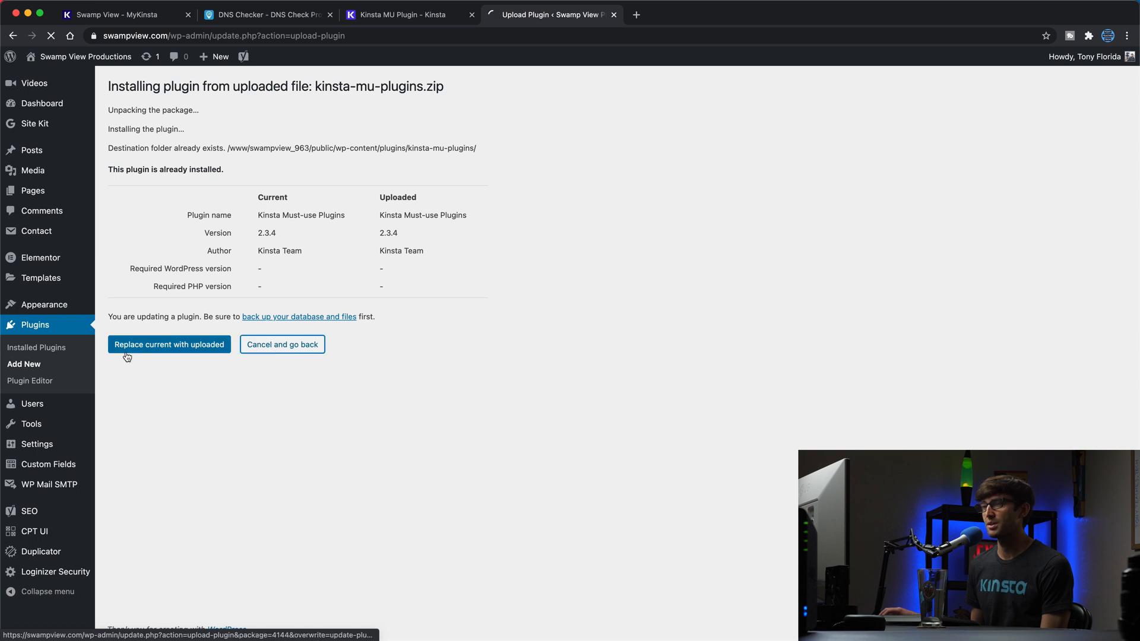
pyautogui.click(170, 345)
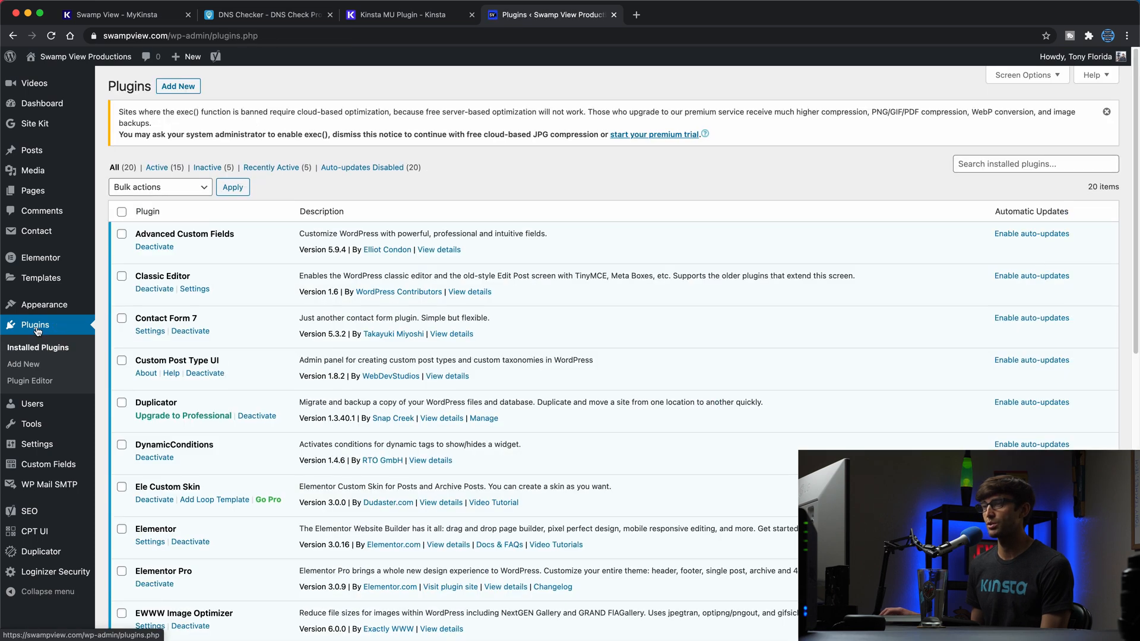
# Activate Kinsta Must-use Plugins, reCaptcha by BestWebSoft and Wordfence Security, leaving 19 of 20 active
pyautogui.scroll(-3)
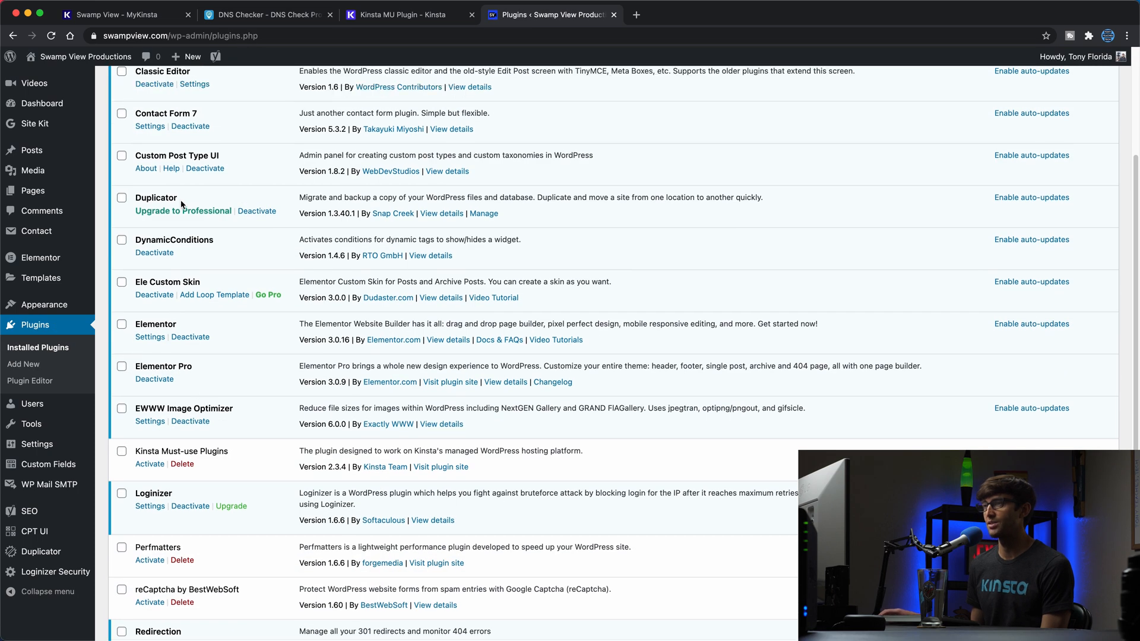
pyautogui.scroll(-3)
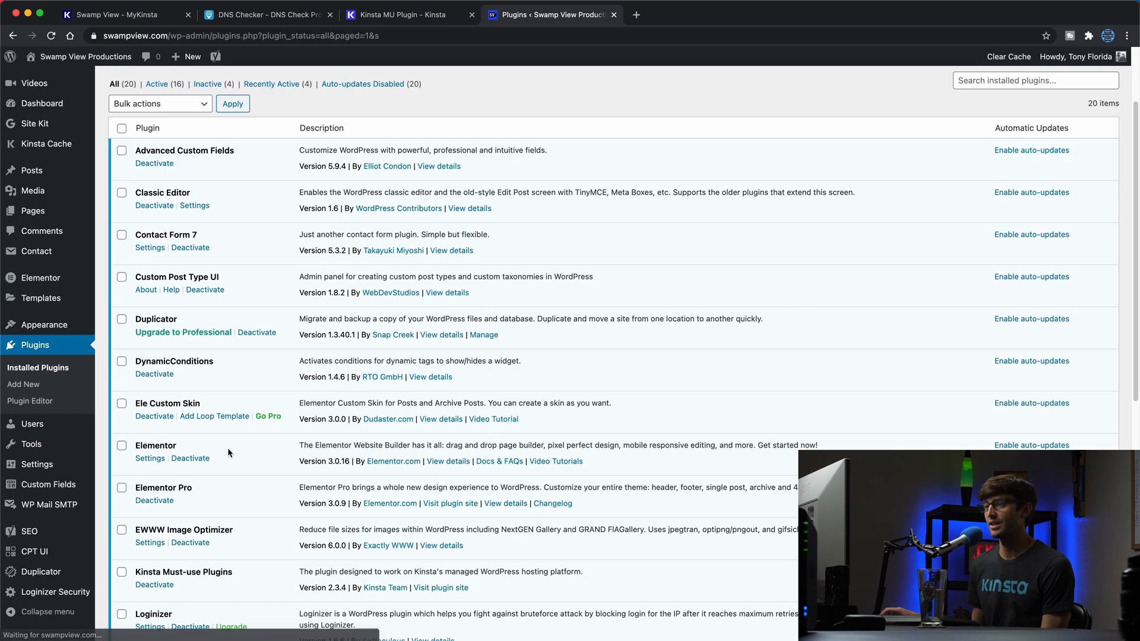
pyautogui.scroll(-3)
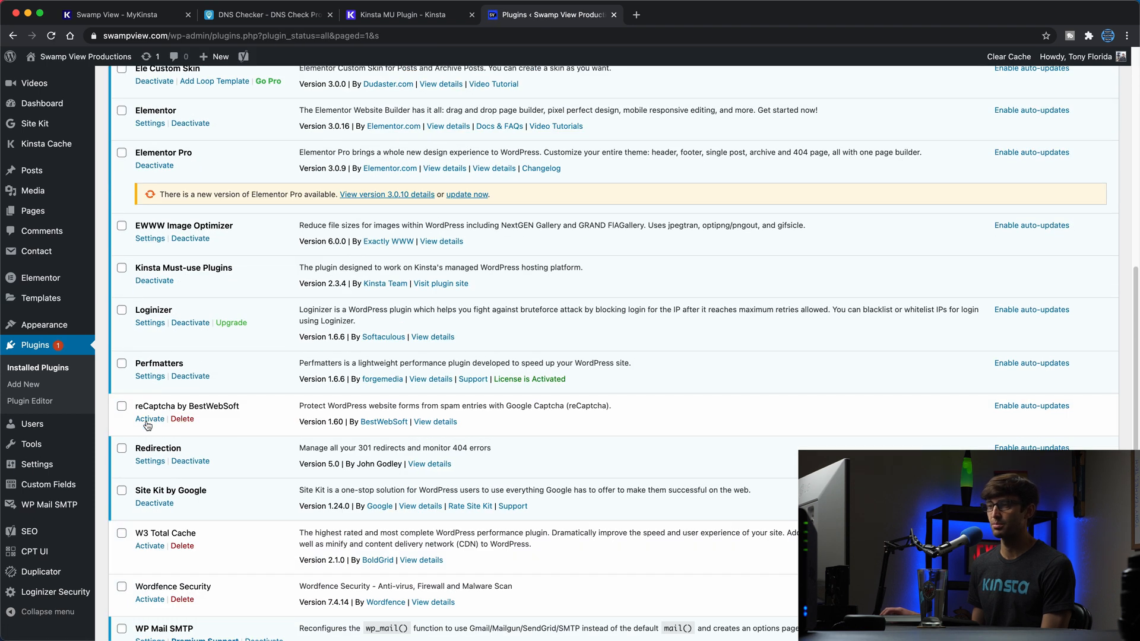
pyautogui.click(149, 420)
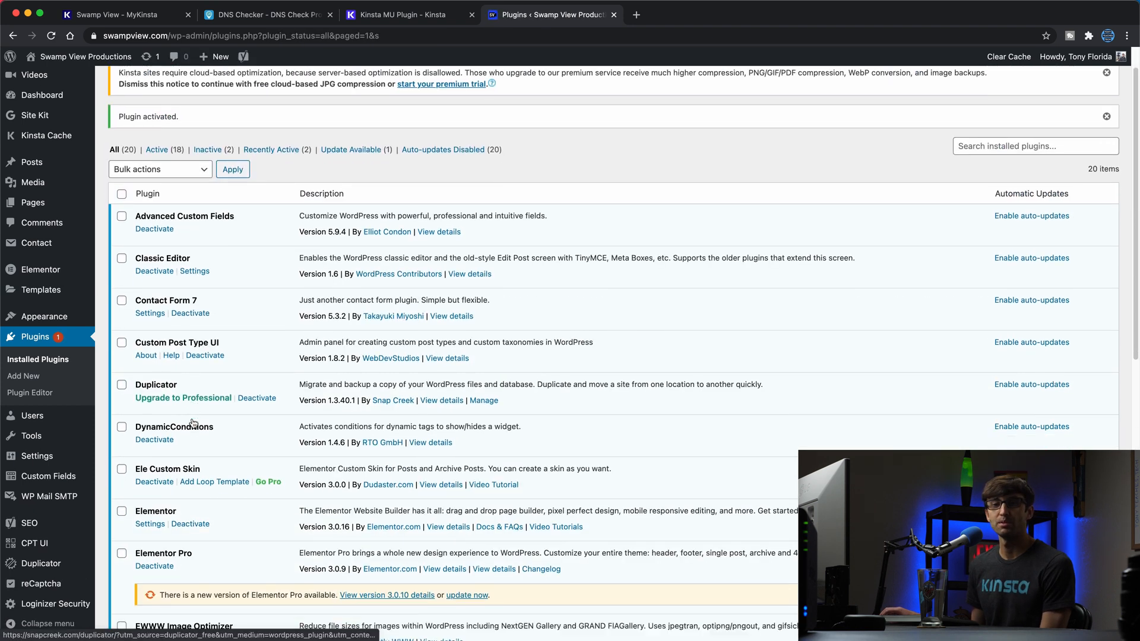
pyautogui.scroll(-3)
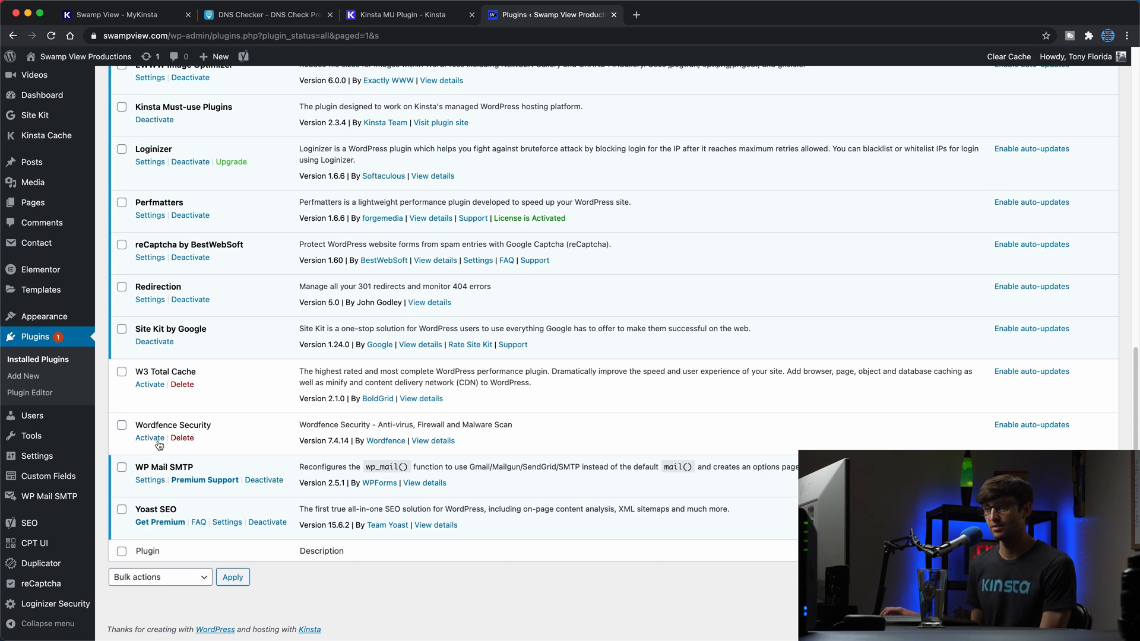
pyautogui.click(149, 438)
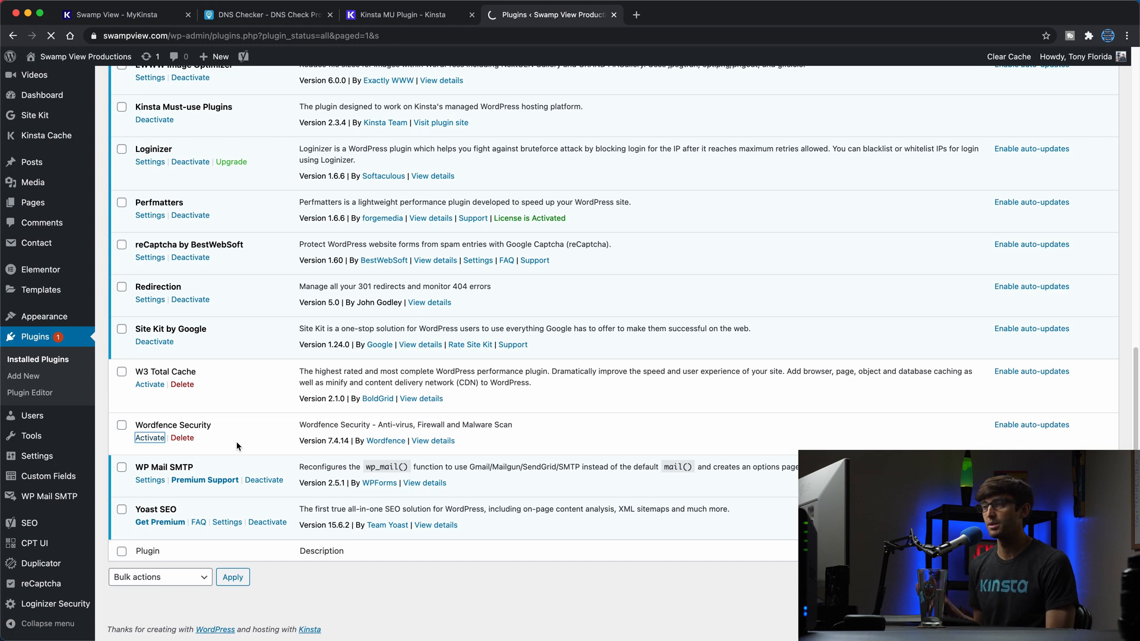
pyautogui.click(149, 438)
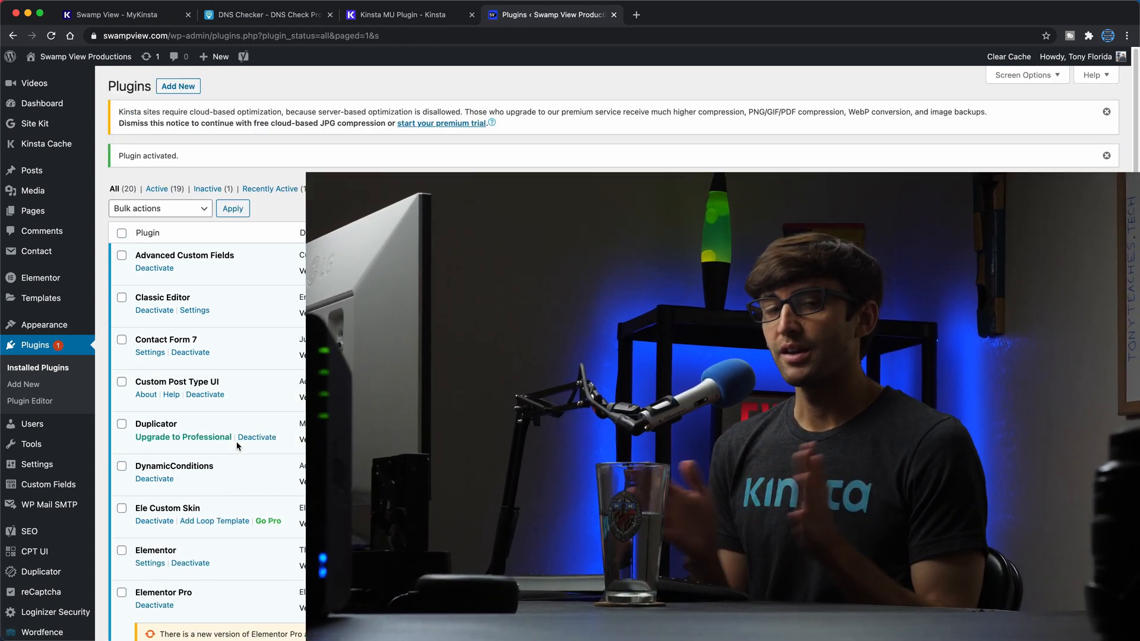